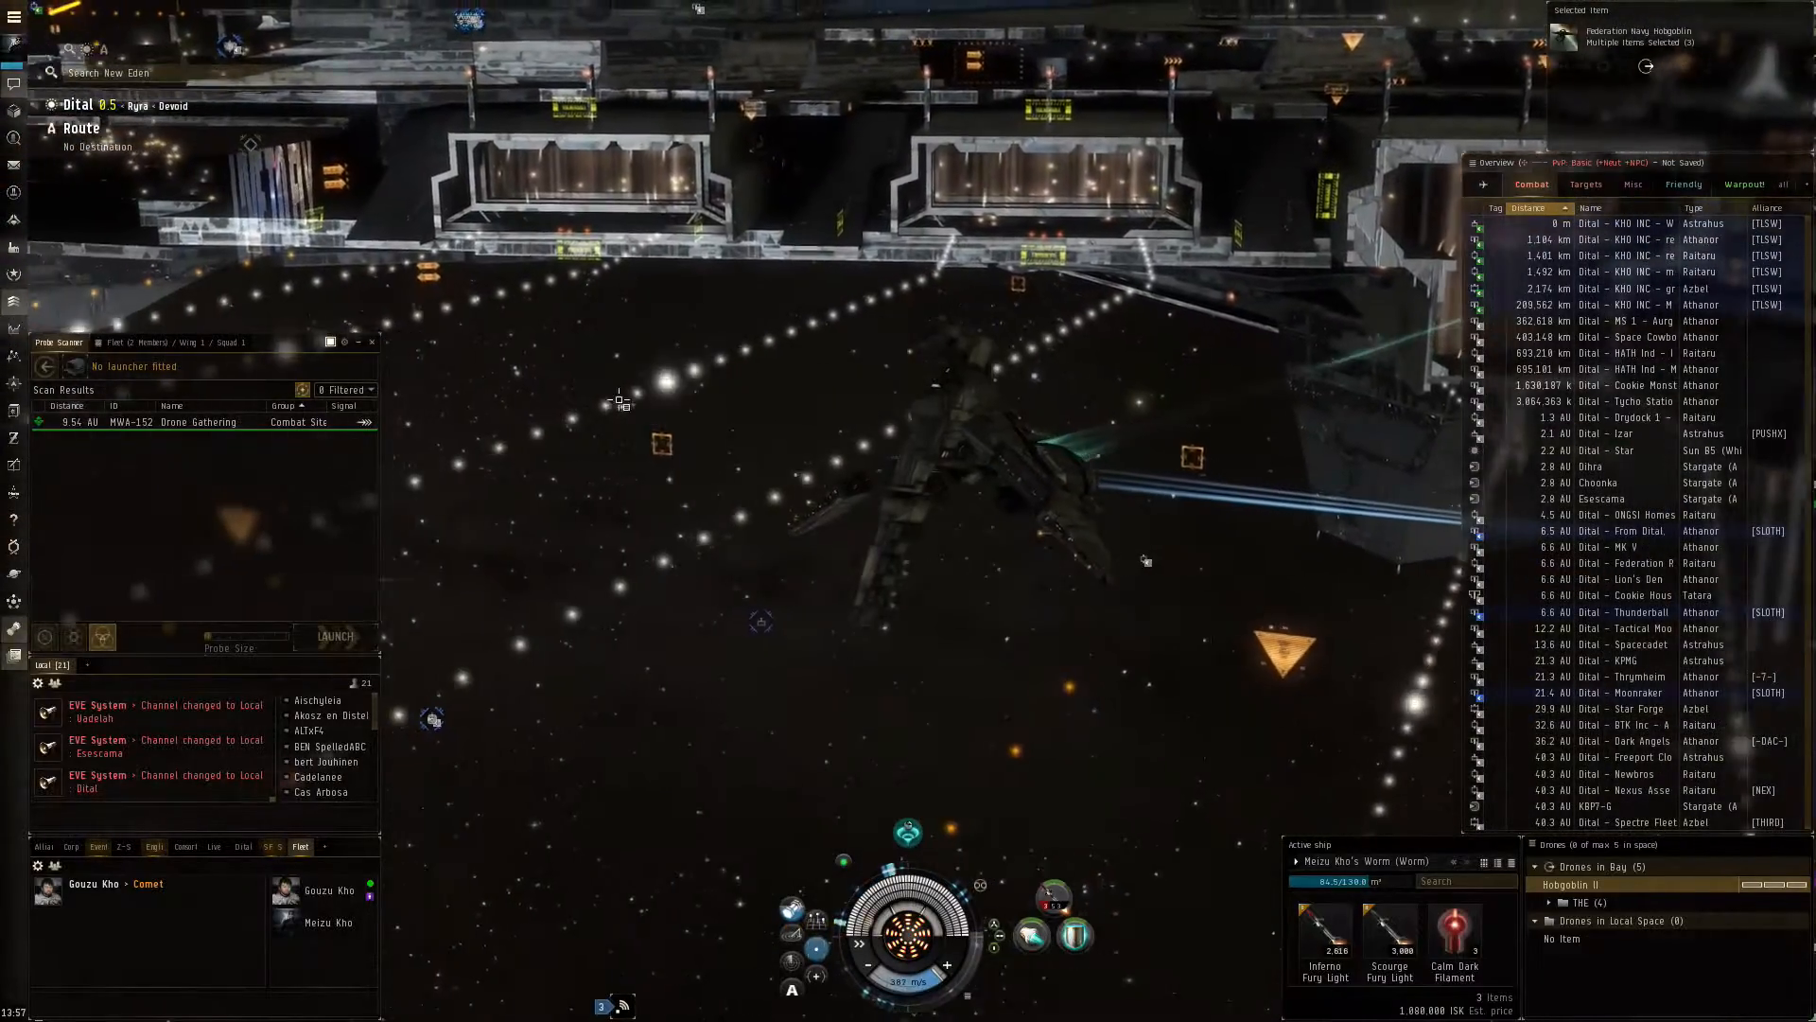
Warp away from the station to open space beside the planet in Dital.
right_click(620, 401)
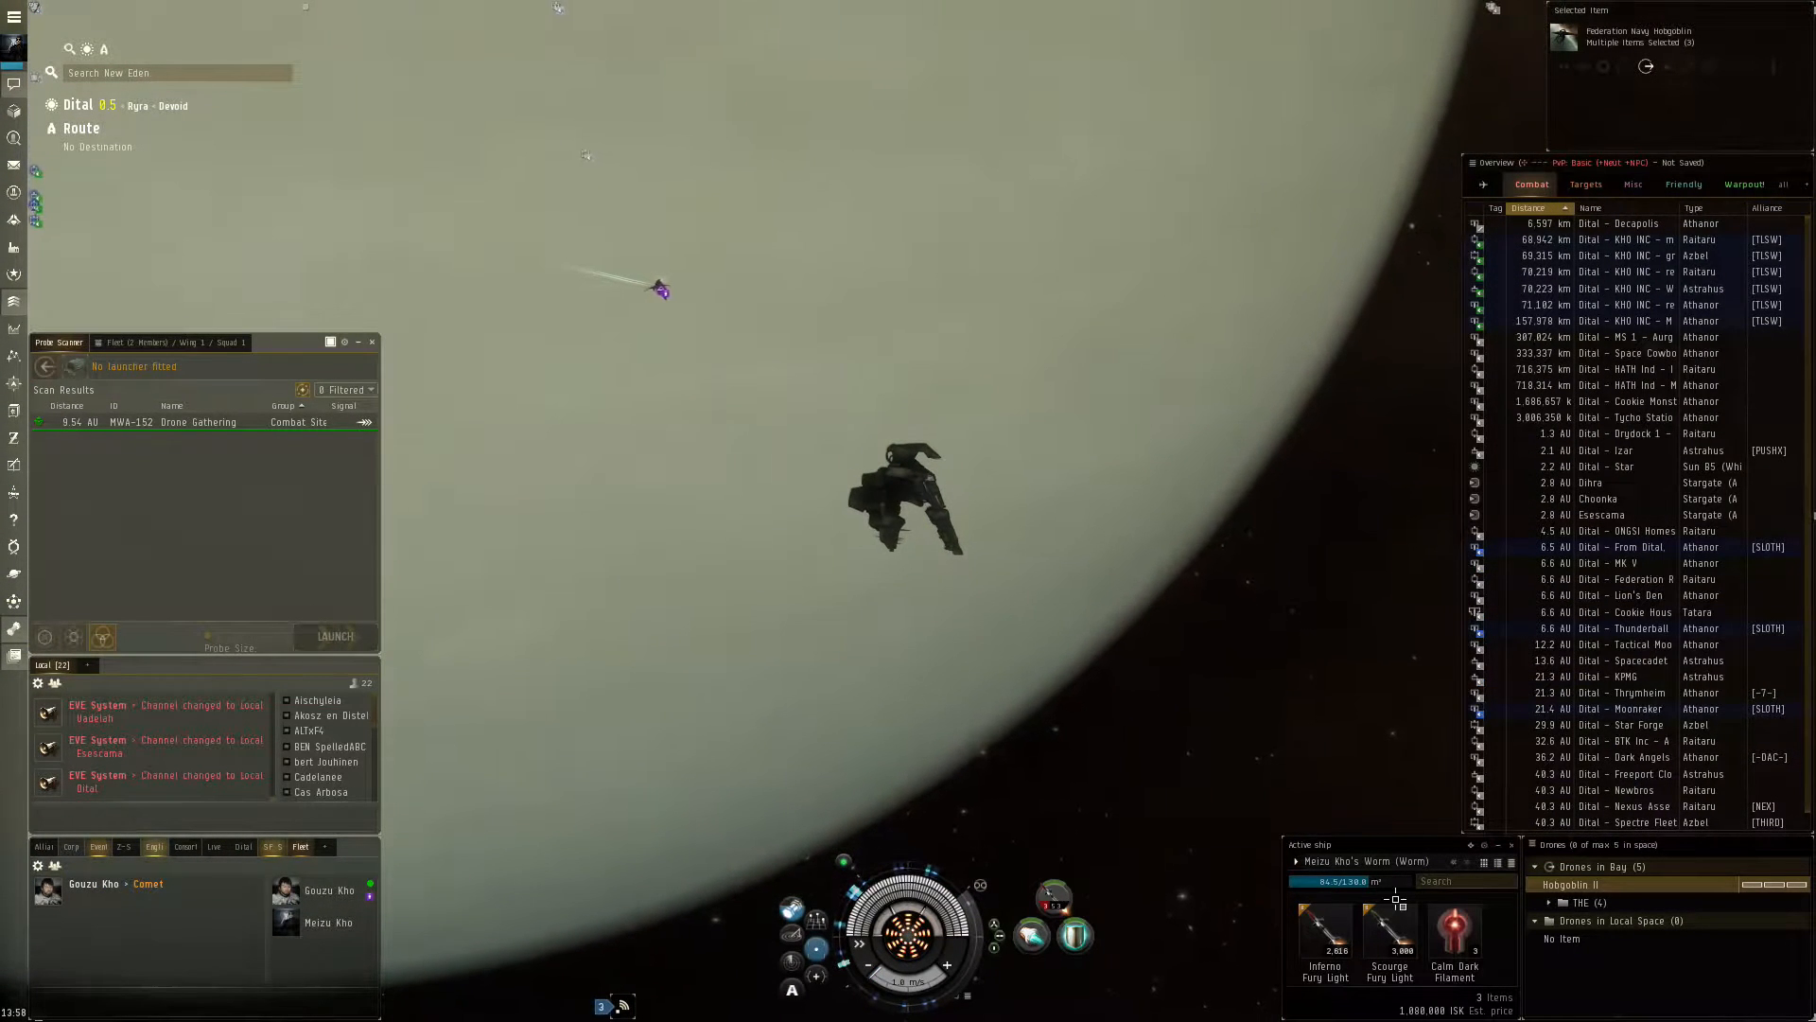
Use the Calm Dark Filament from cargo and activate it for the whole fleet.
right_click(1455, 935)
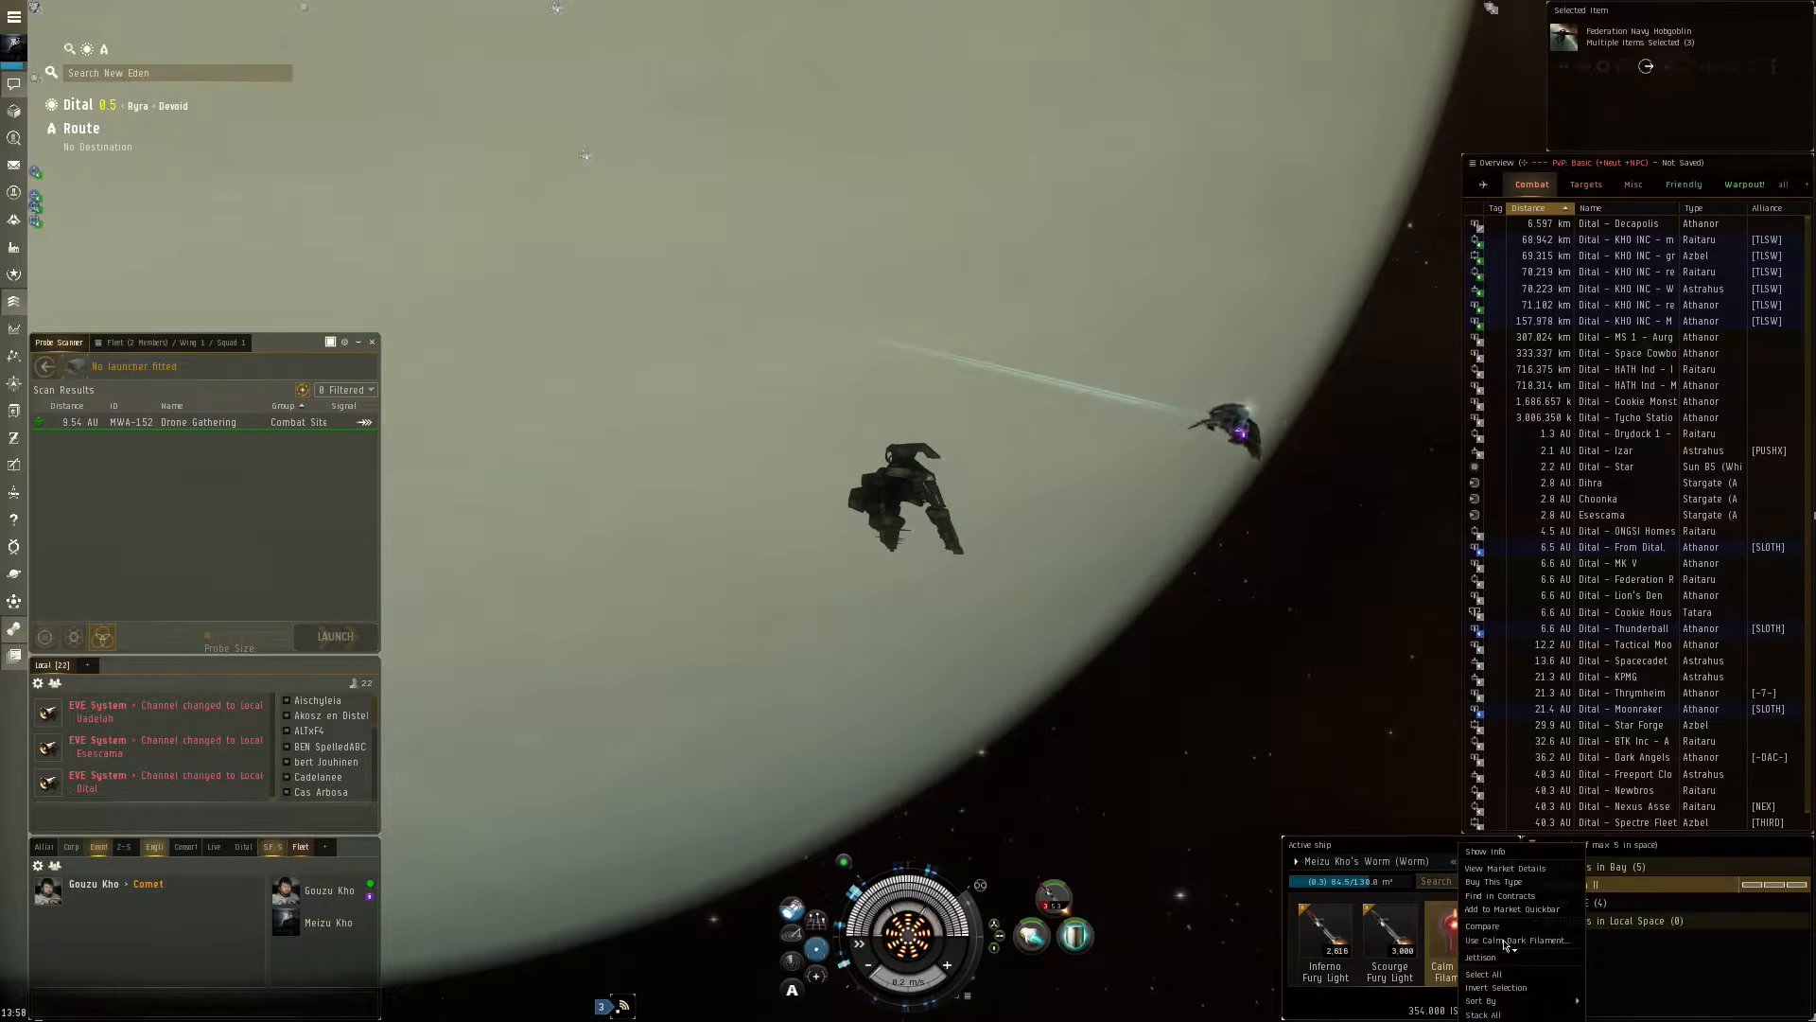
left_click(1519, 940)
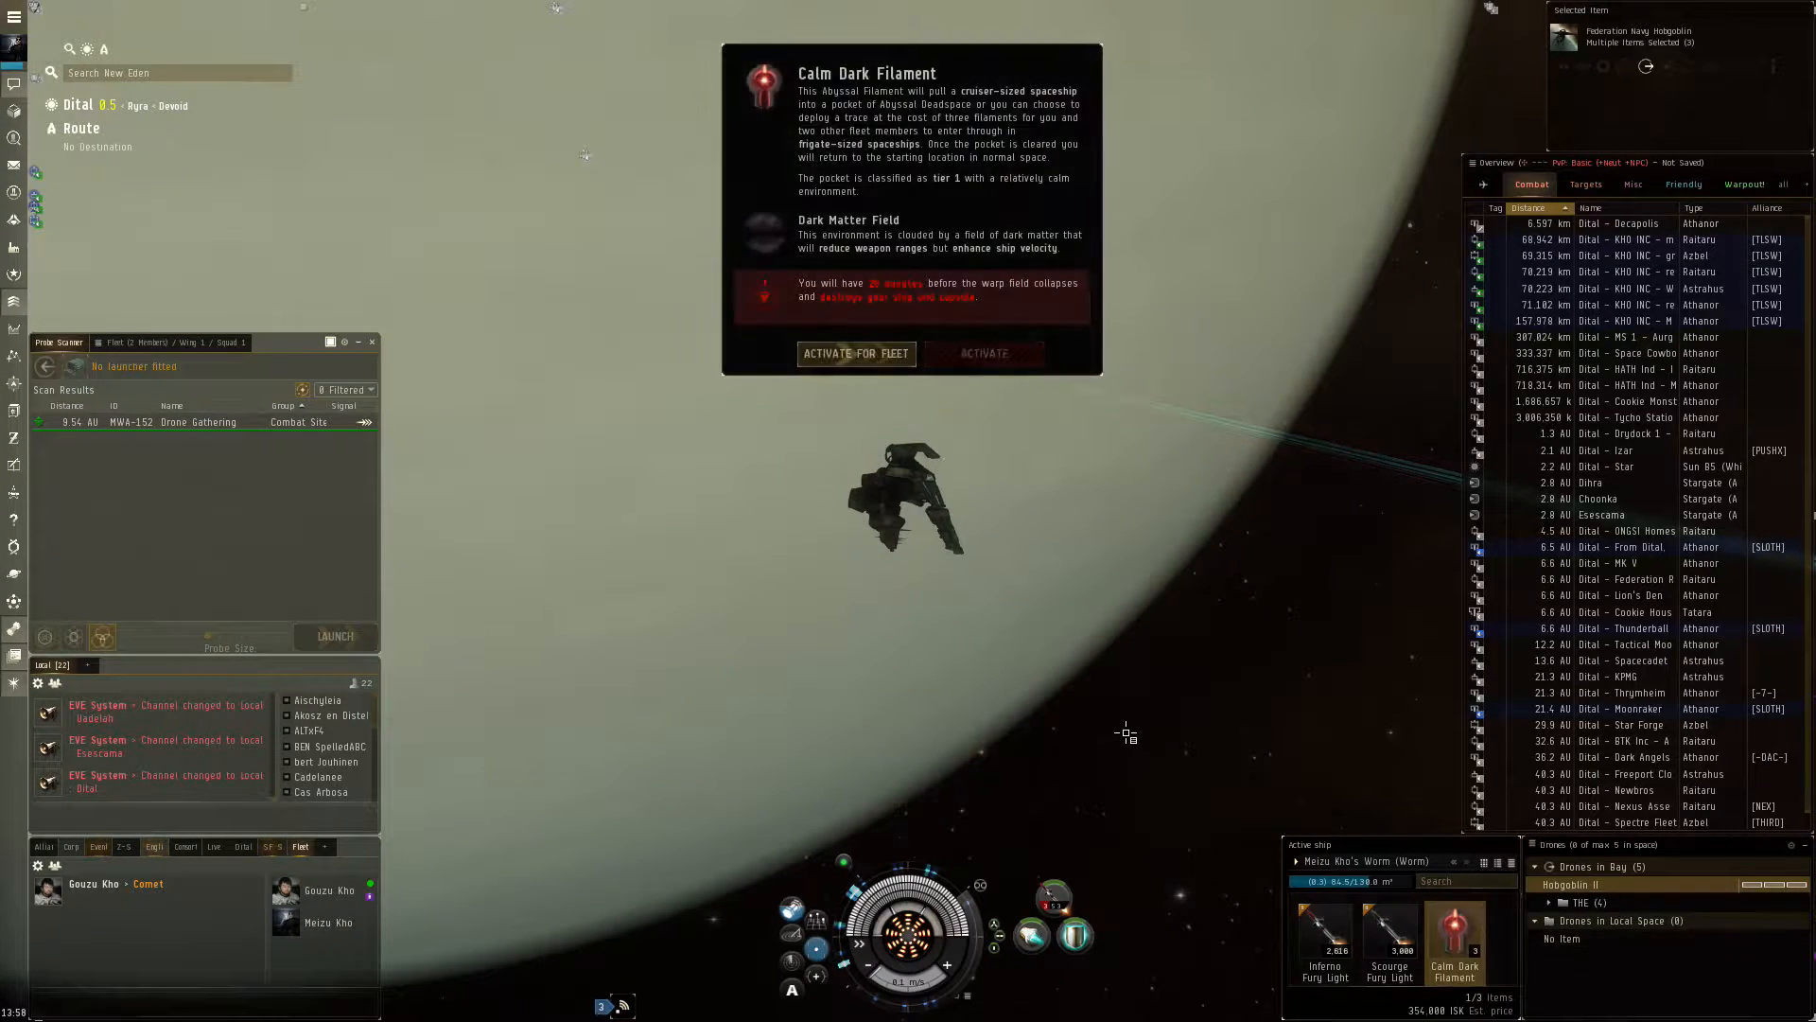
mouse_move(855, 353)
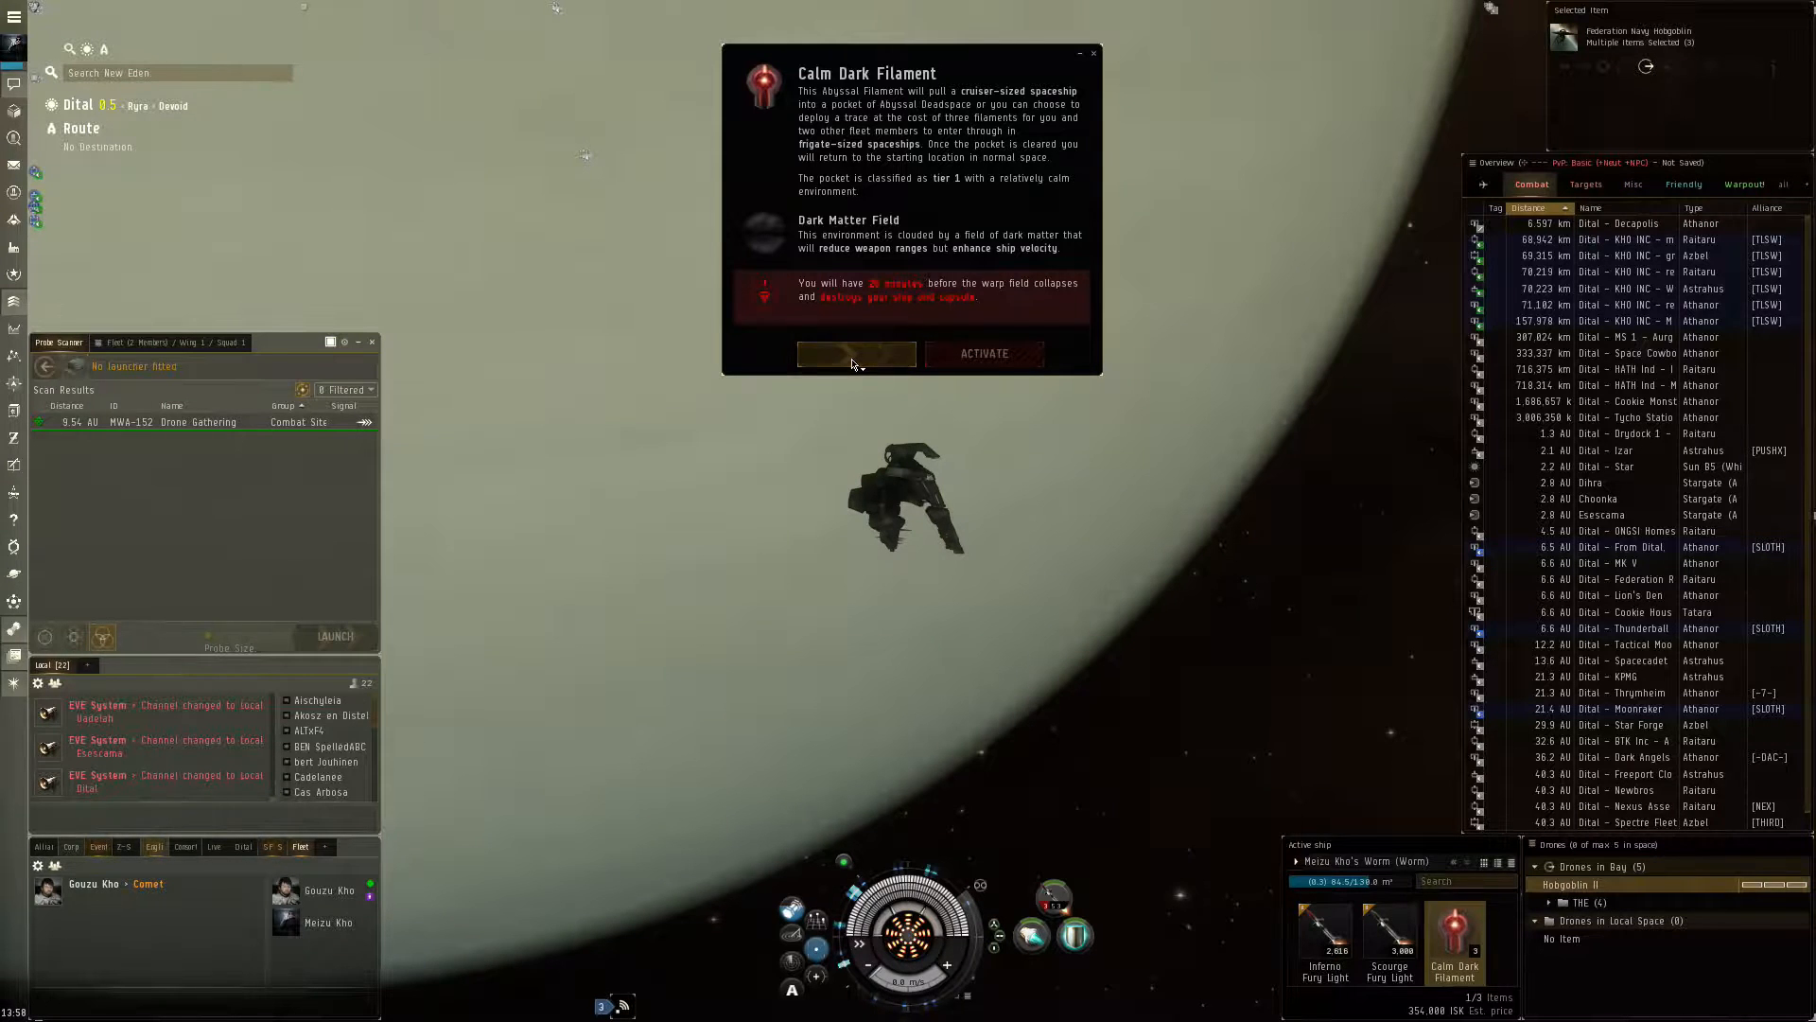
left_click(855, 354)
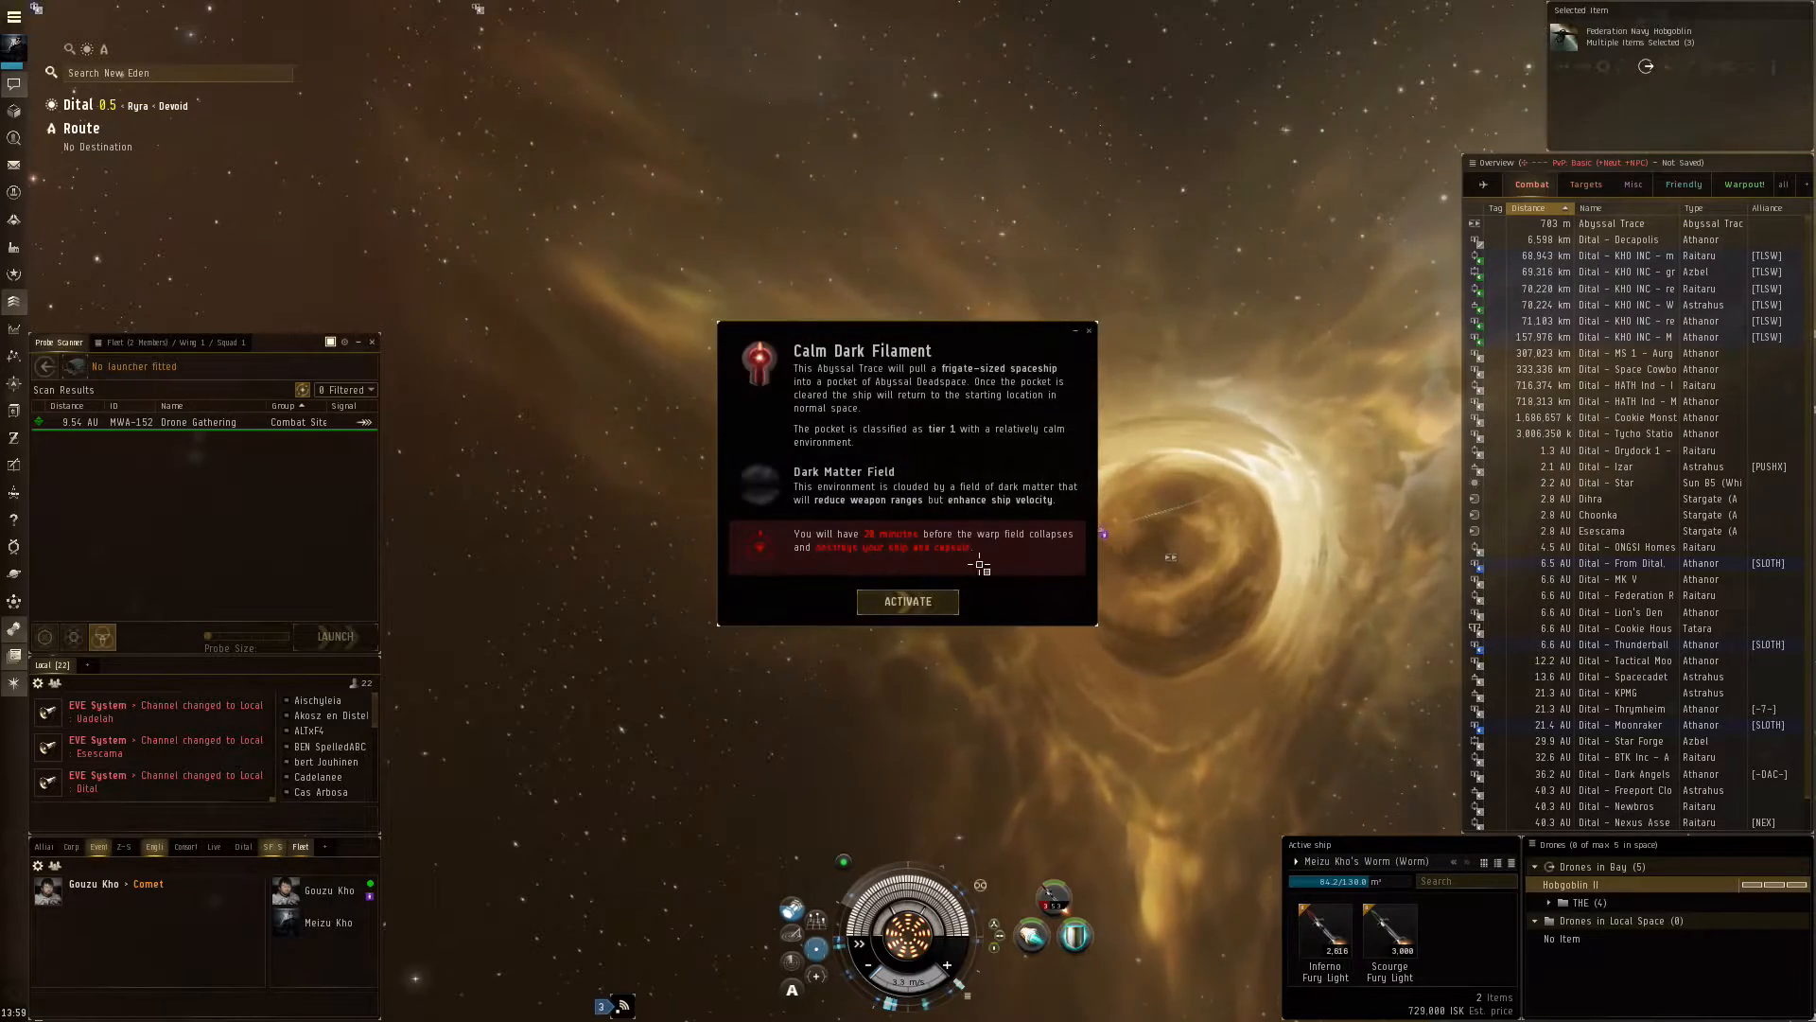
Activate the Abyssal Trace to jump into the Abyssal Deadspace pocket.
left_click(907, 602)
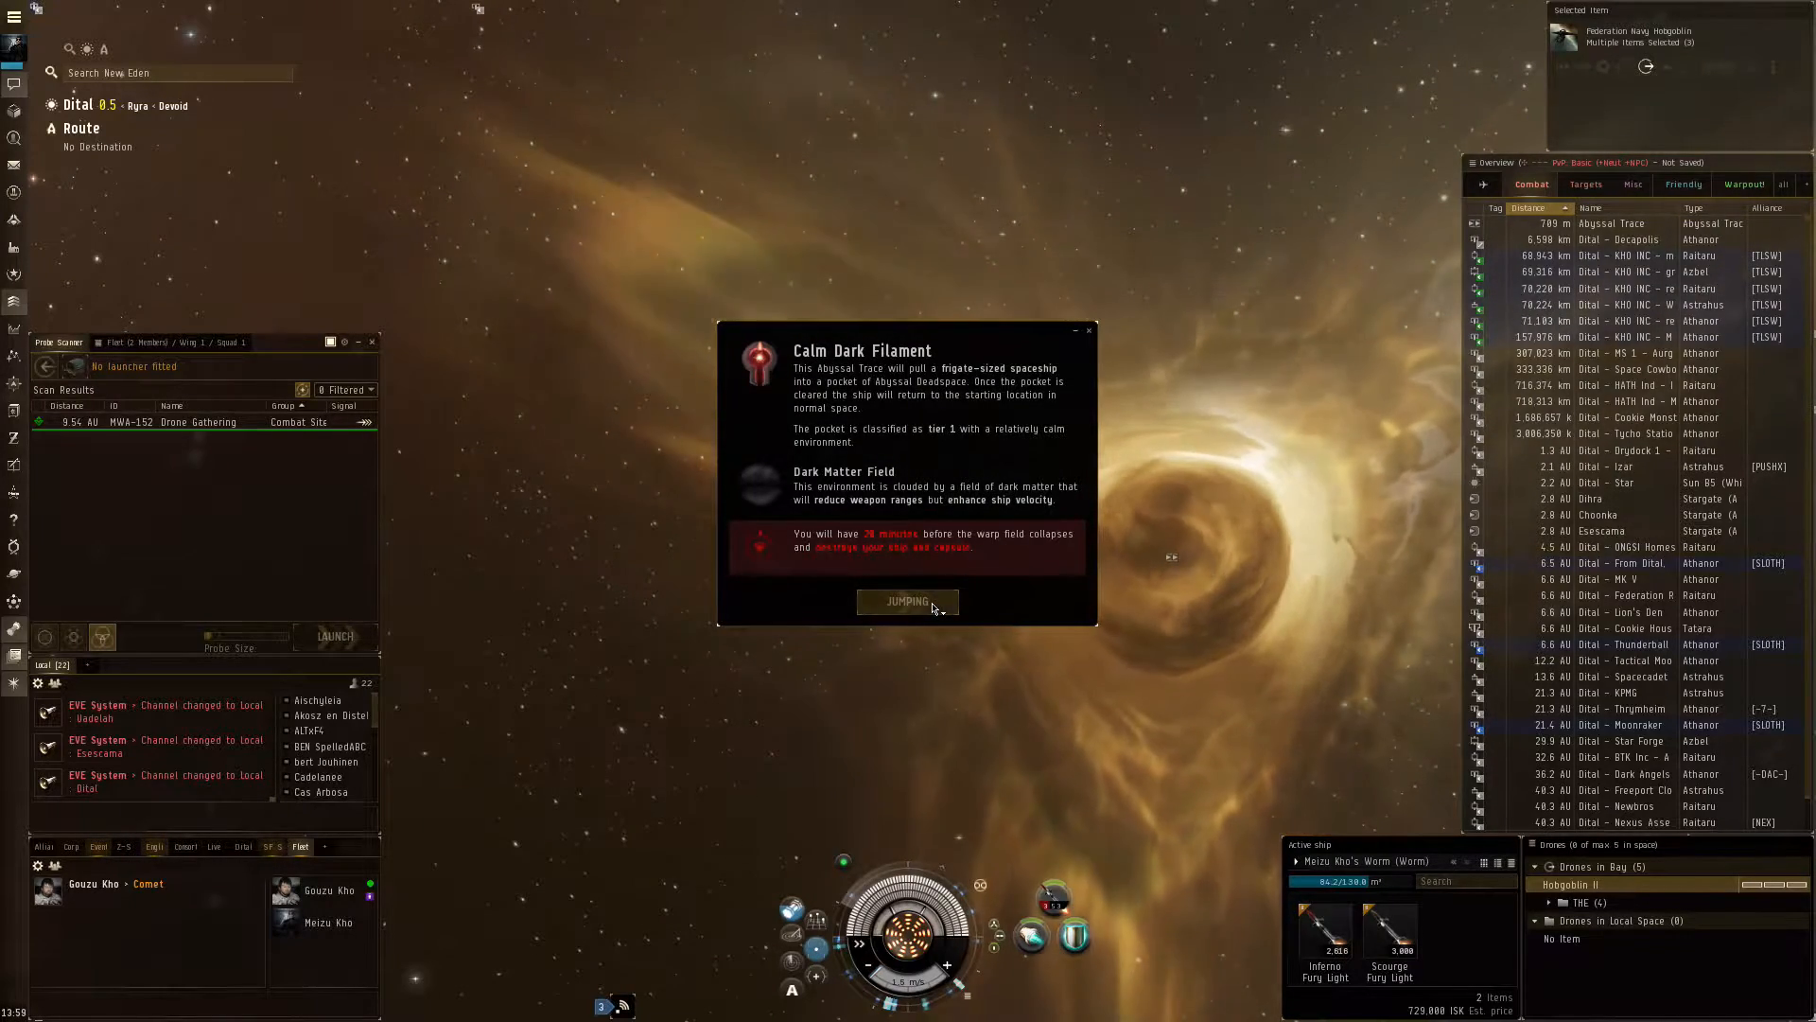
left_click(907, 602)
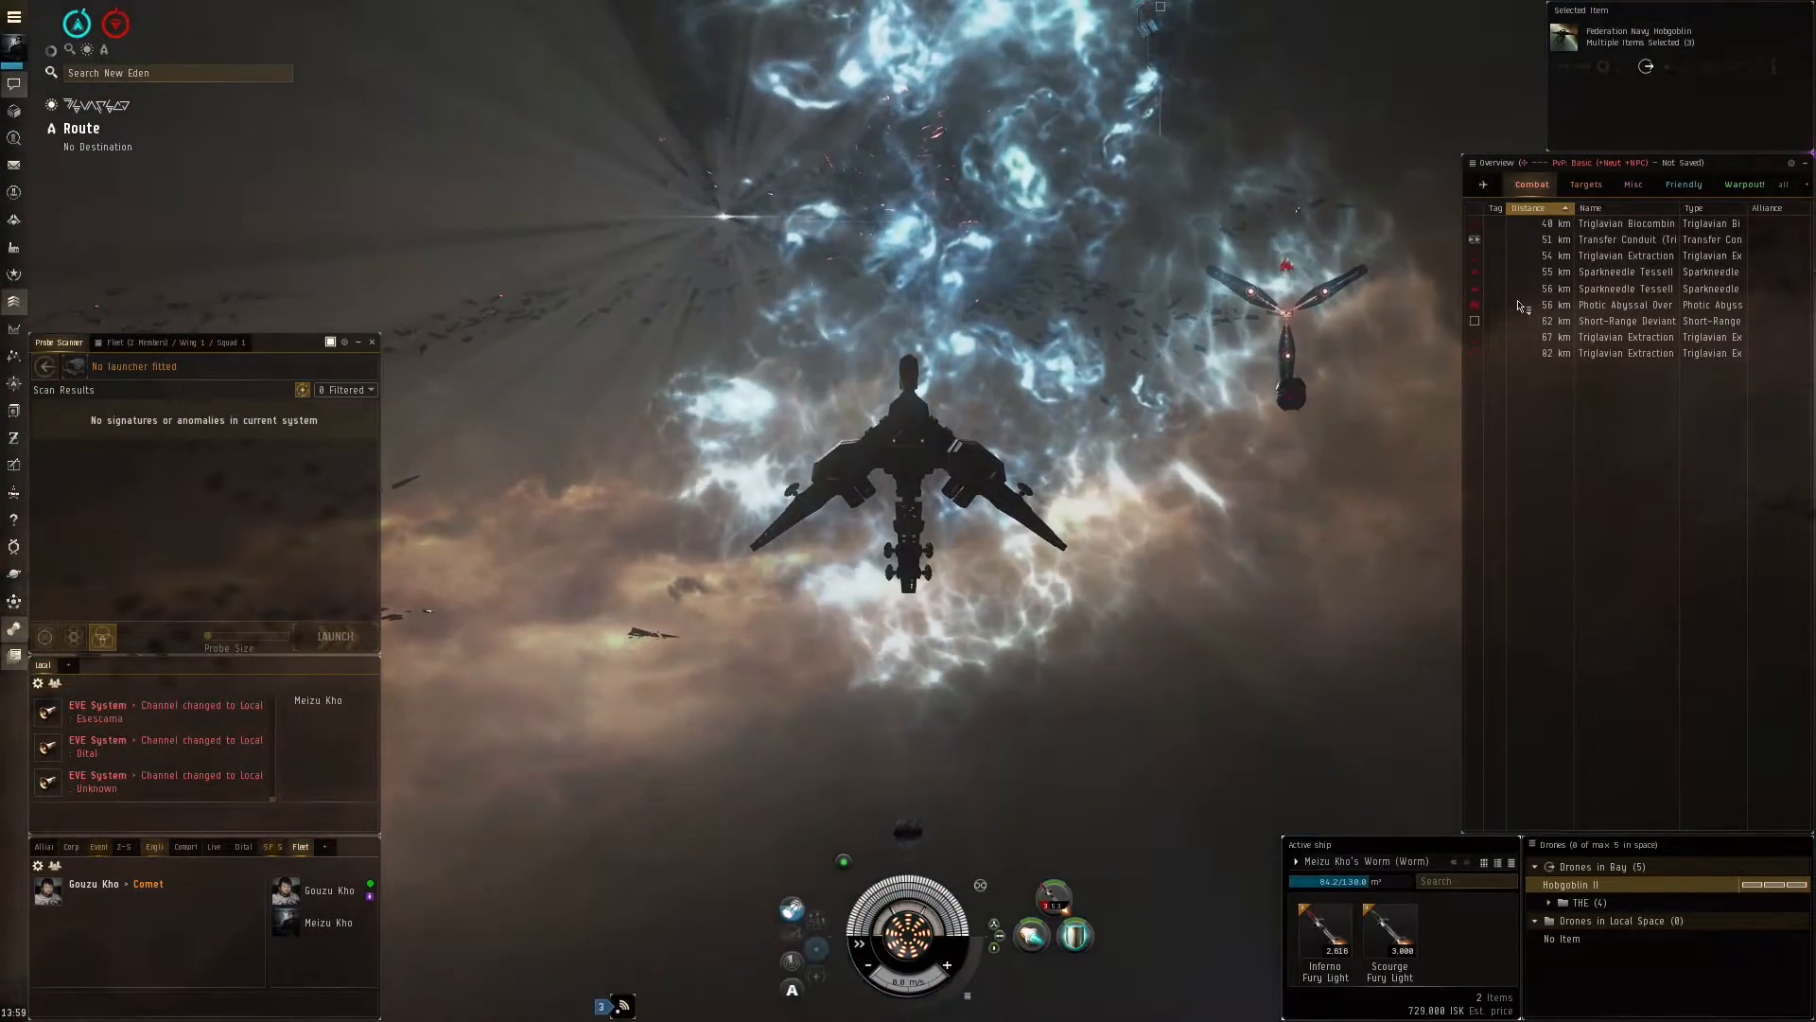
Approach the conduit, set drones on the Sparkneedle Tessellas, then target the Photic Abyssal Overmind.
left_click(1622, 255)
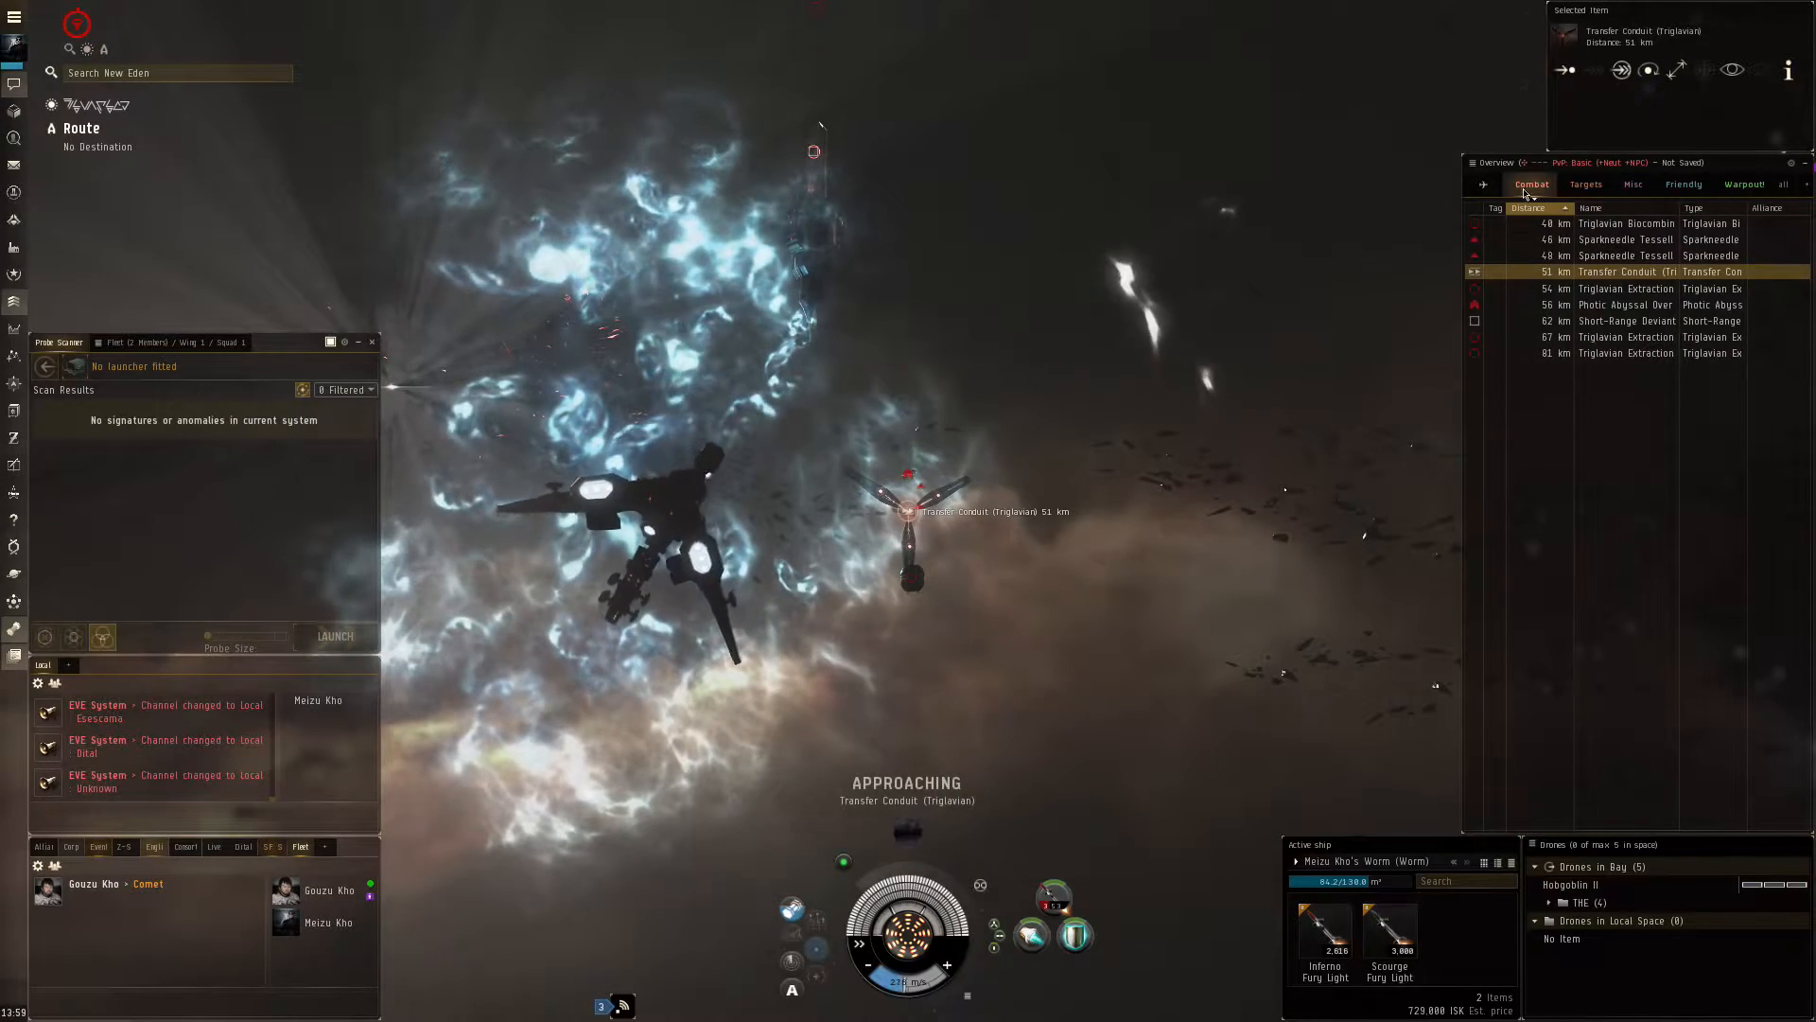
left_click(1625, 255)
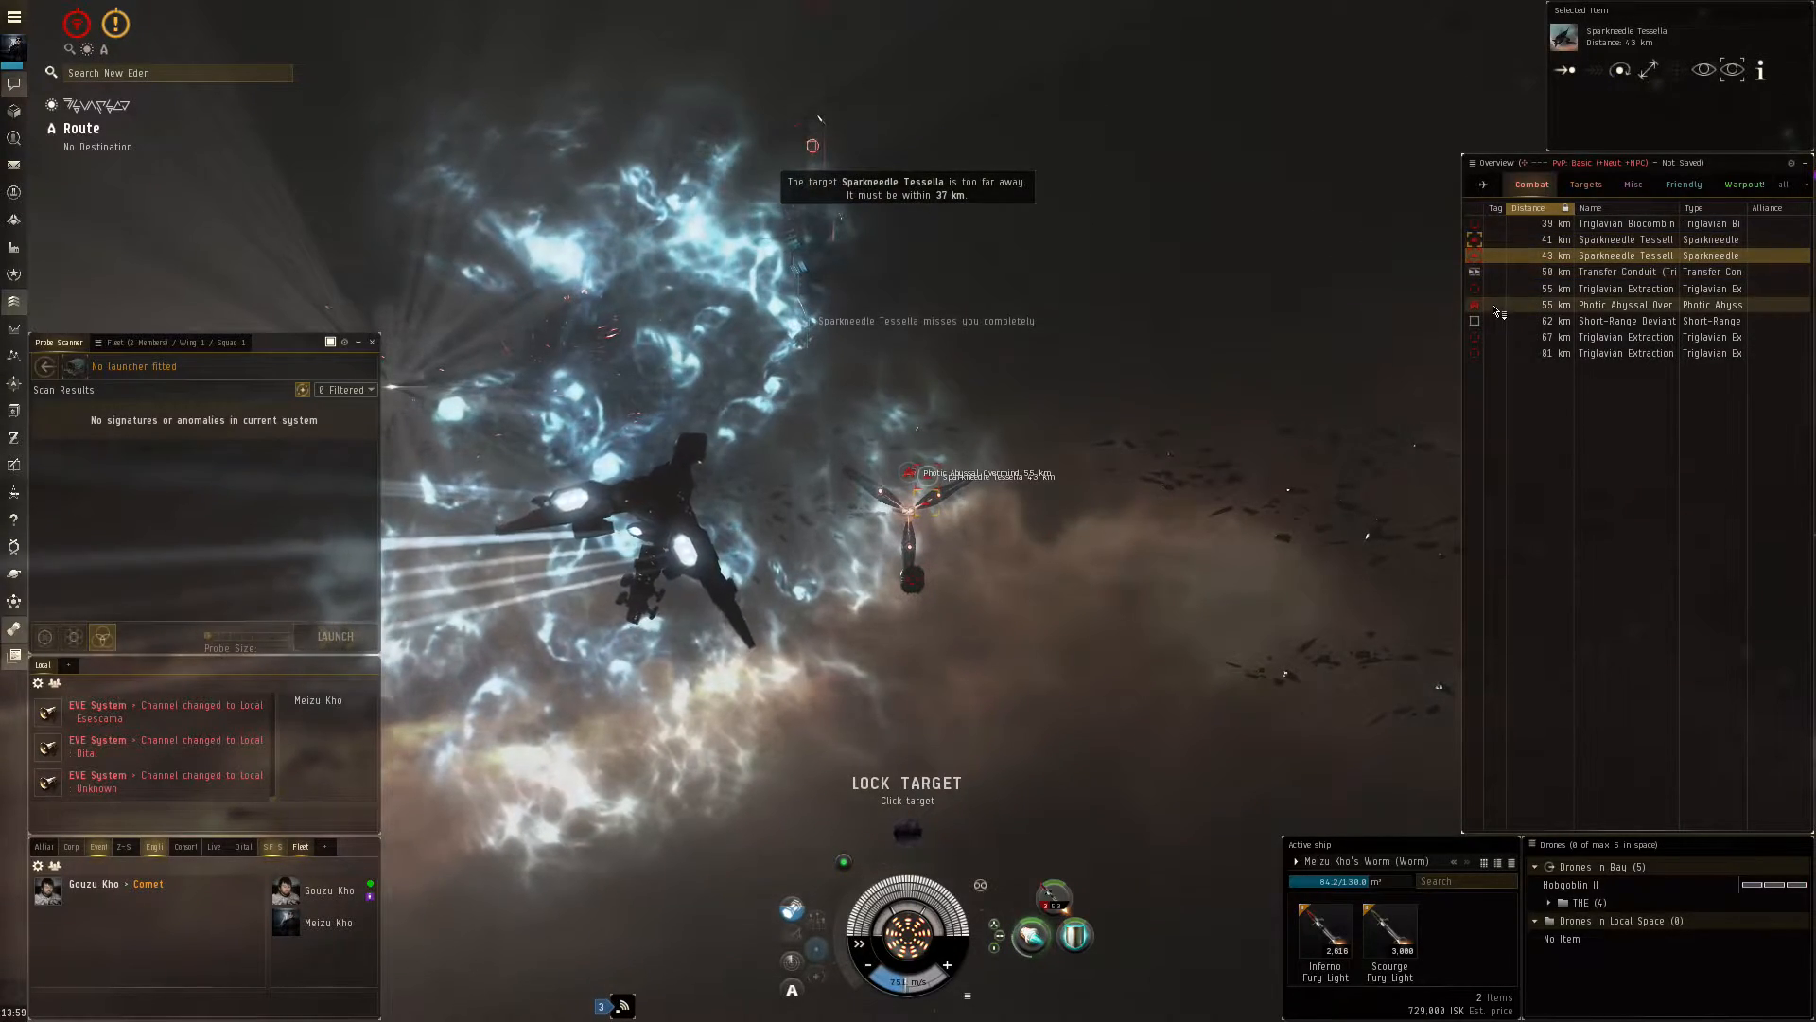
left_click(1621, 287)
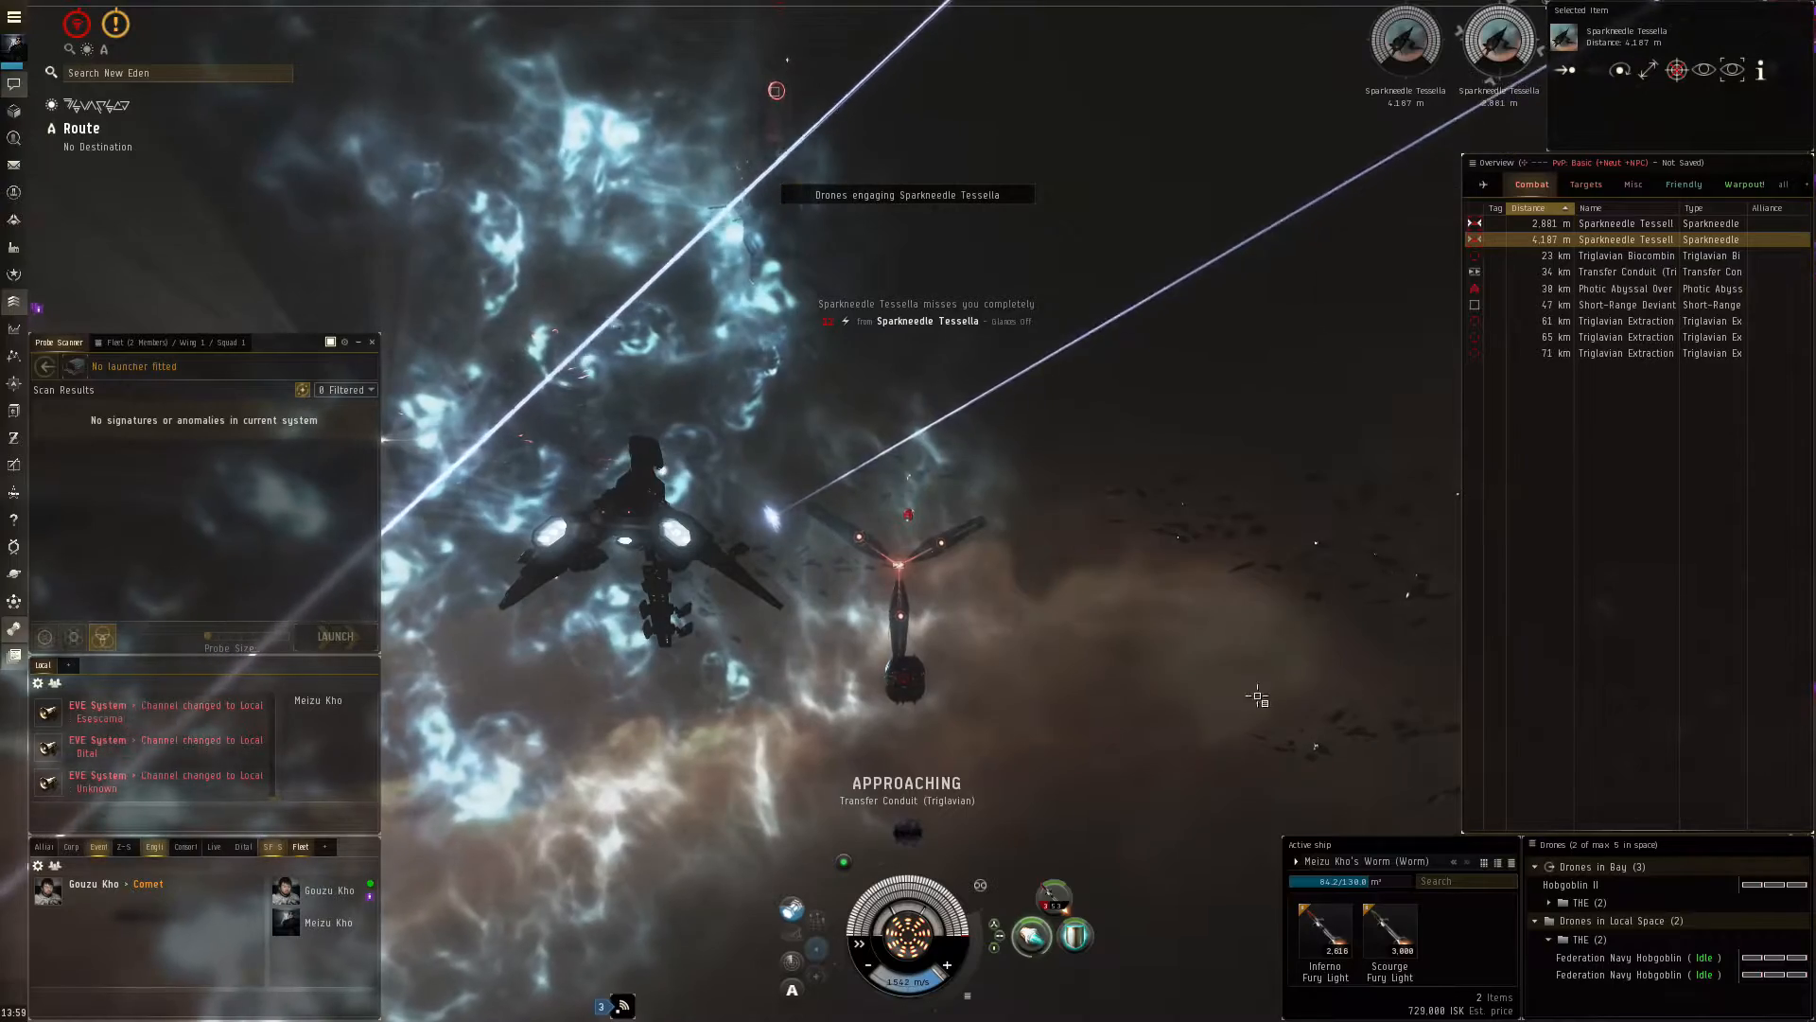
left_click(1621, 287)
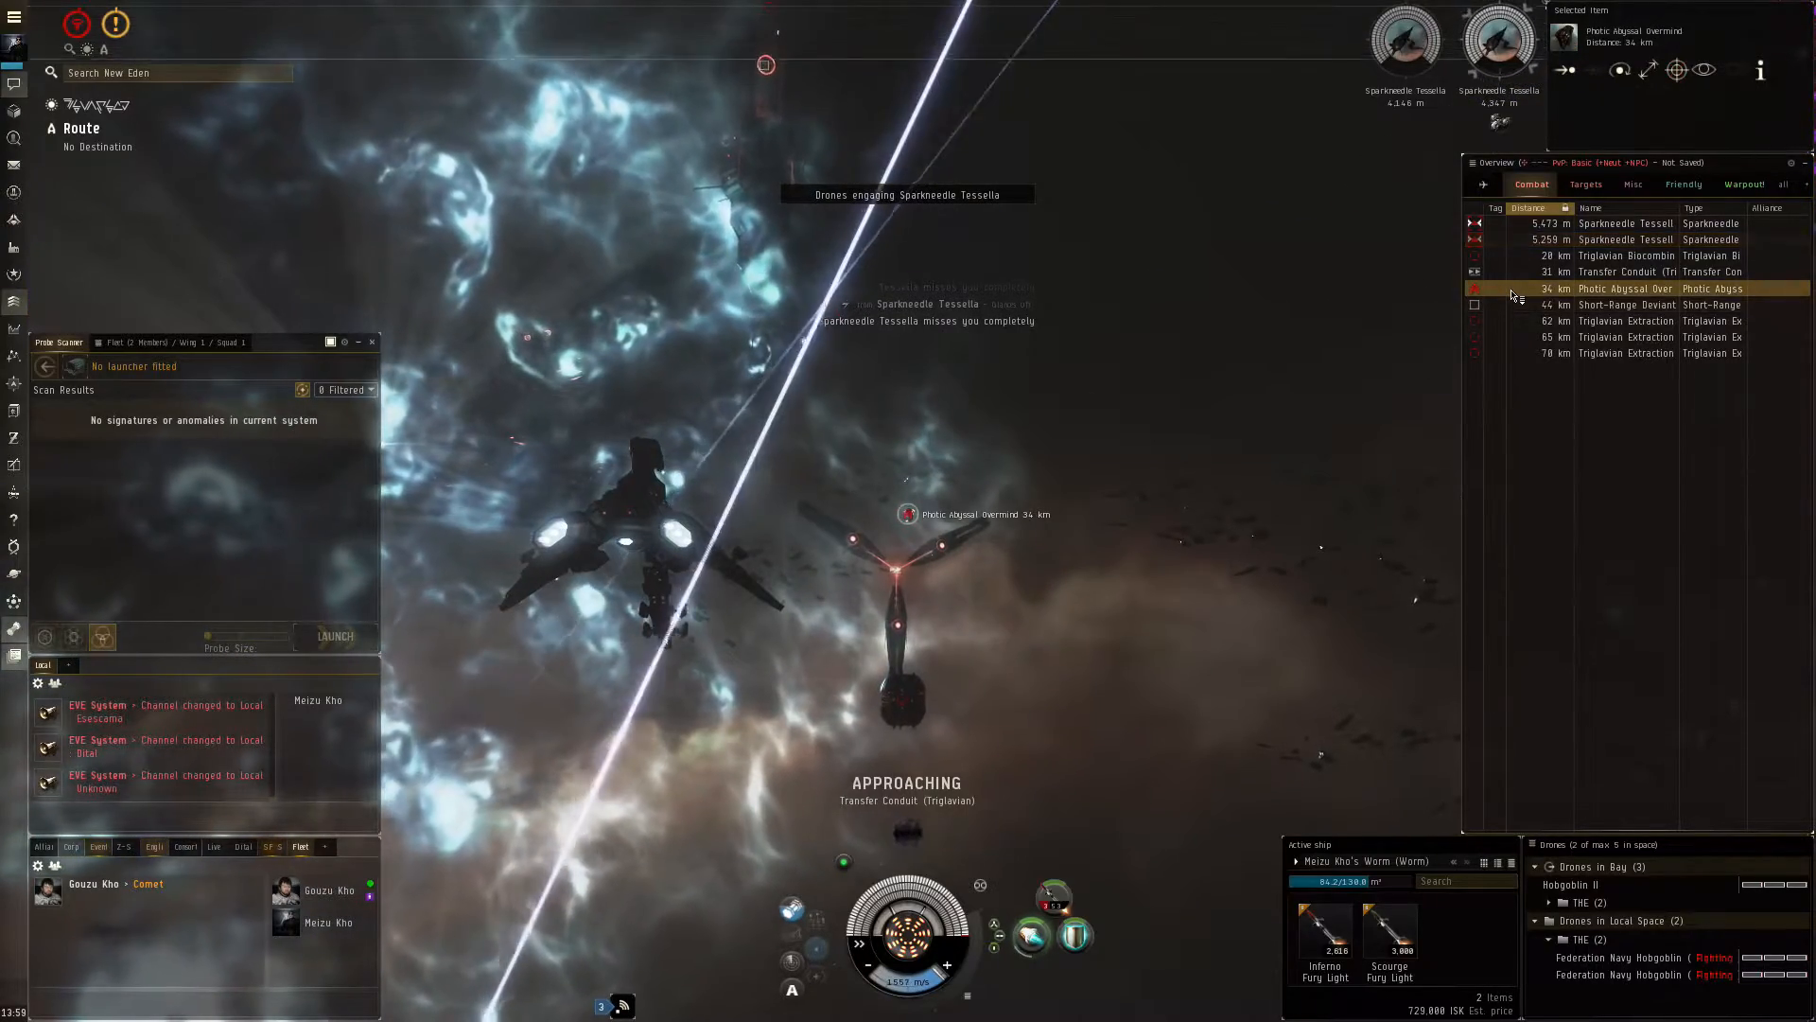
right_click(1621, 287)
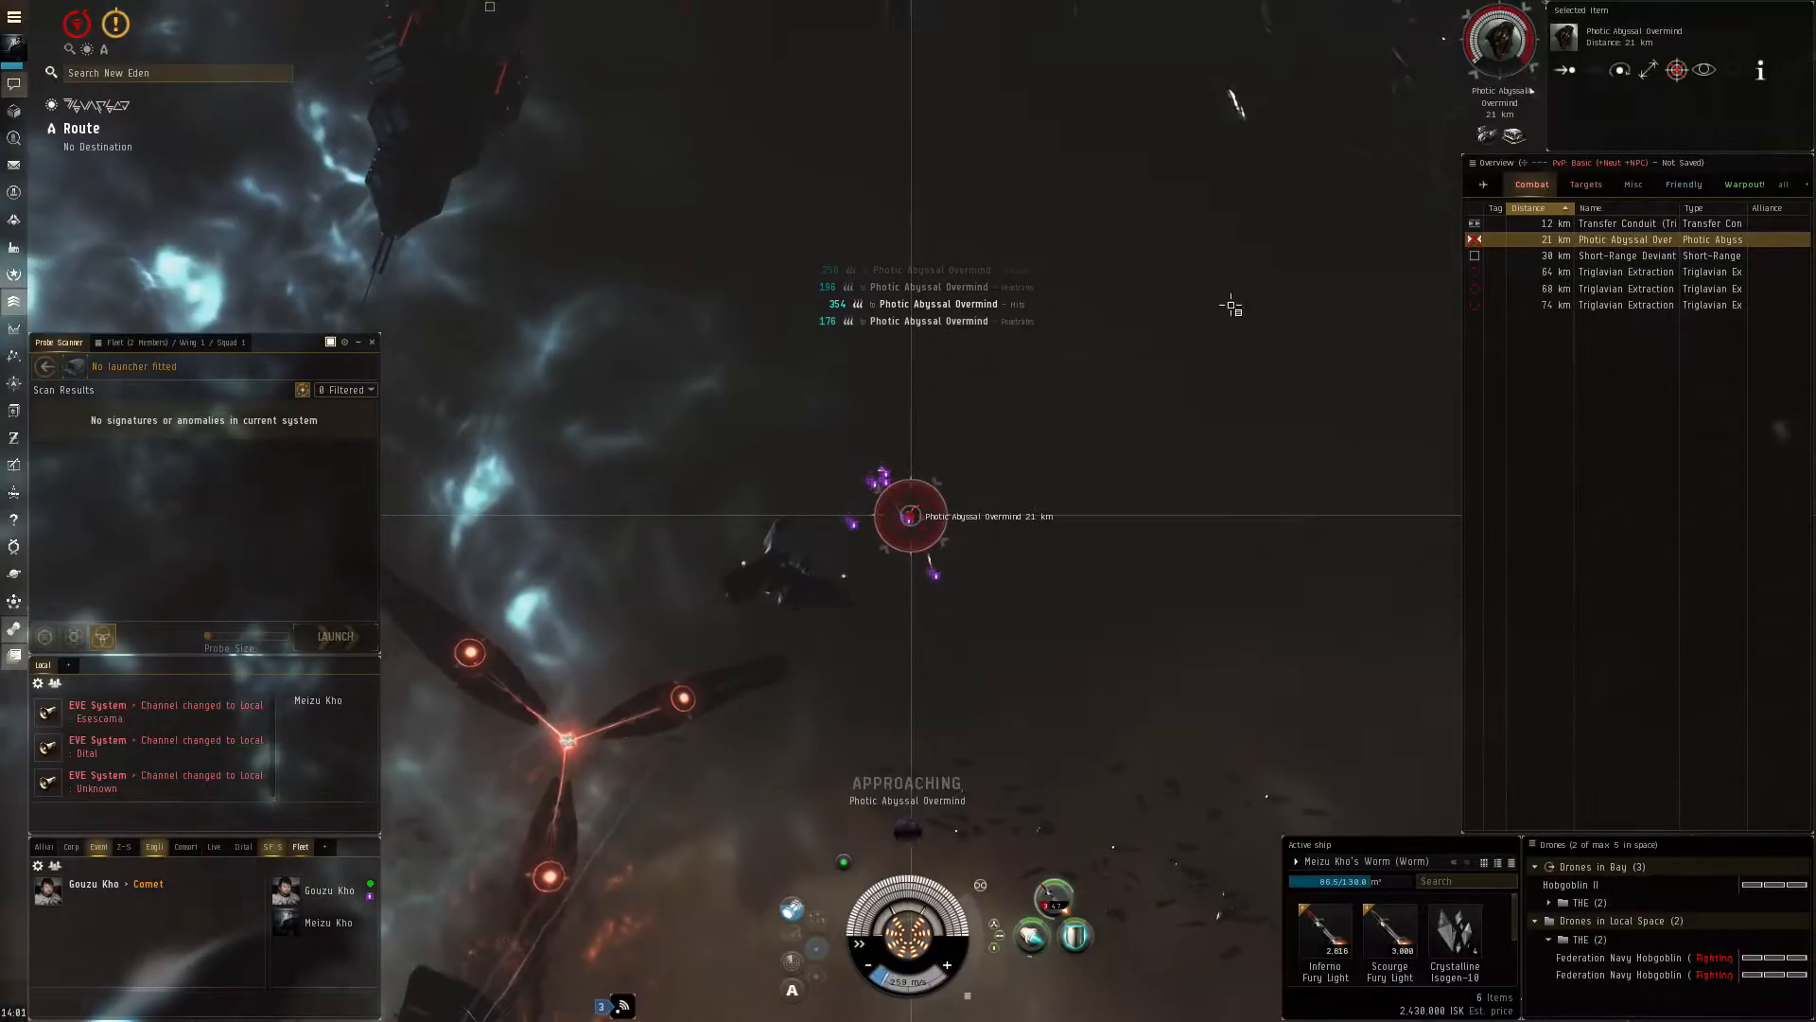
Finish the Overmind and activate the Transfer Conduit to leave the first pocket.
right_click(1633, 223)
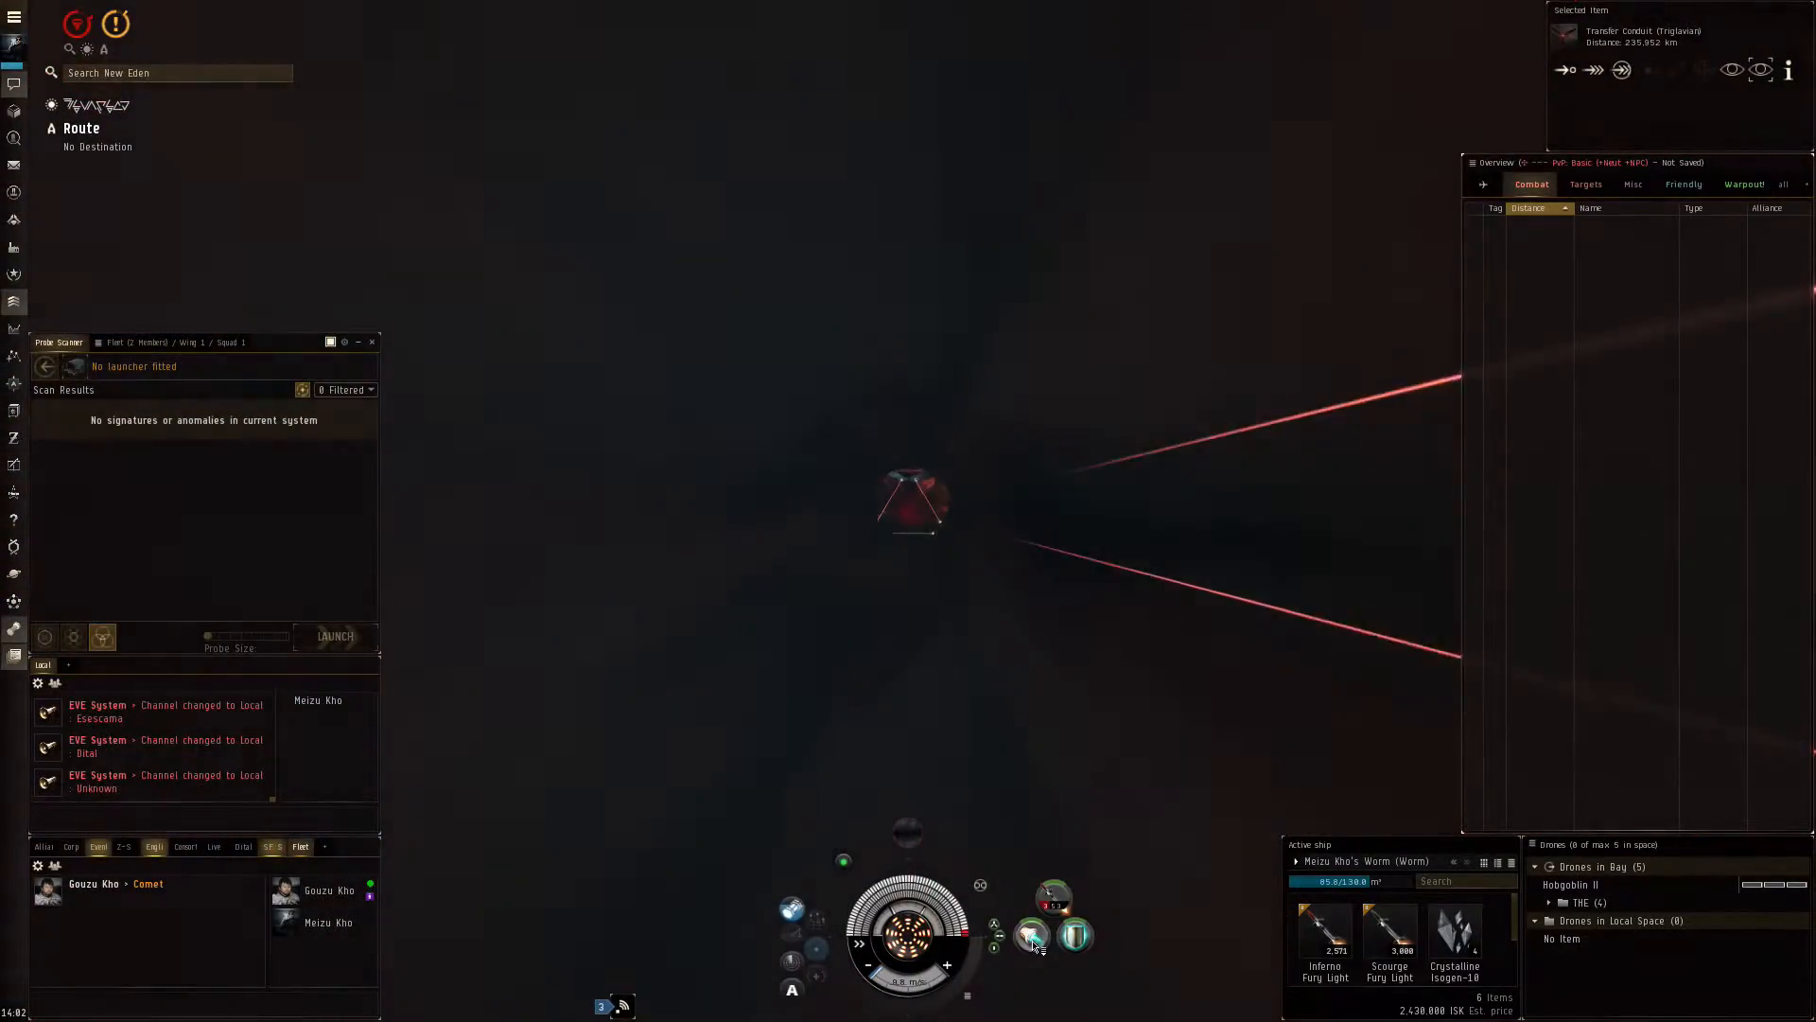
left_click(1029, 935)
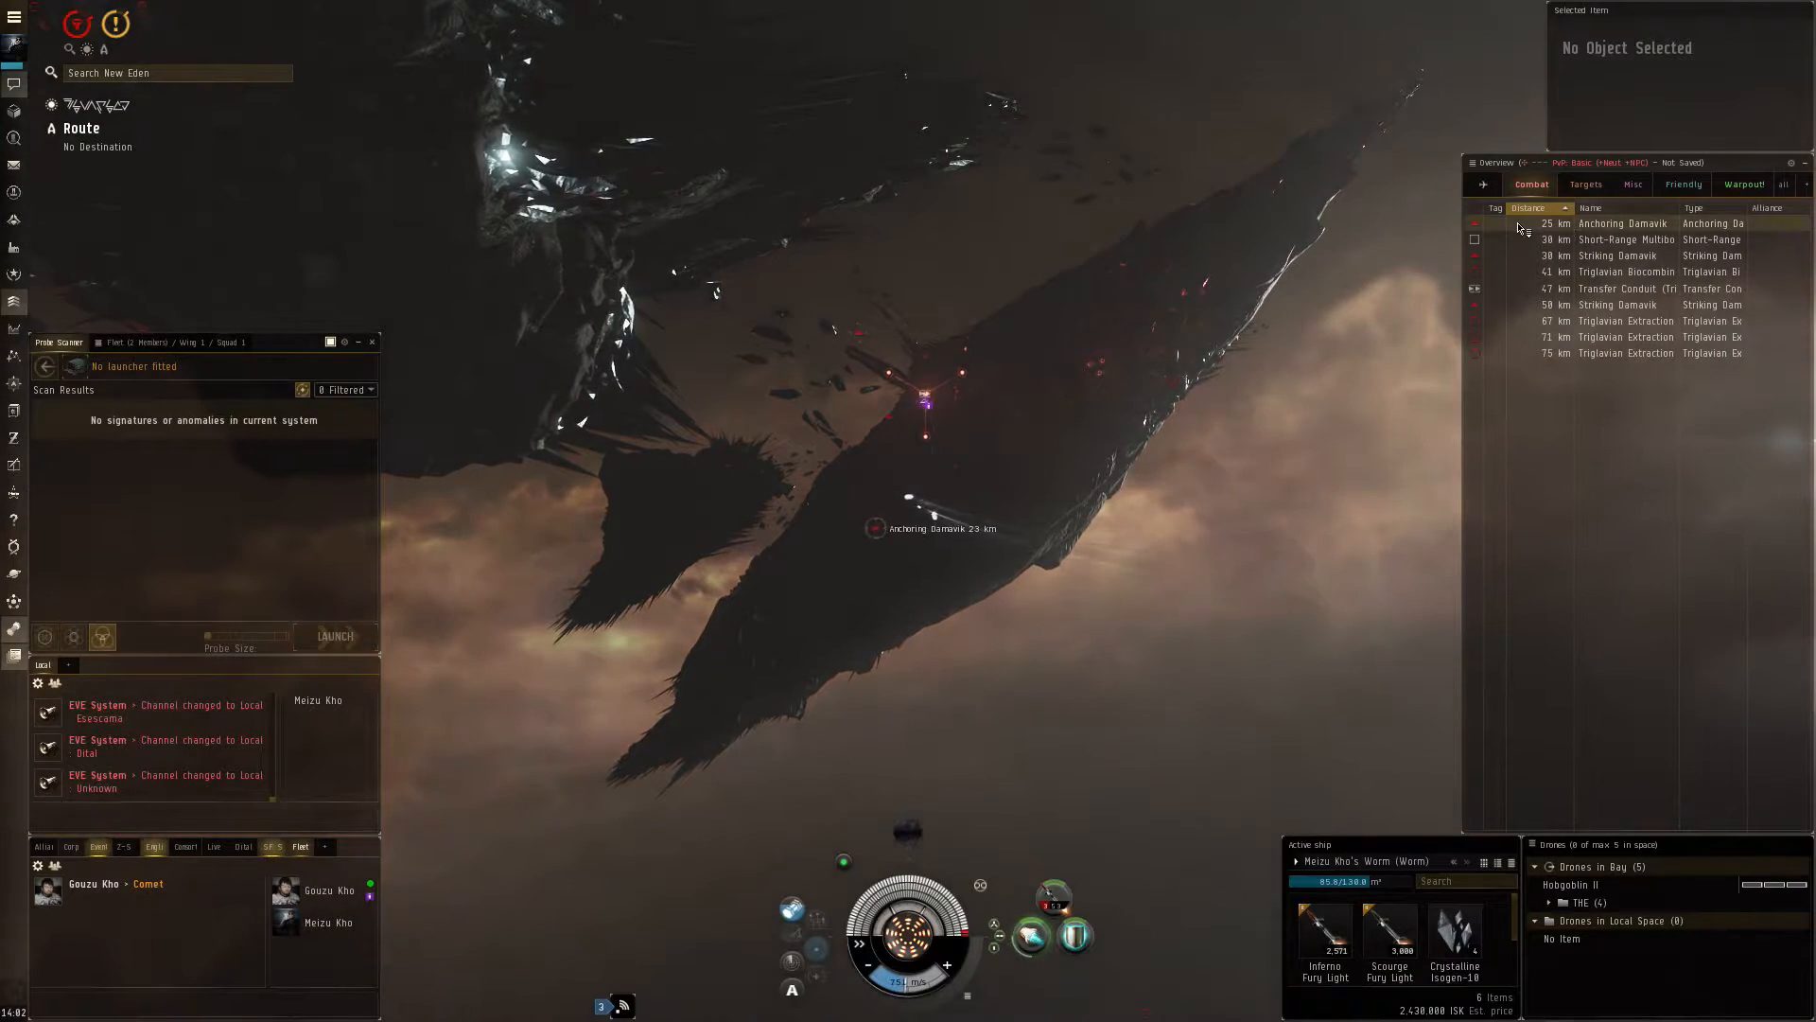
Select the Transfer Conduit in the Overview and start approaching it.
left_click(1622, 287)
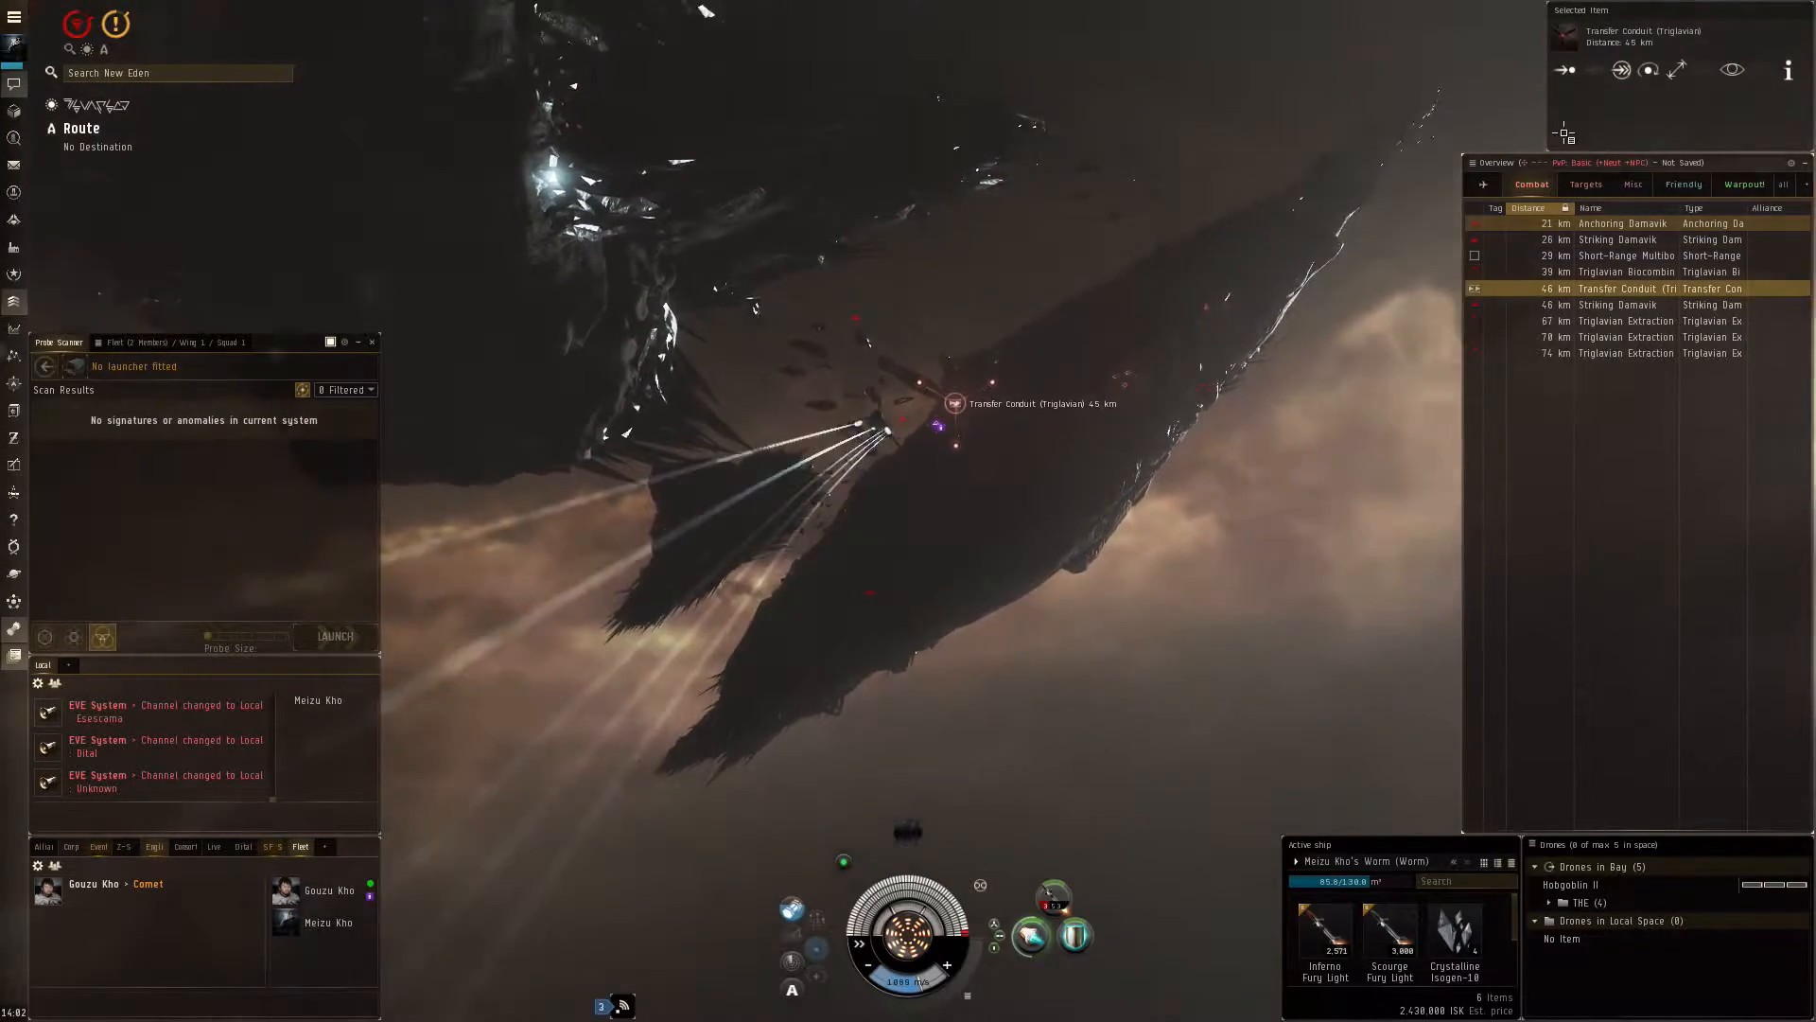
left_click(1622, 240)
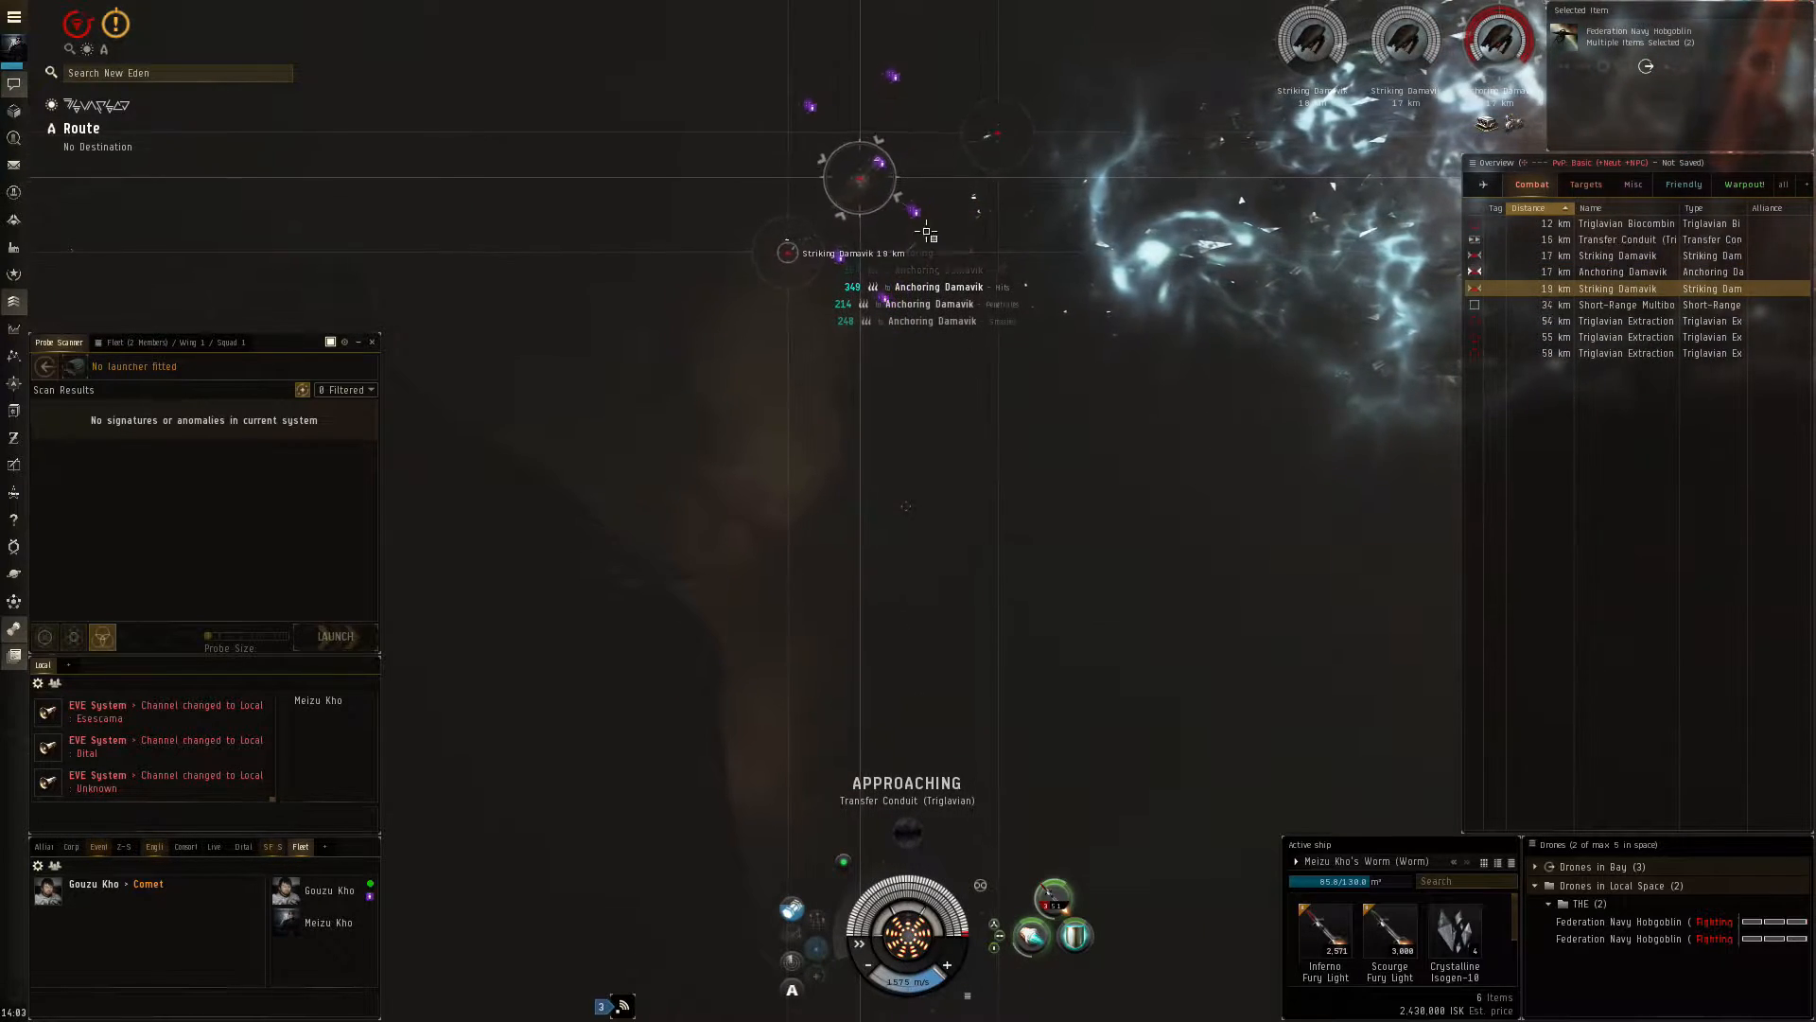
Engage the Striking Damavik, orbit the fleet's Comet at 1,000 m and show the Watch List.
right_click(859, 180)
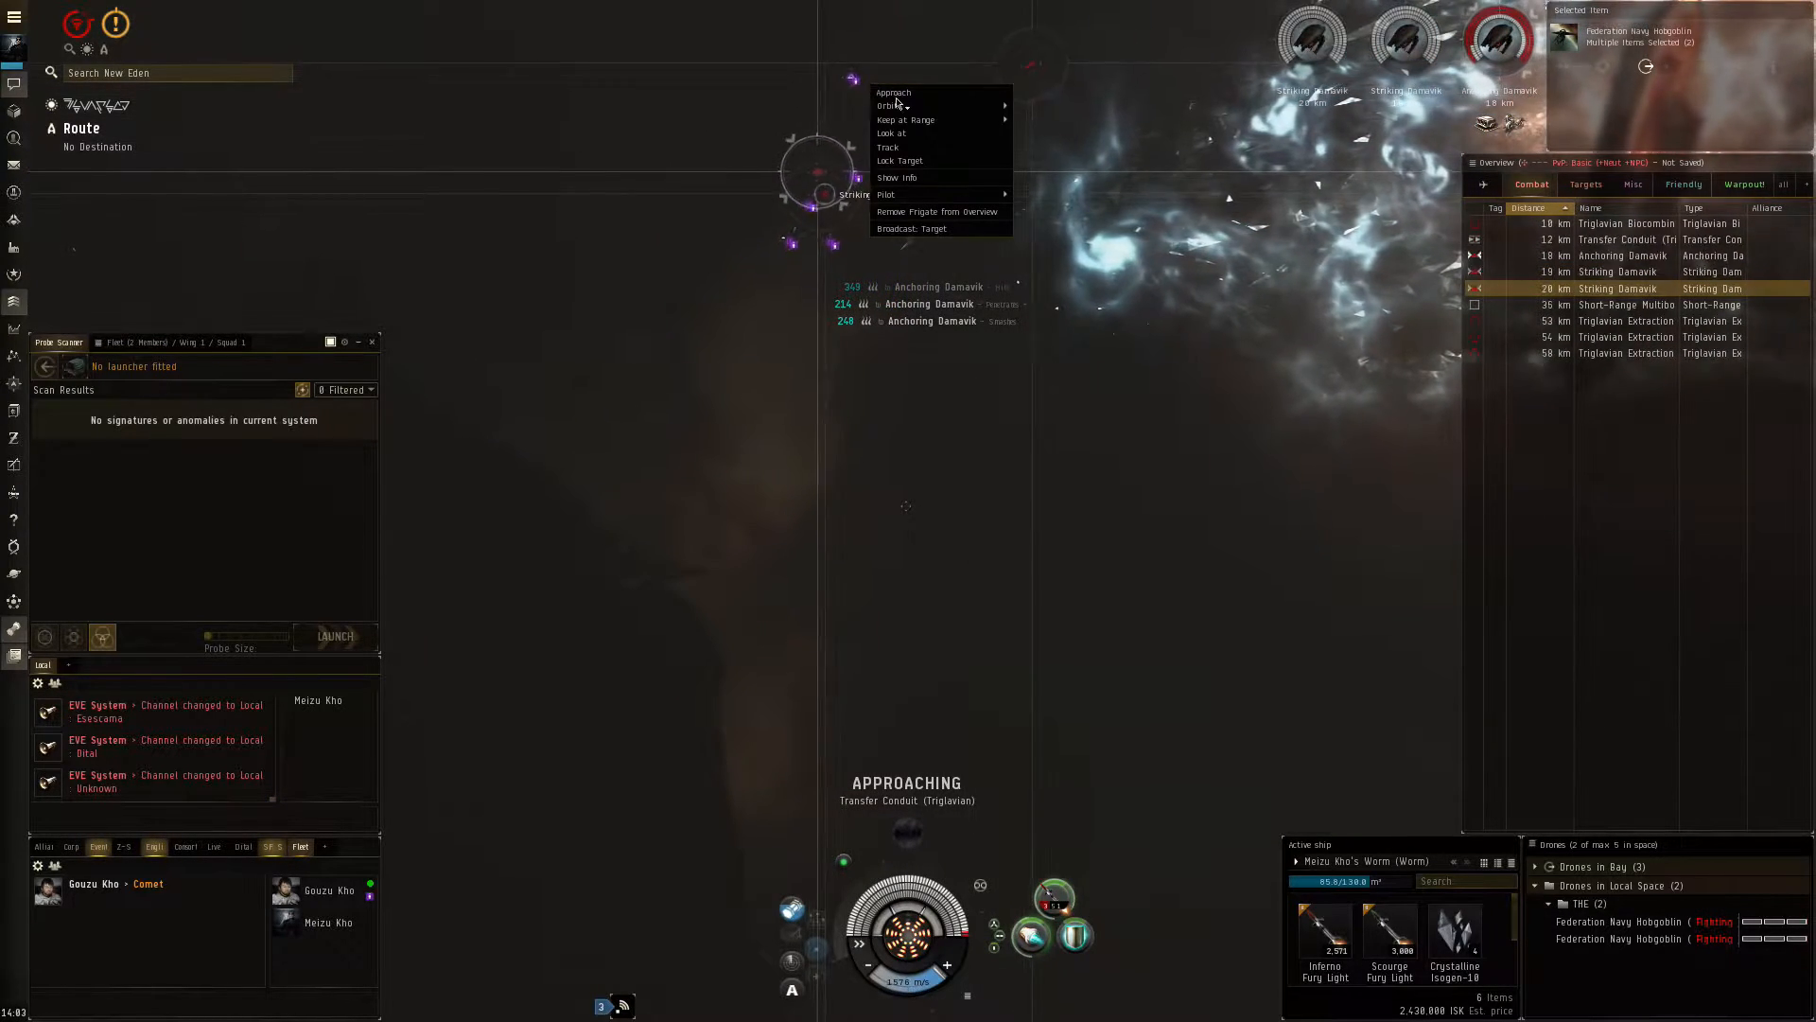
left_click(905, 106)
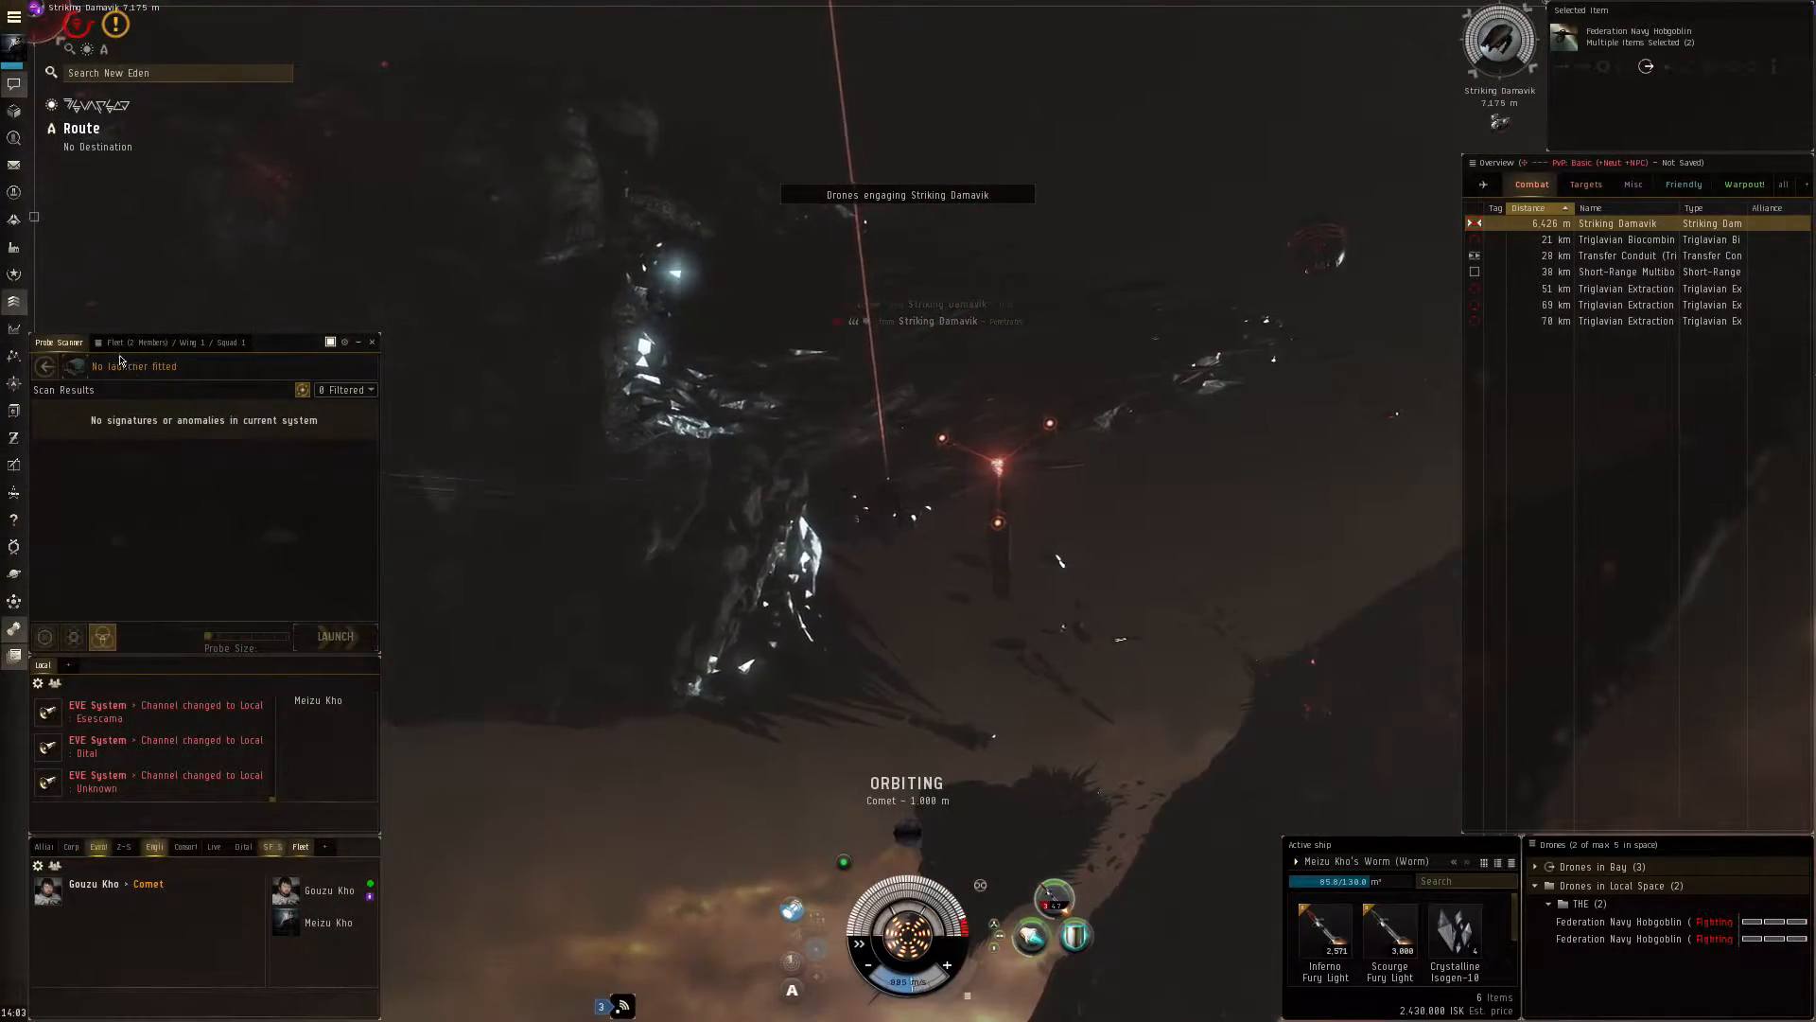
right_click(85, 393)
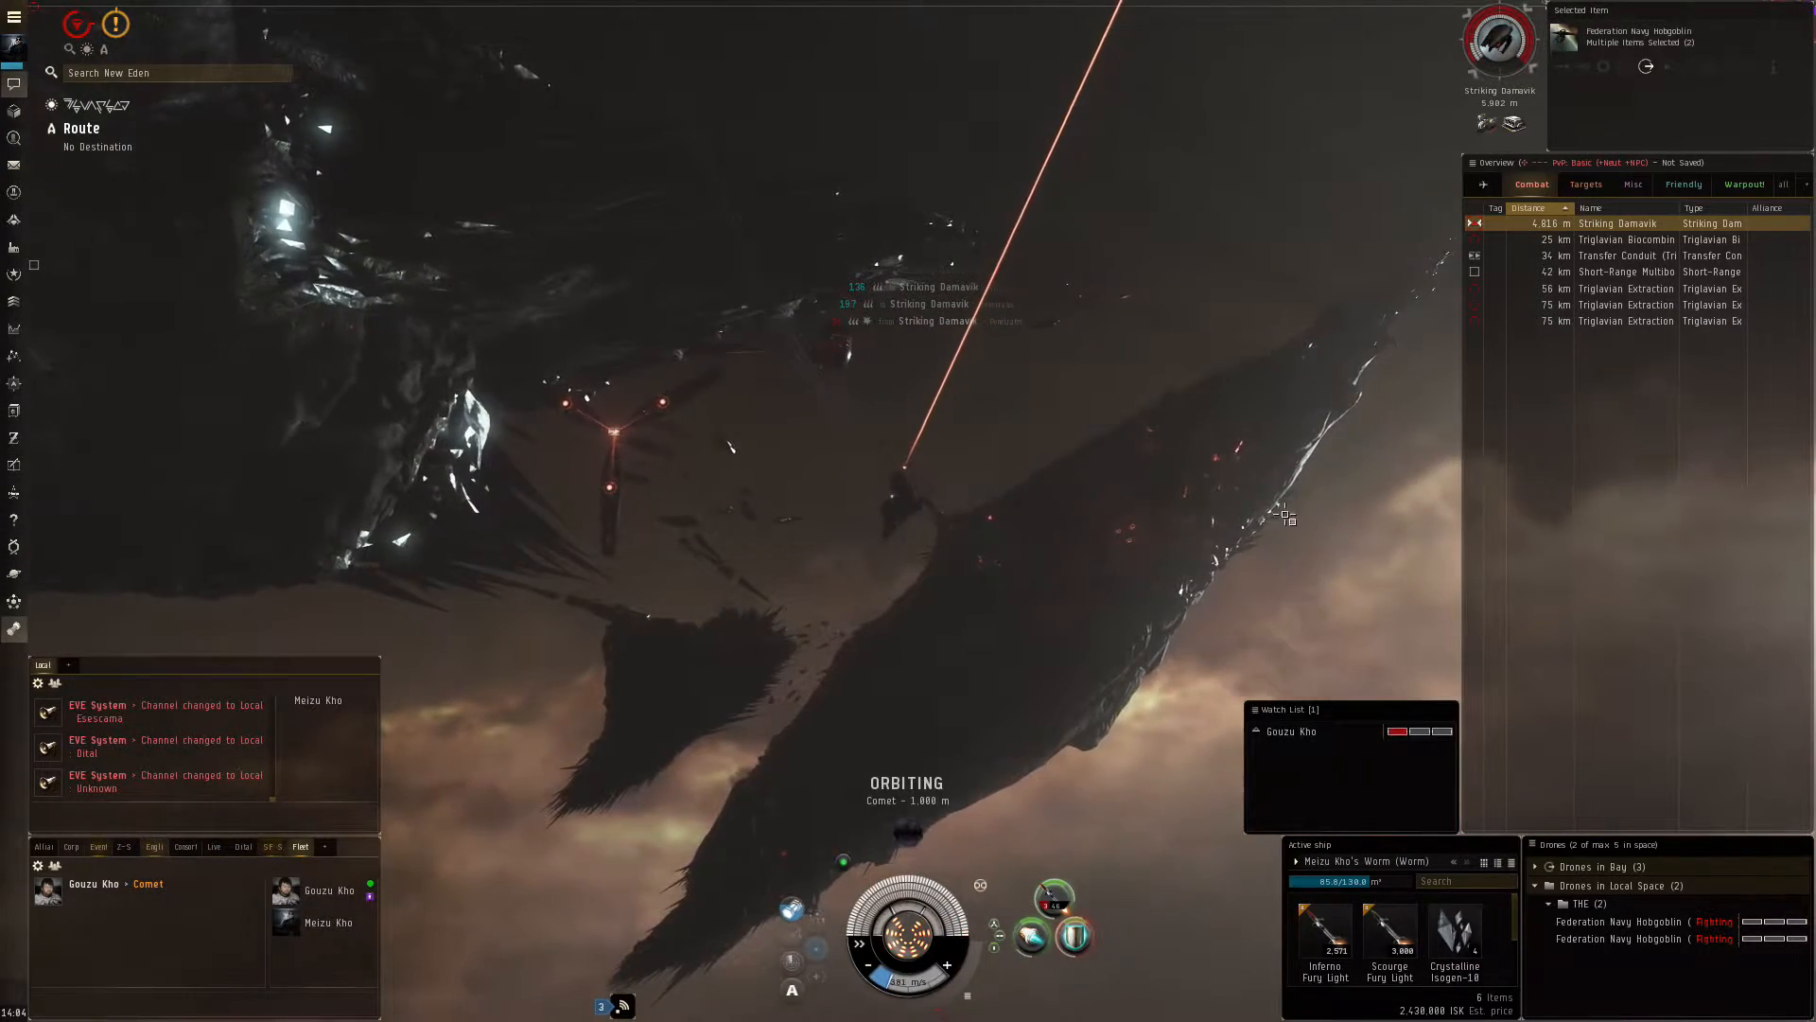
Approach the Biocombinative Cache wreck and recall the drones to the bay.
left_click(1627, 241)
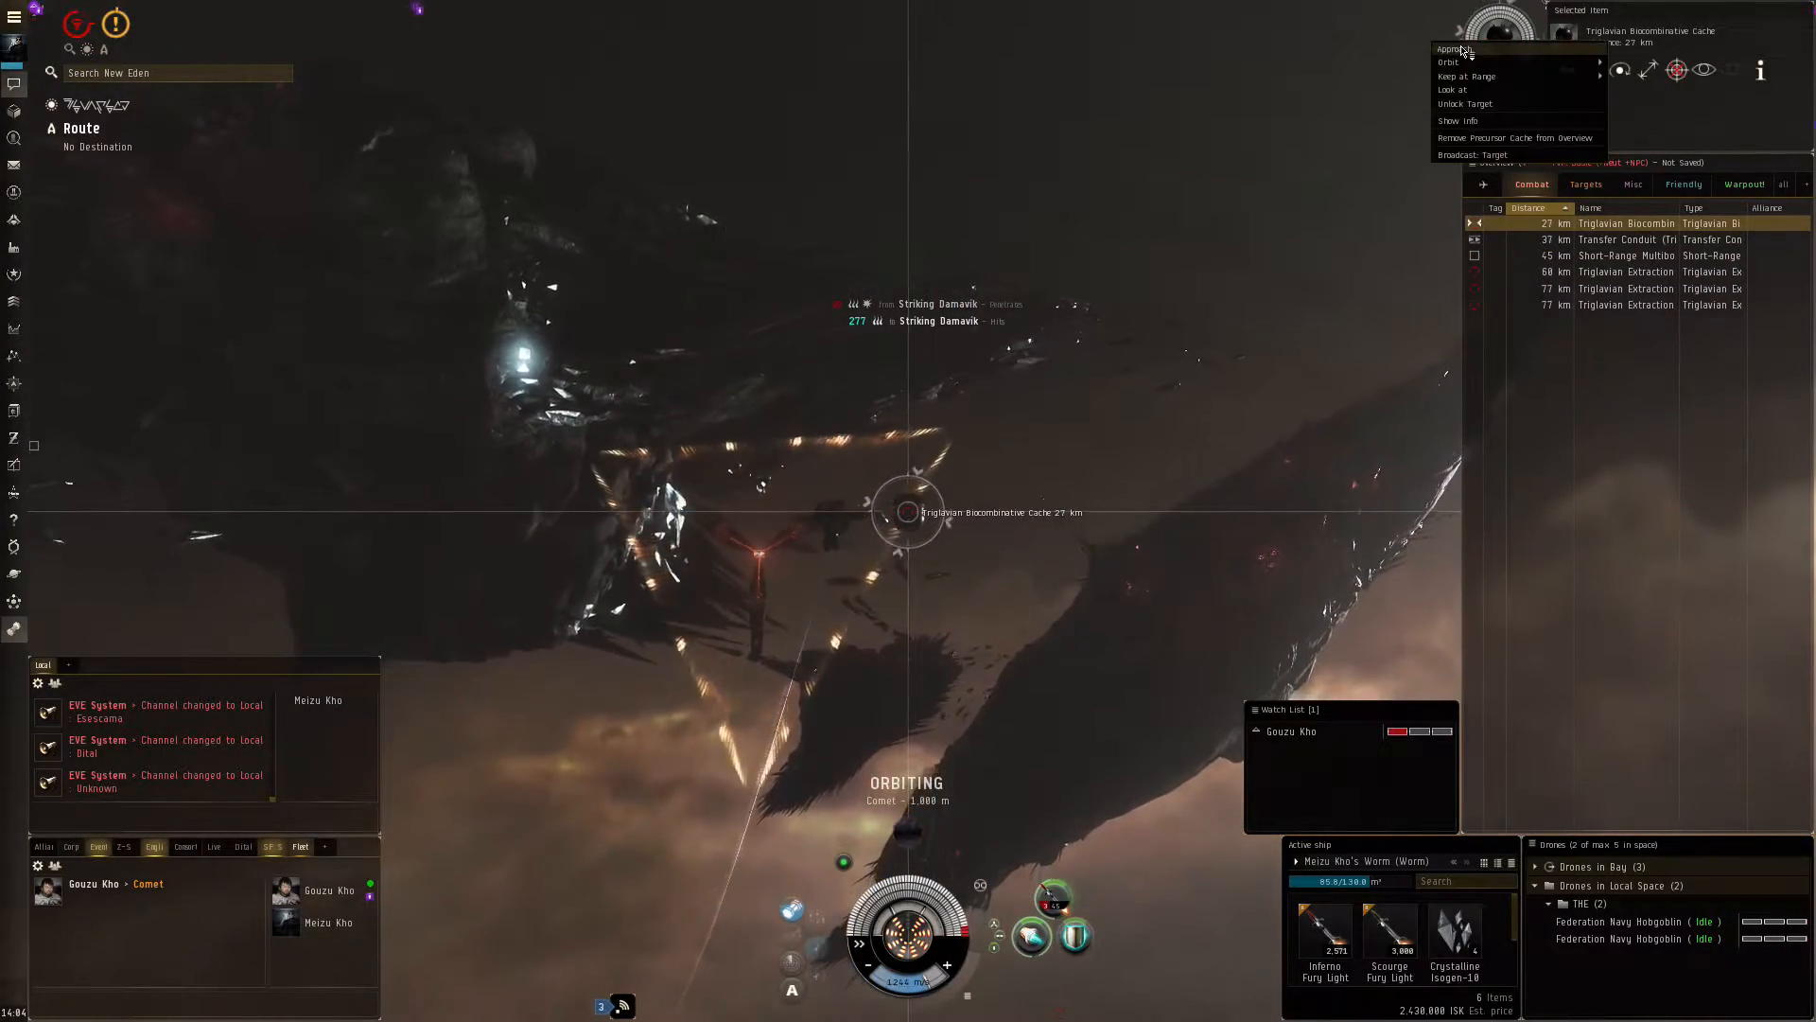
left_click(1457, 50)
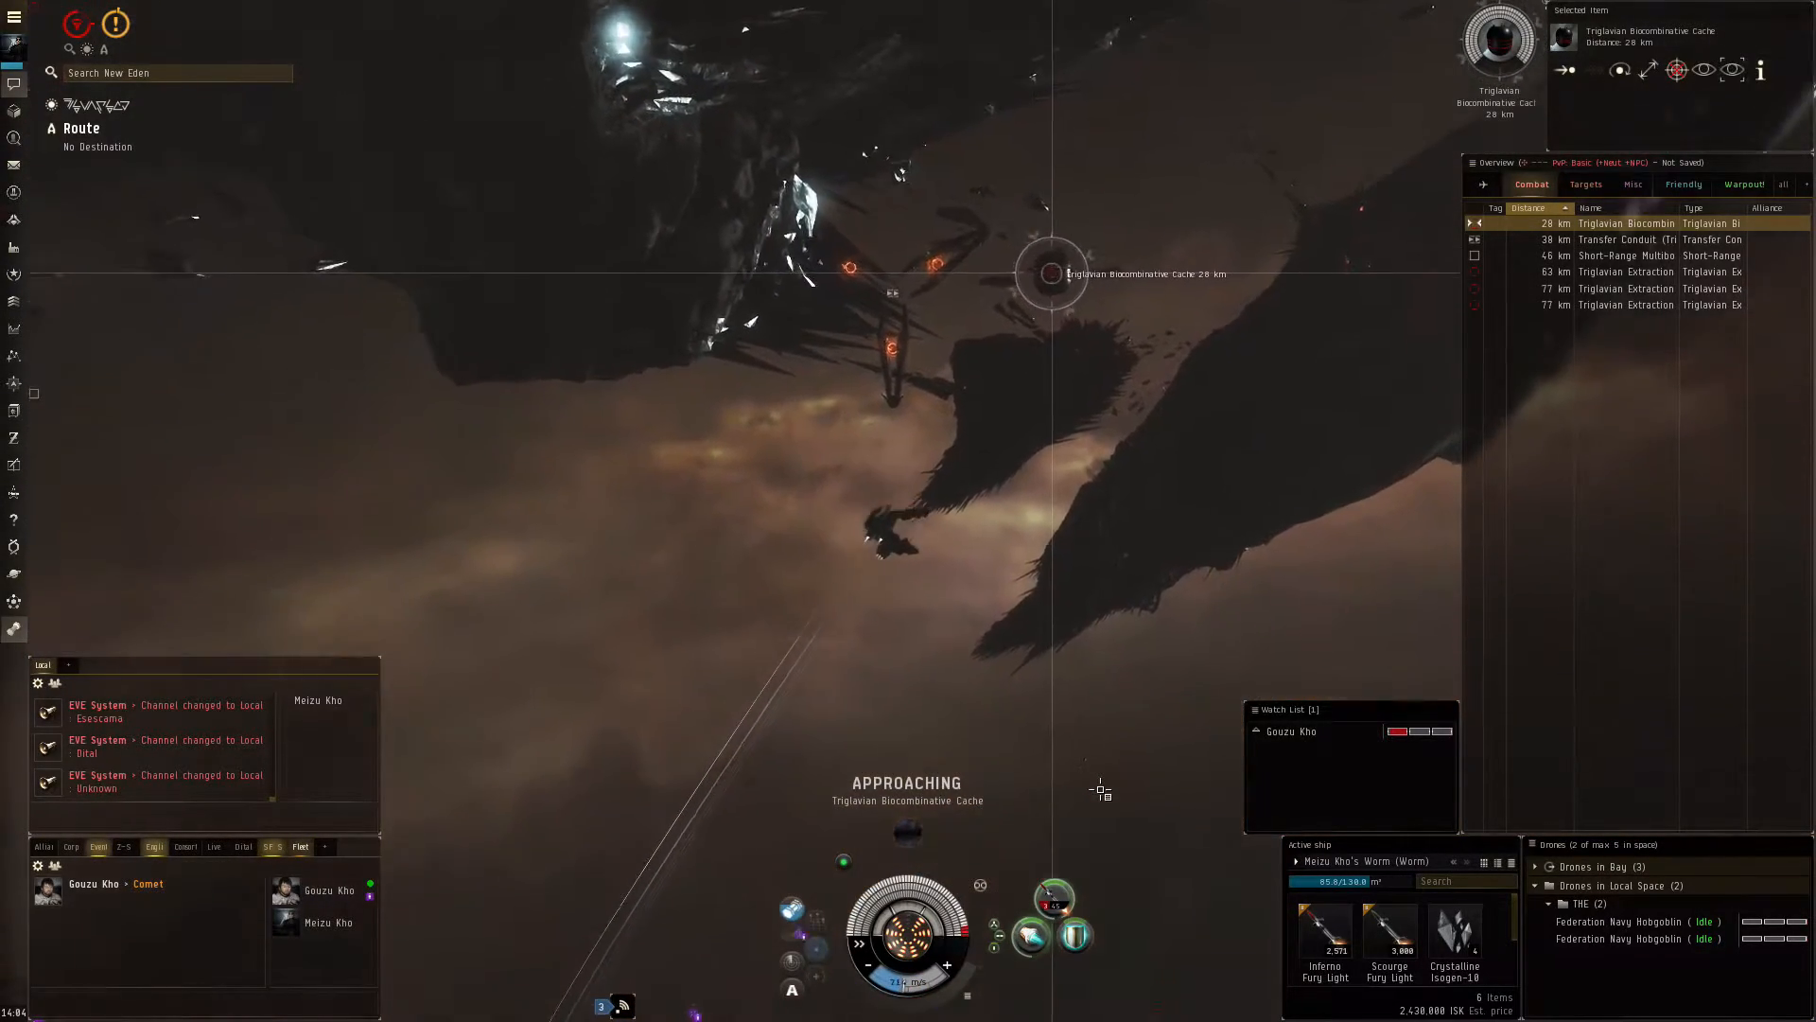
right_click(1576, 902)
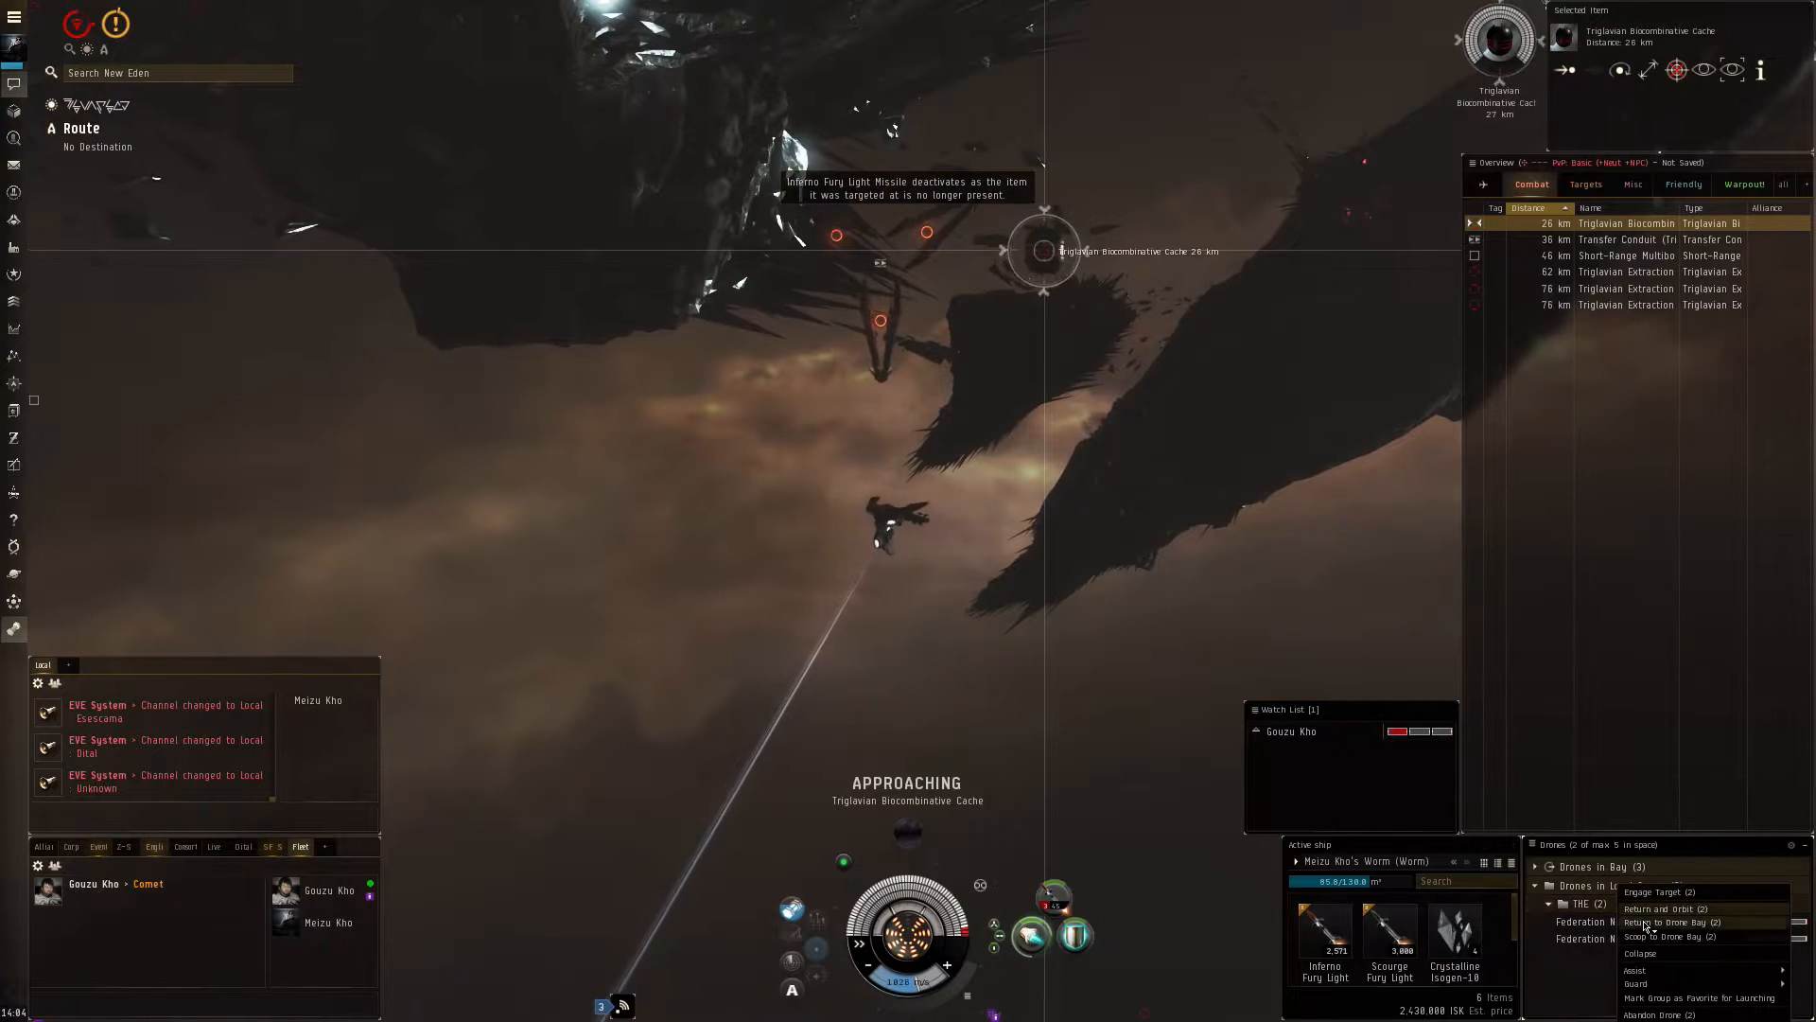
left_click(1665, 908)
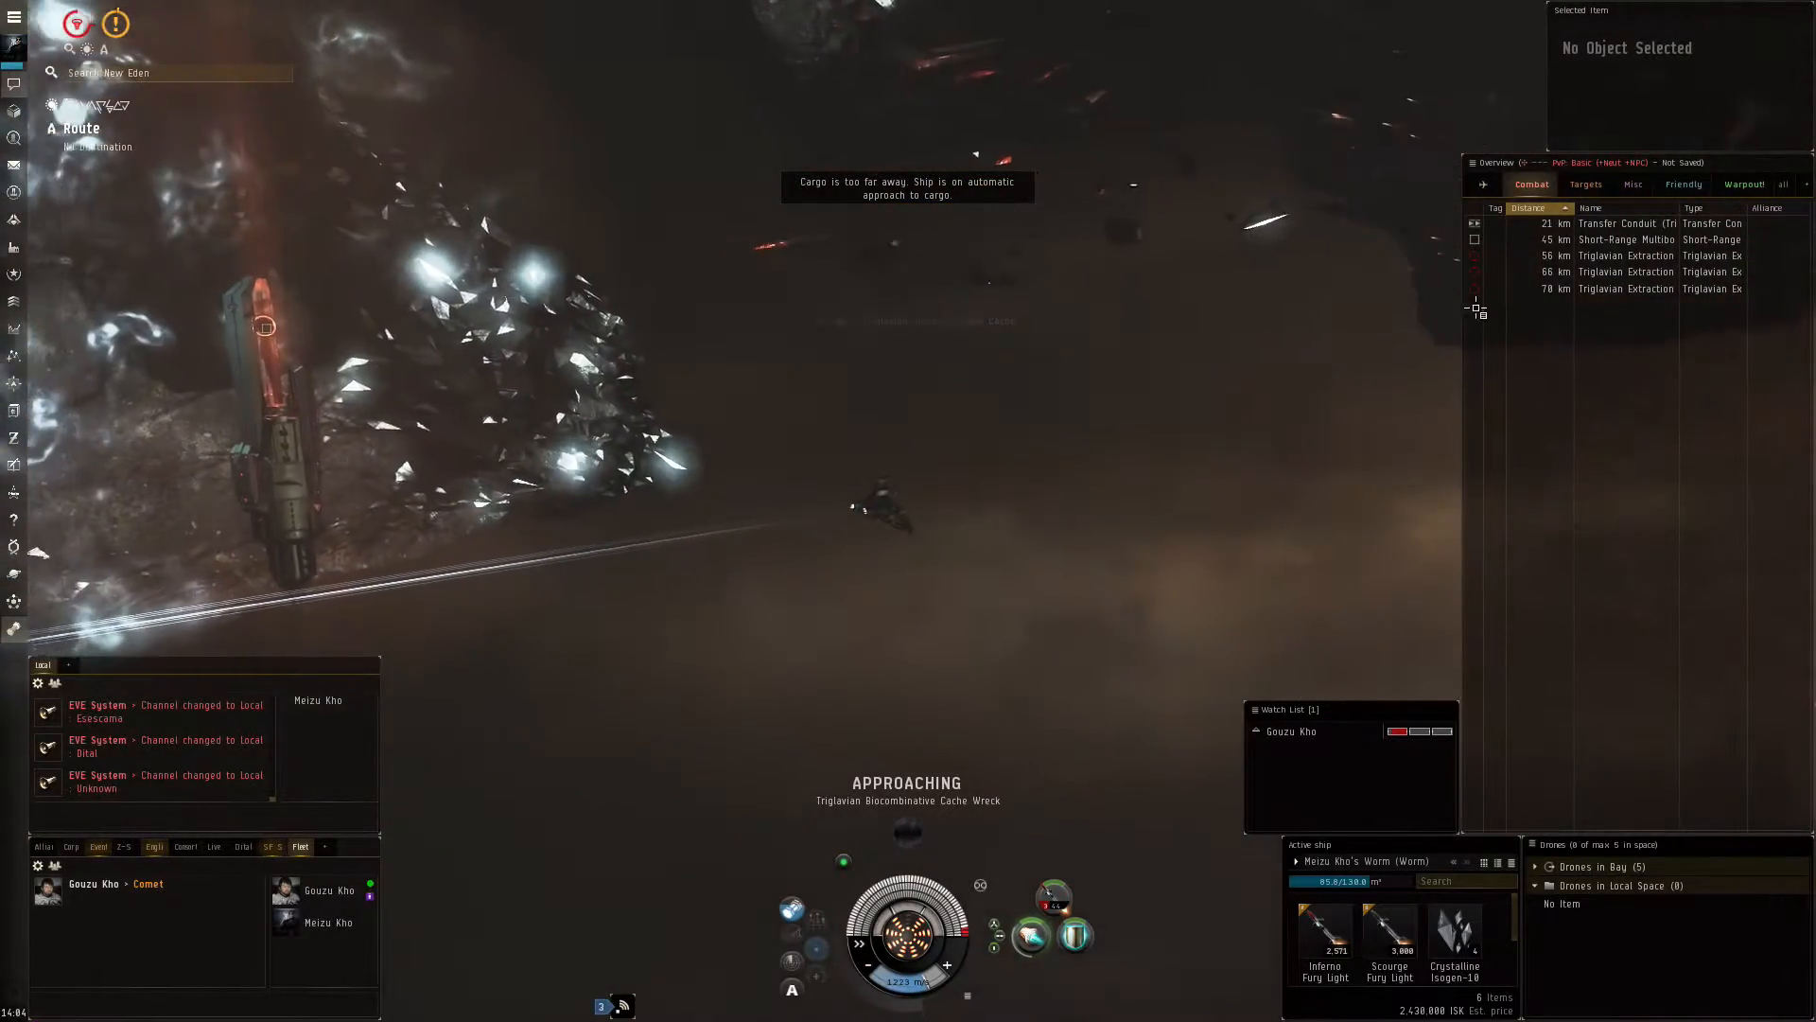
Loot all contents of the cache wreck into cargo.
left_click(1626, 255)
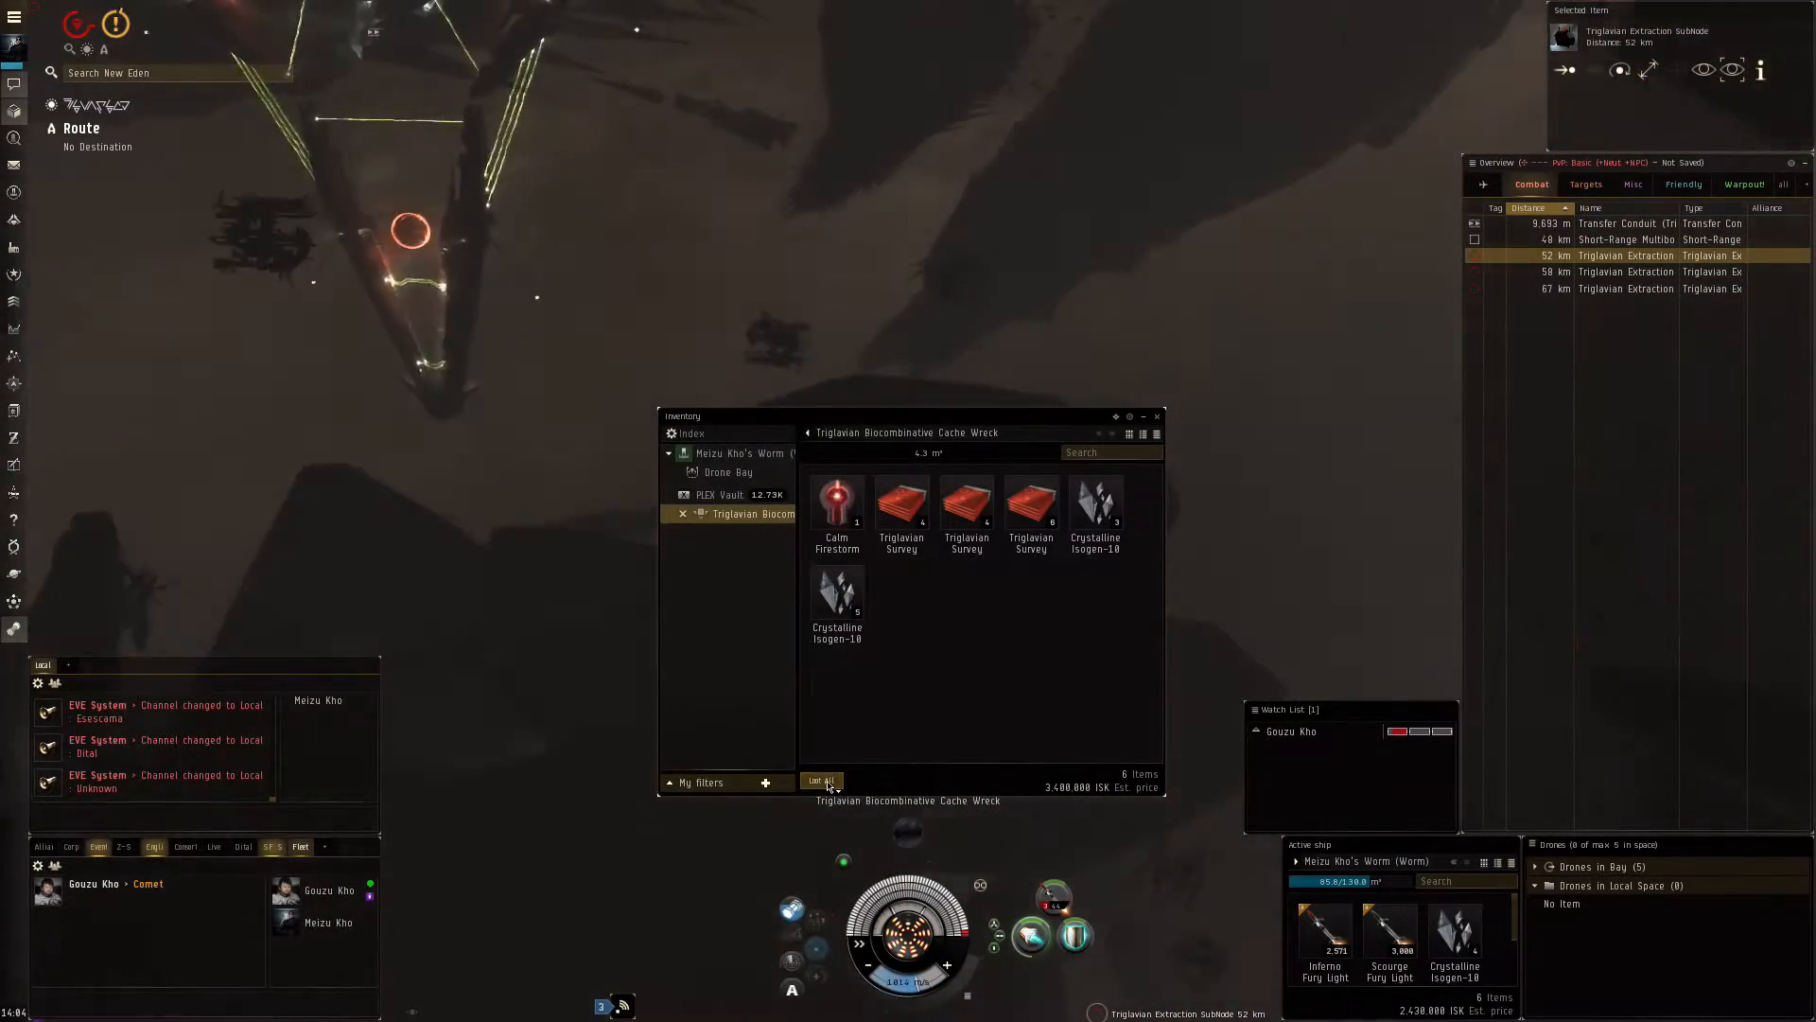
left_click(821, 780)
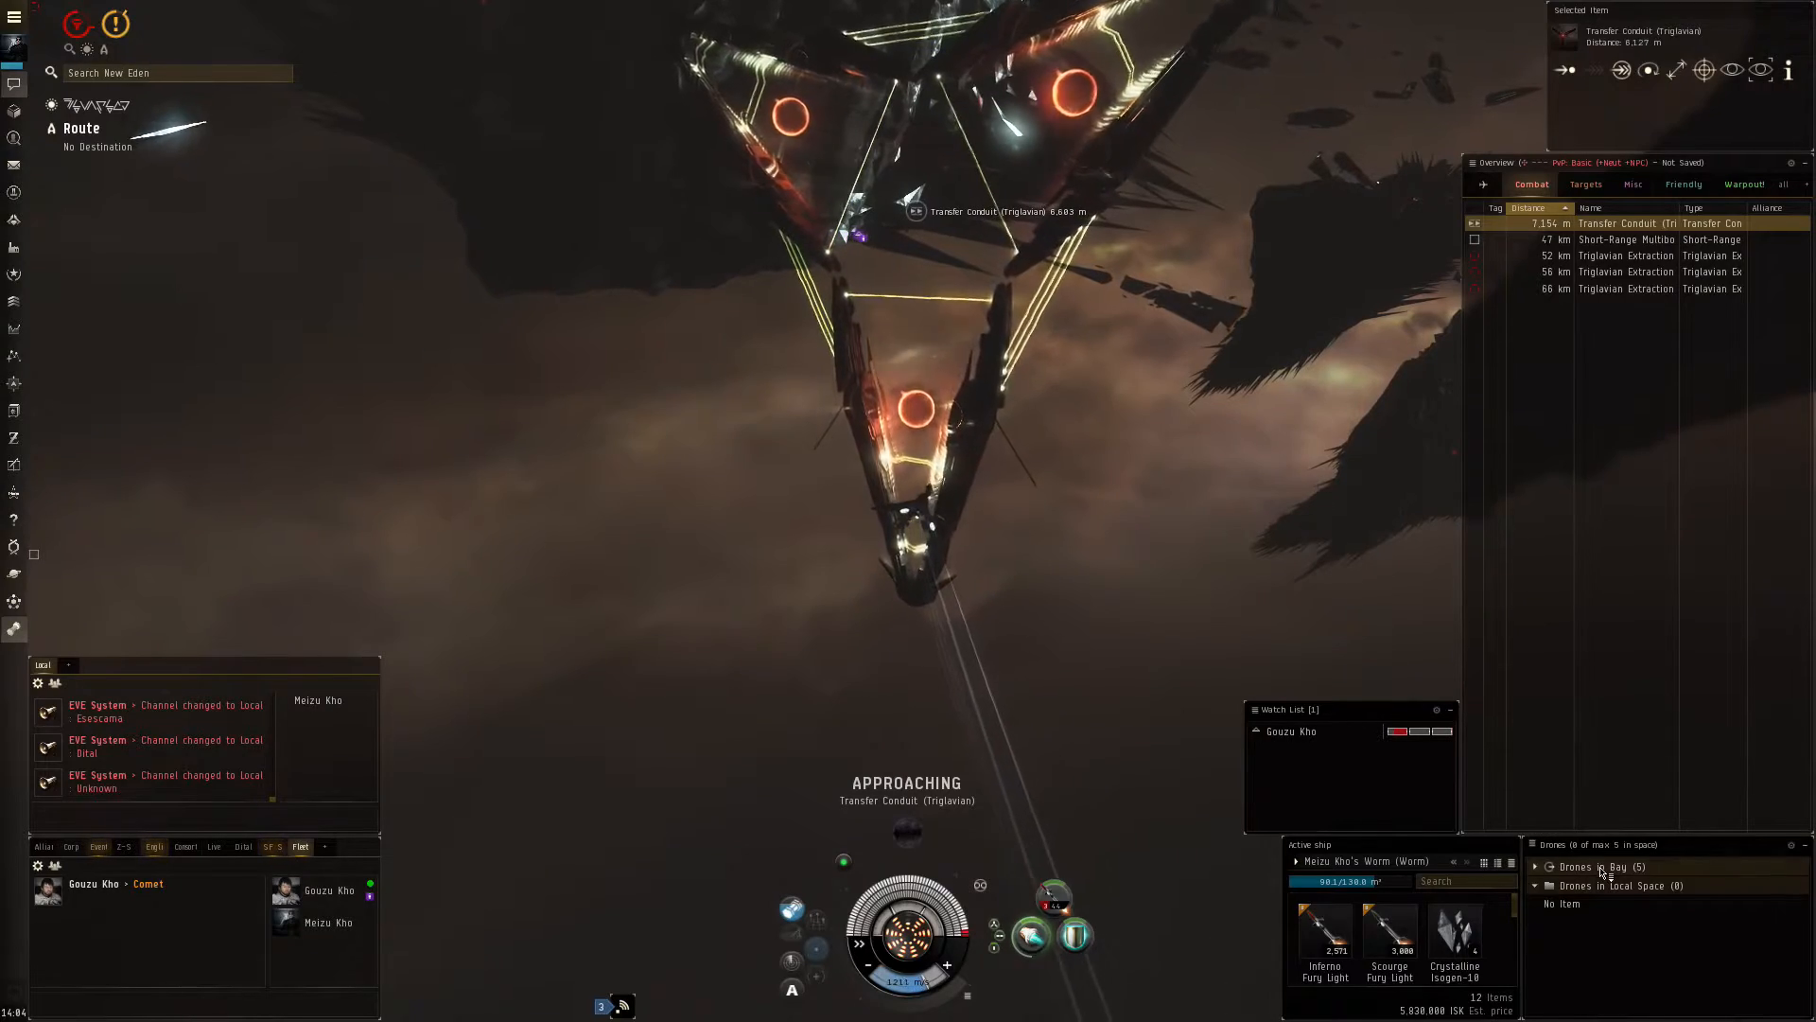
Activate the Transfer Conduit to jump into the next pocket with Blastneedle Tessellas.
left_click(1535, 867)
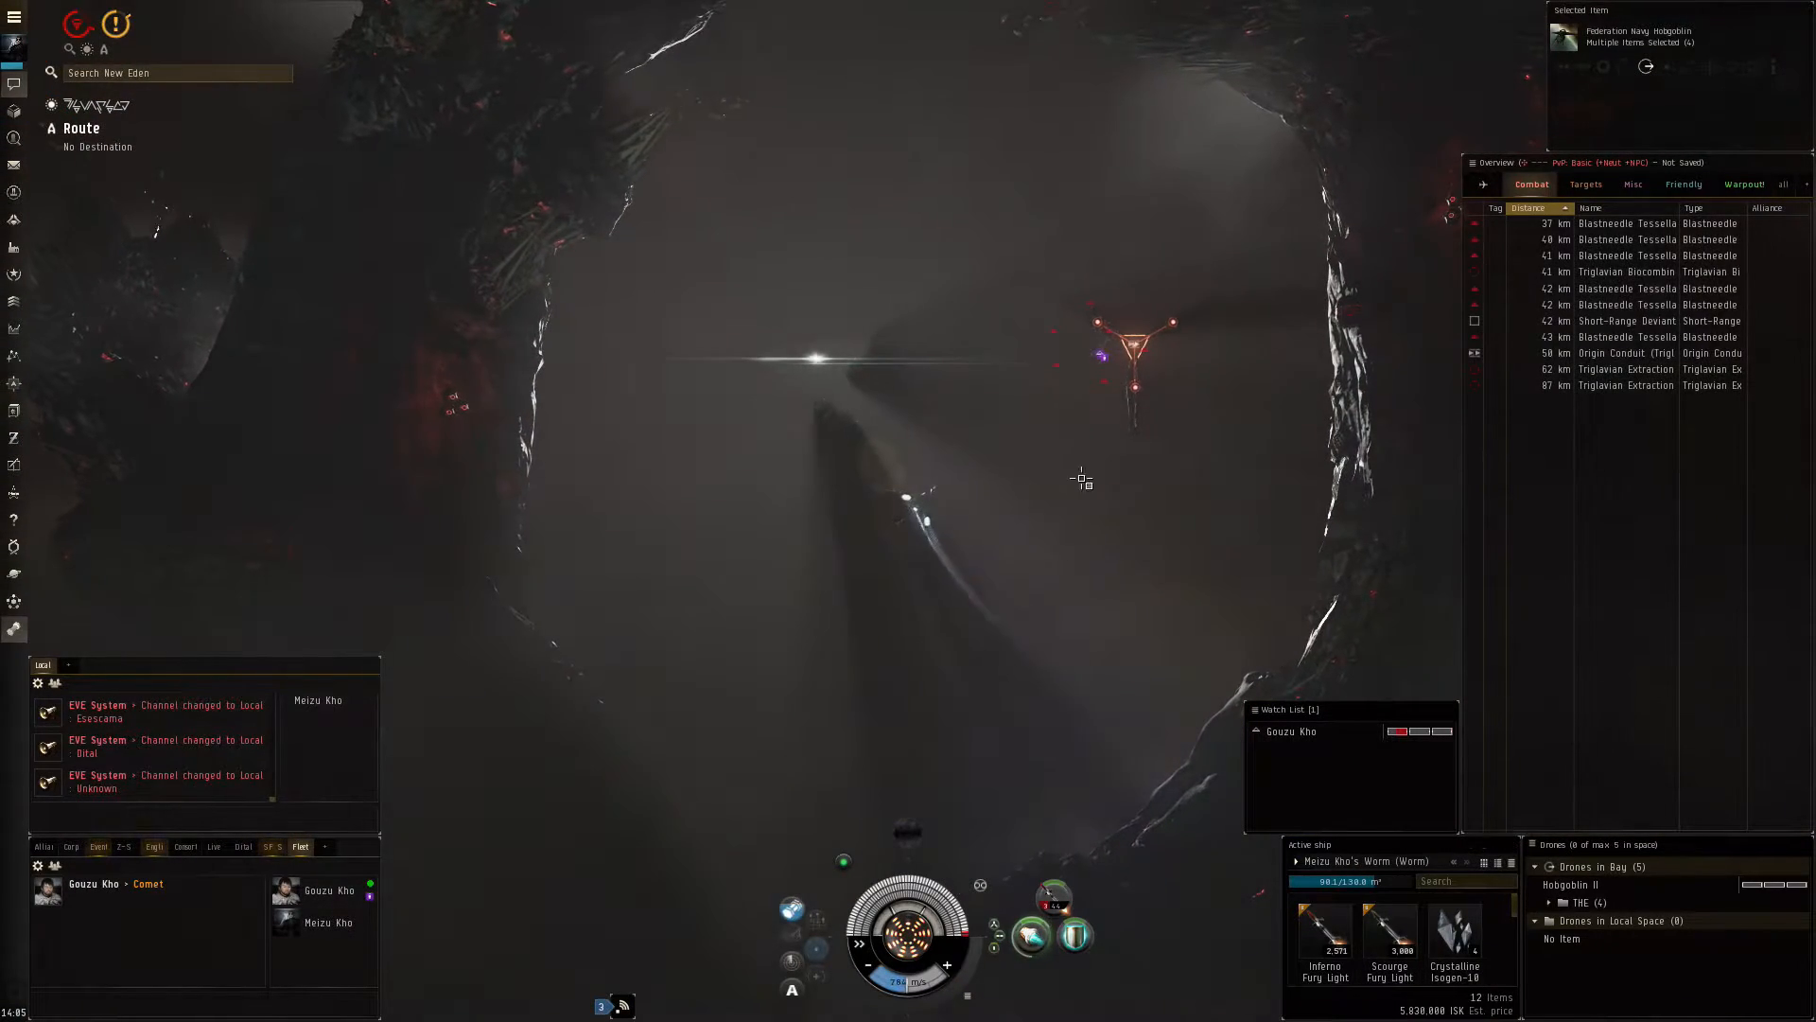
Orbit the fleetmate at 1,000 m and send drones against the Blastneedle Tessellas and the Biocombinative Cache.
left_click(1632, 255)
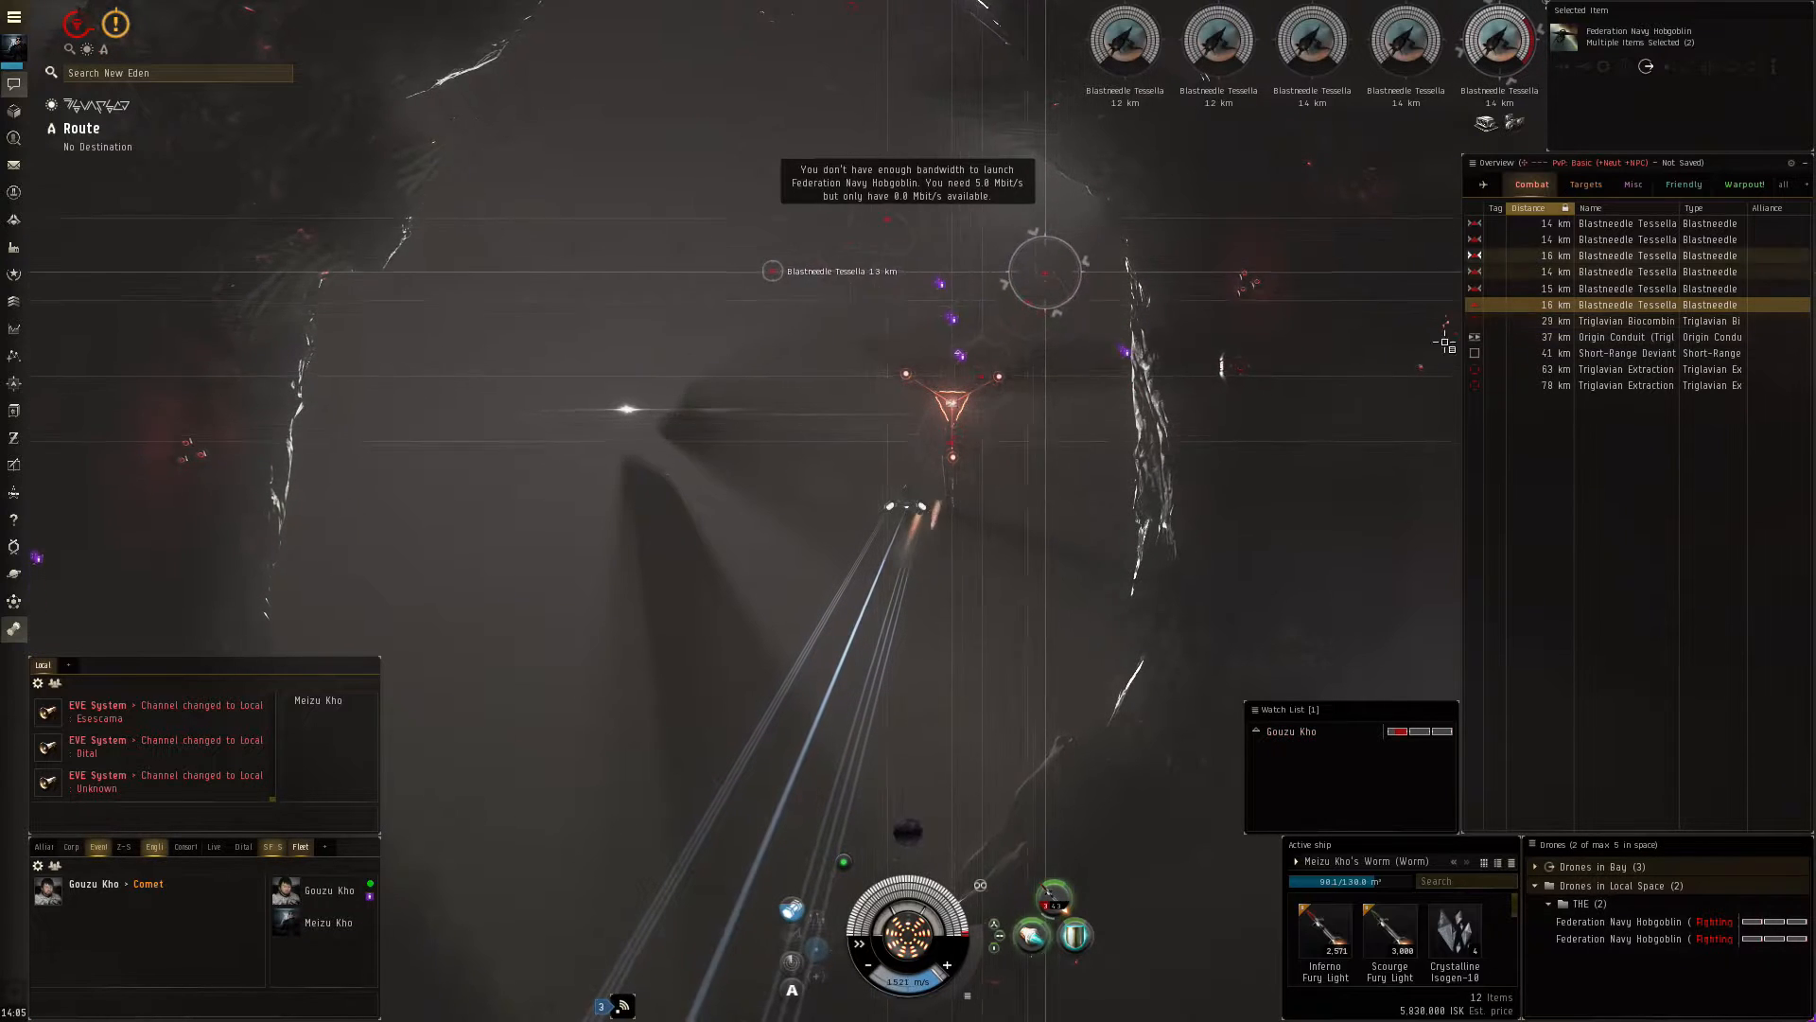
right_click(1288, 731)
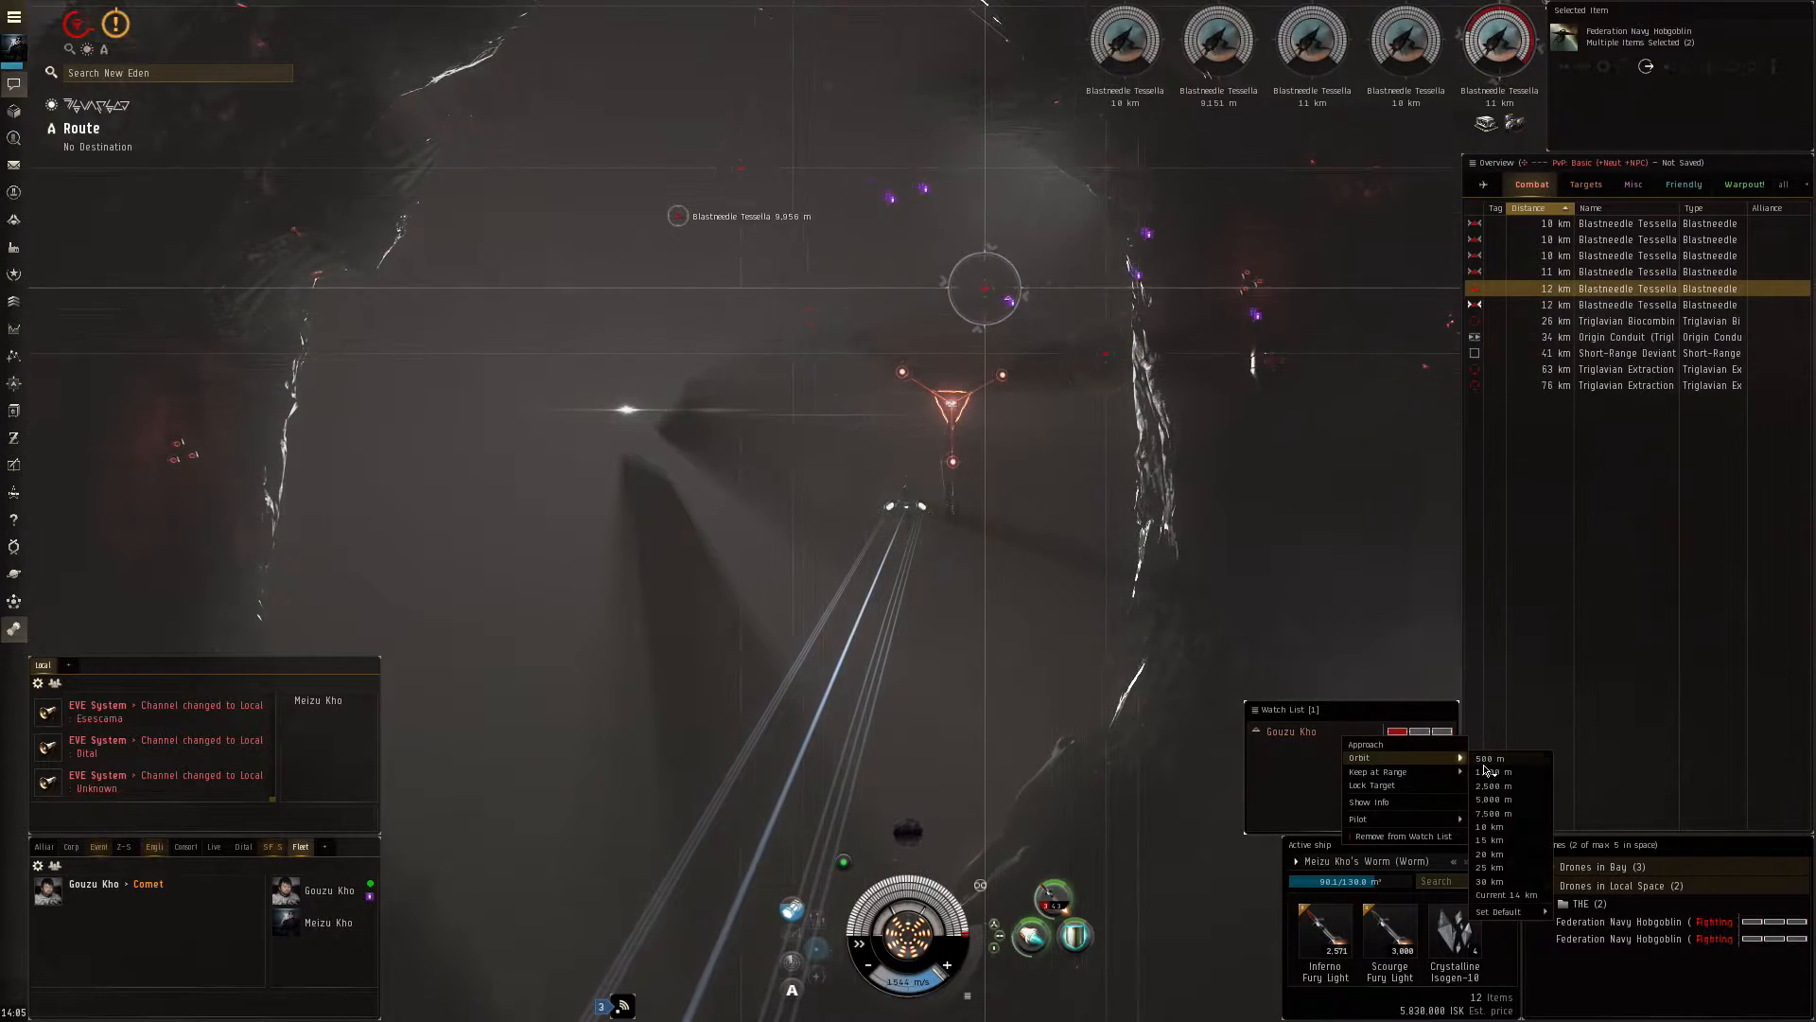
left_click(1489, 772)
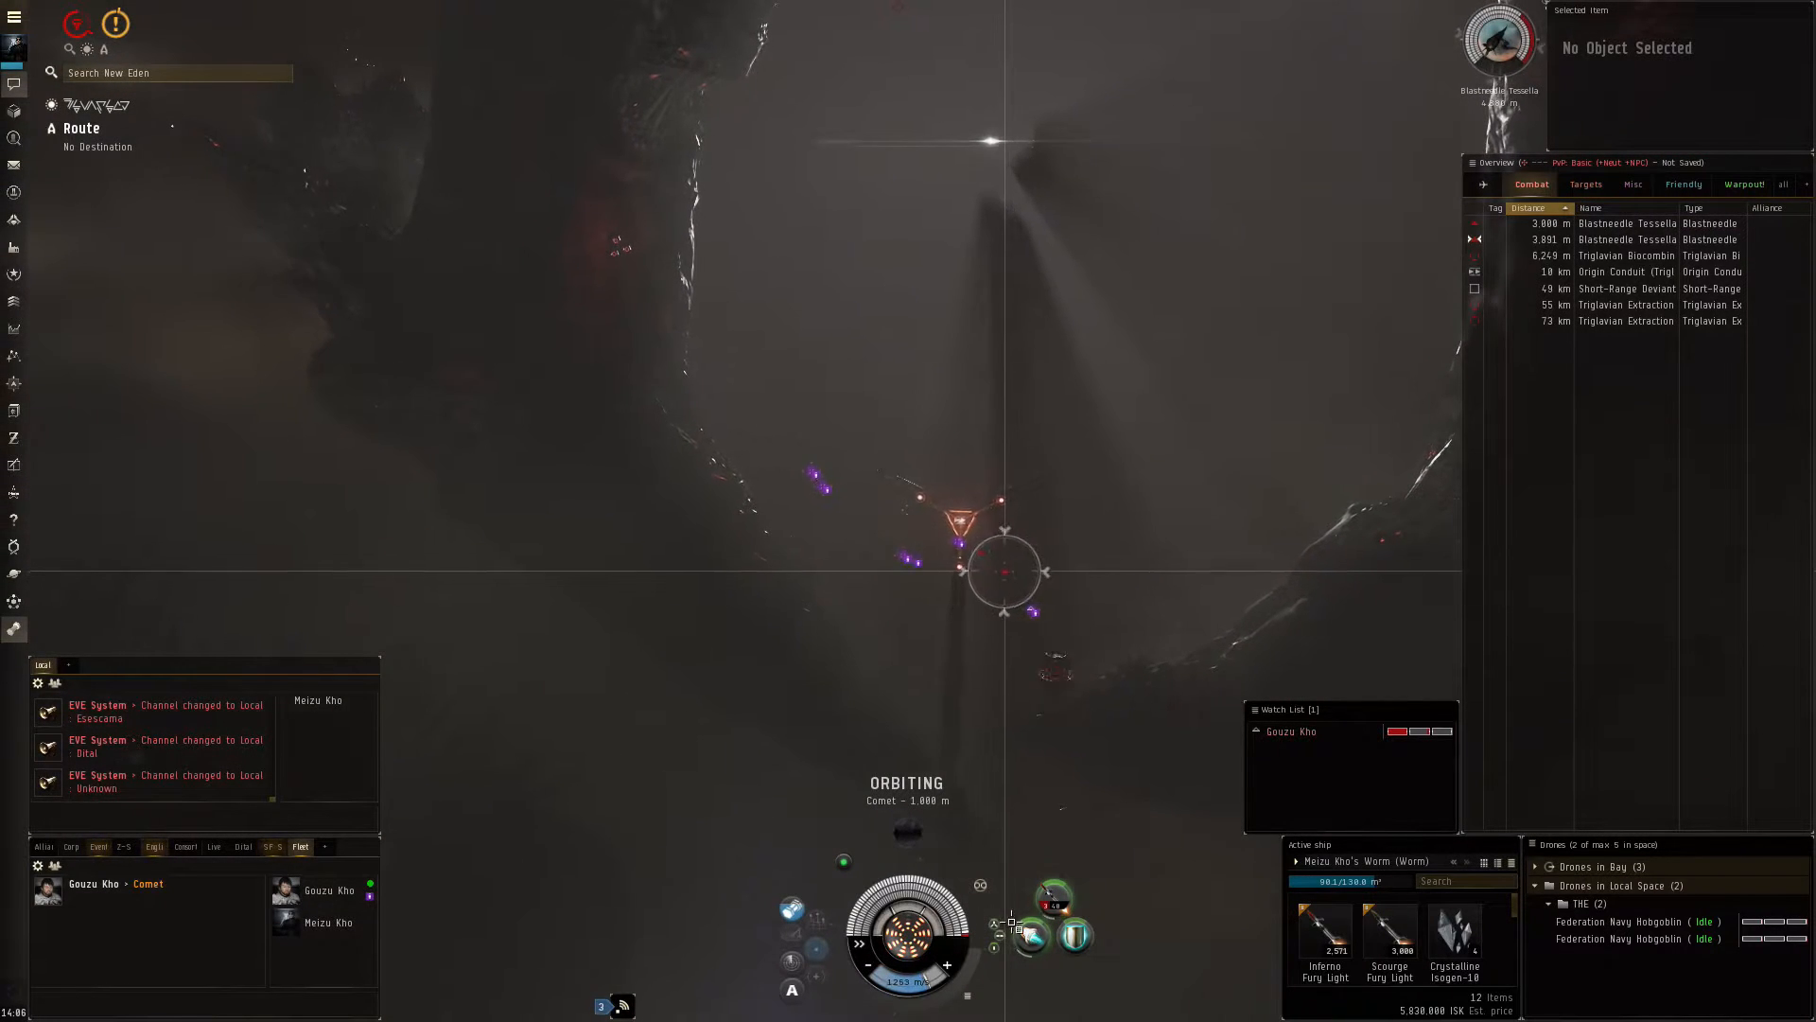
left_click(1052, 897)
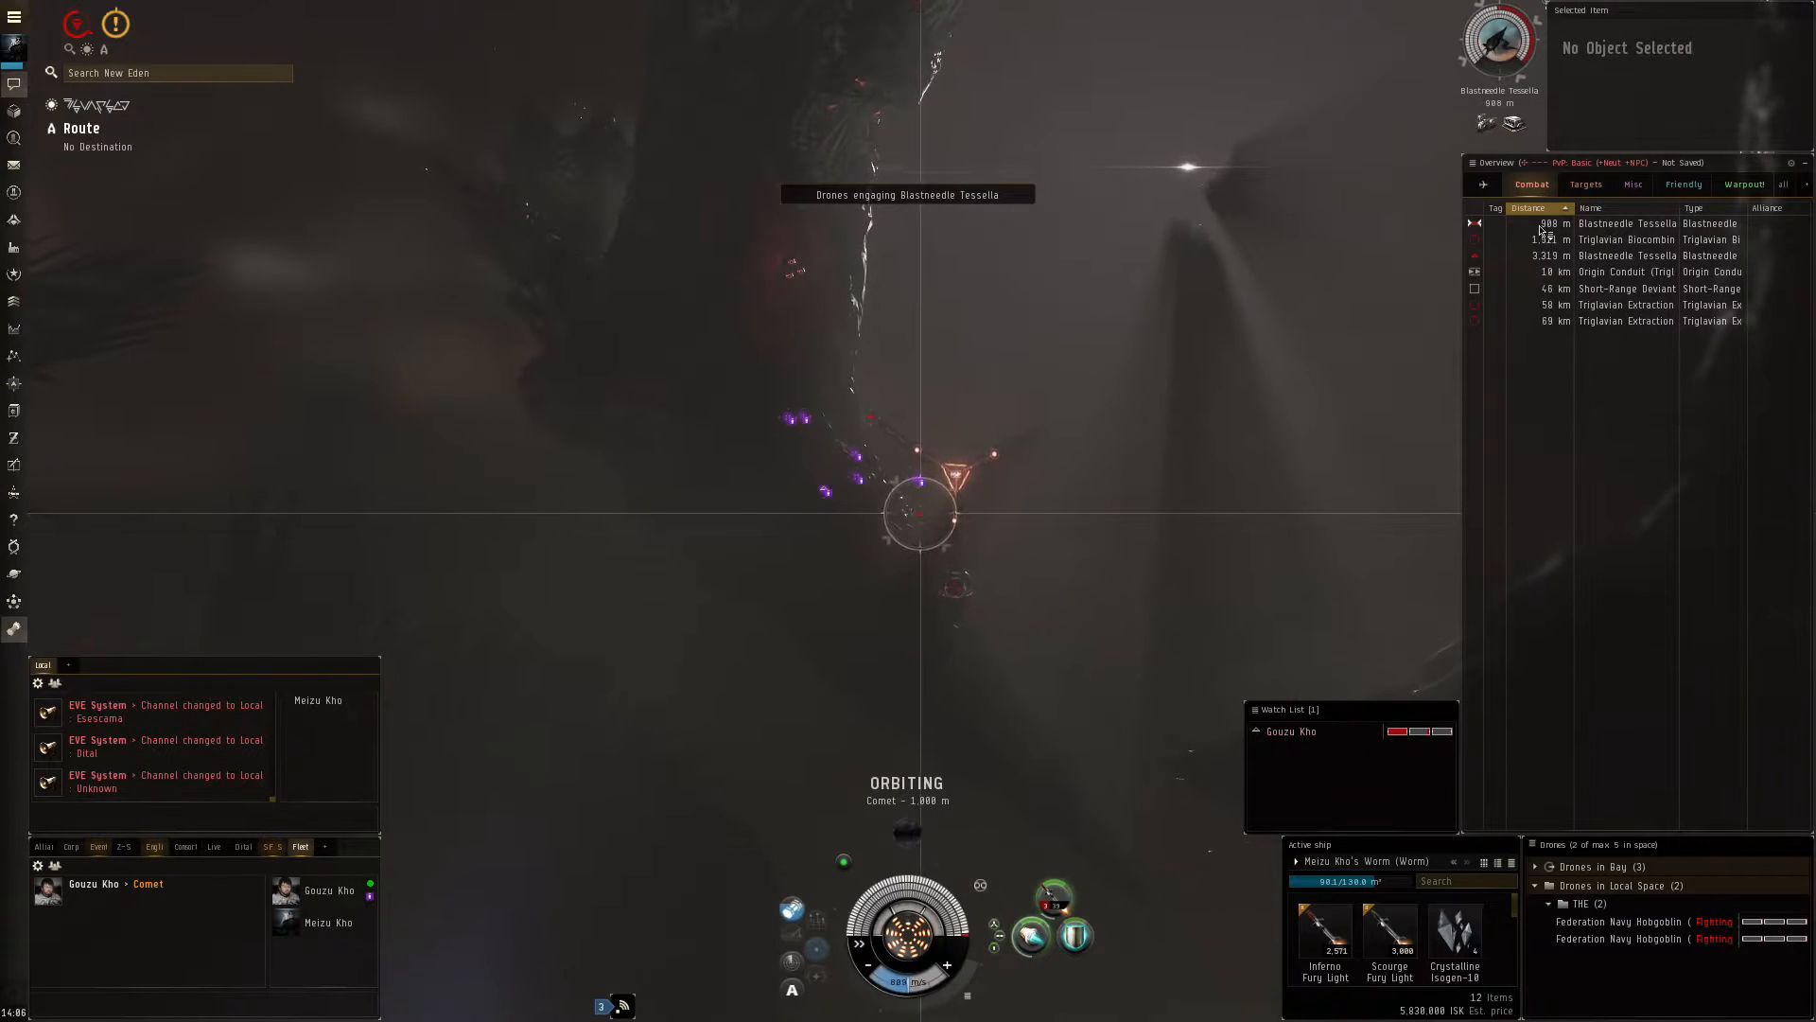
left_click(1621, 239)
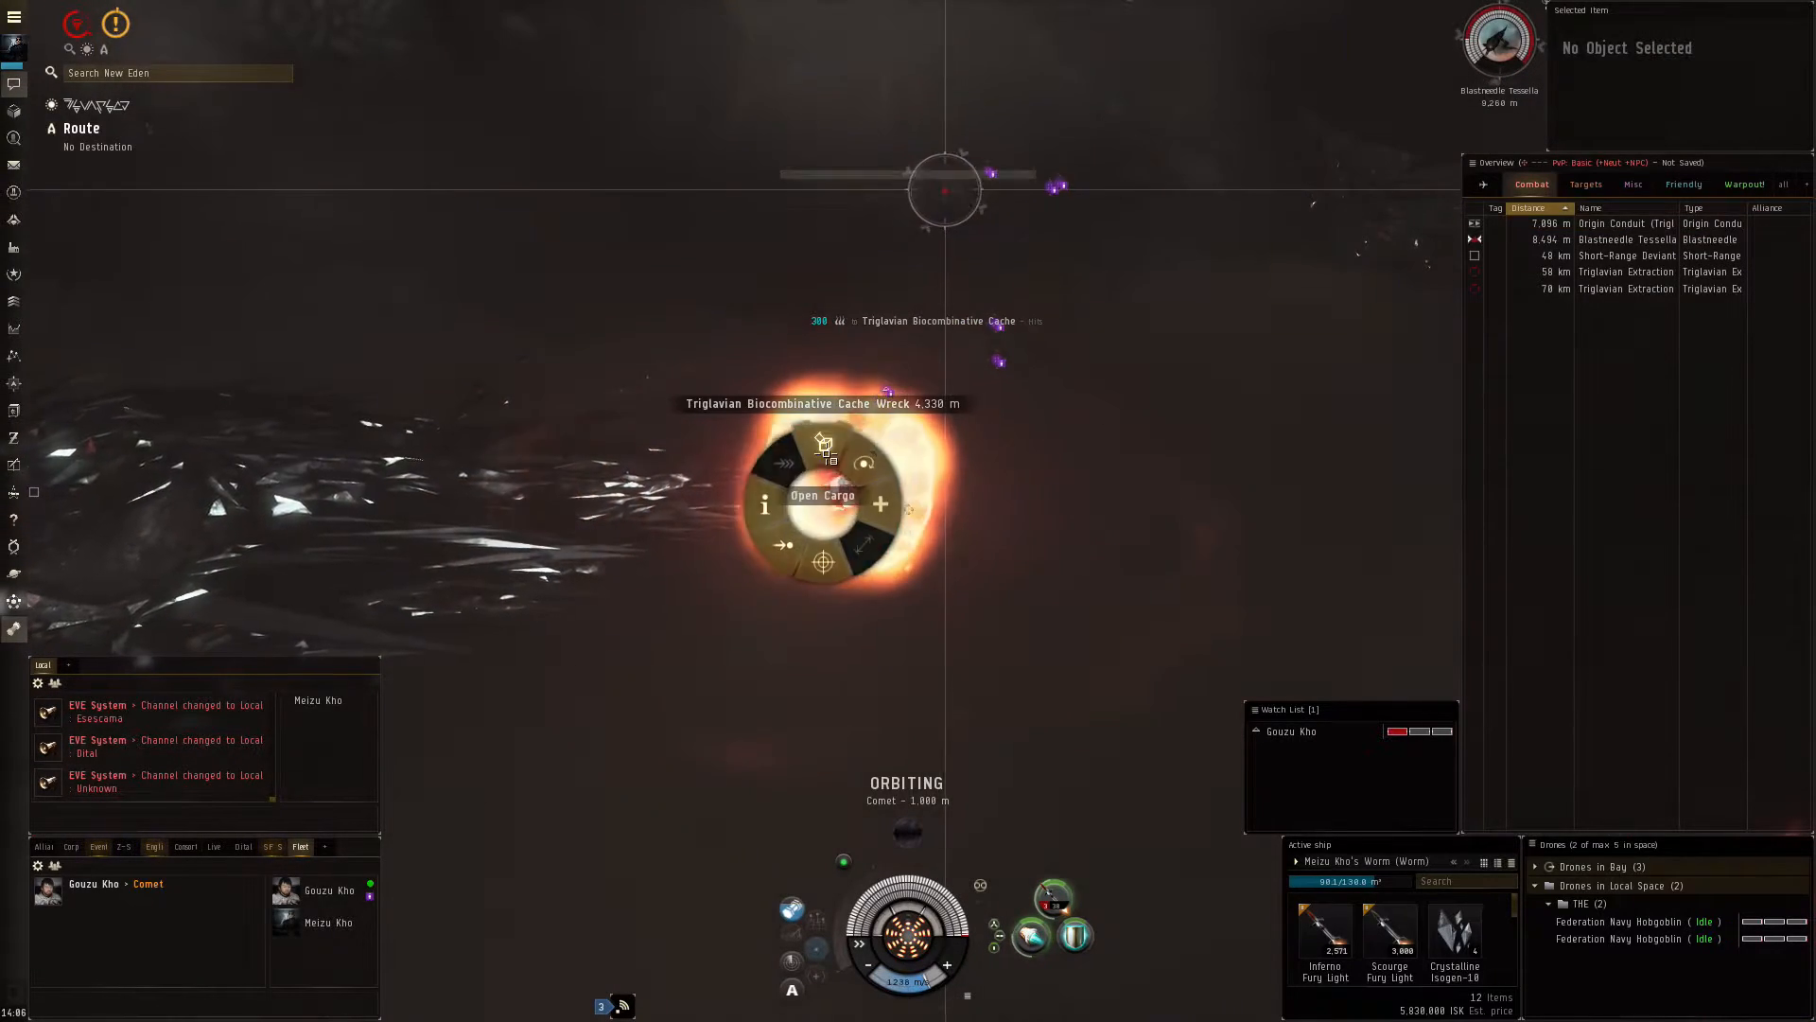
Loot the cache wreck's 17 items via Open Cargo, recall drones and approach the Extraction SubNode.
left_click(821, 494)
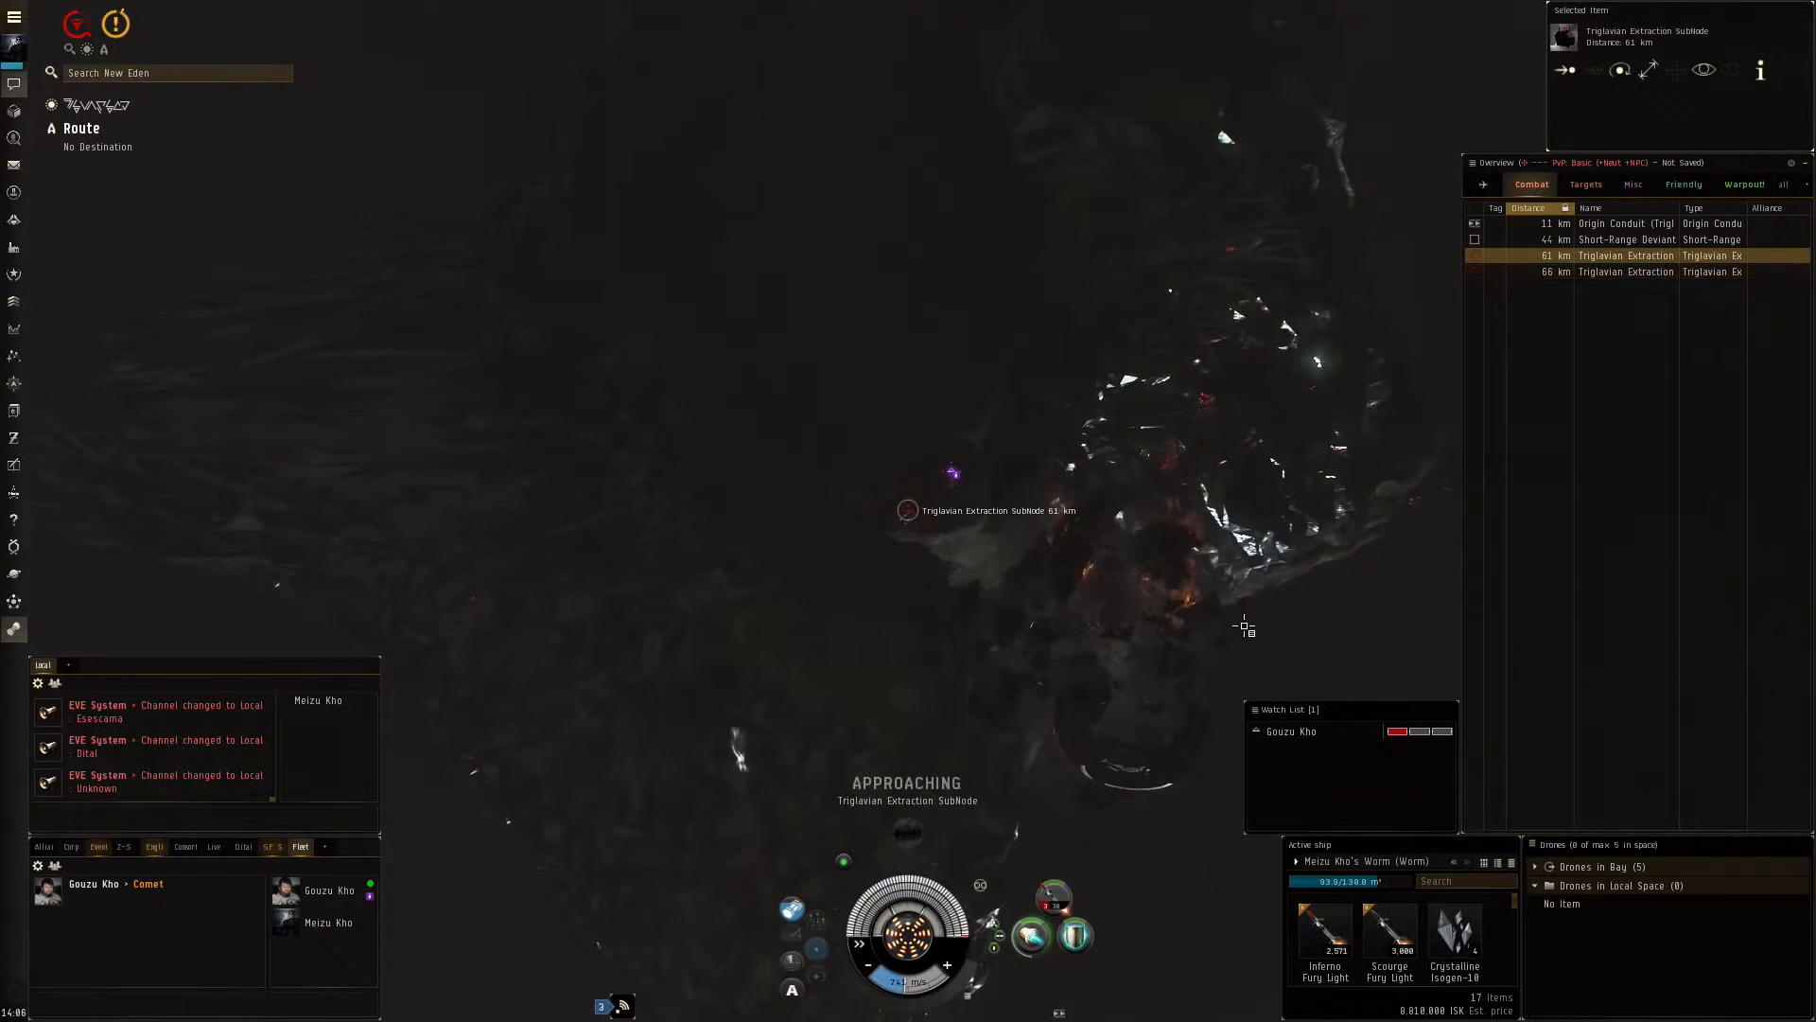
Target and destroy the Triglavian Extraction SubNode, revealing one Triglavian Survey in its wreck.
left_click(1623, 270)
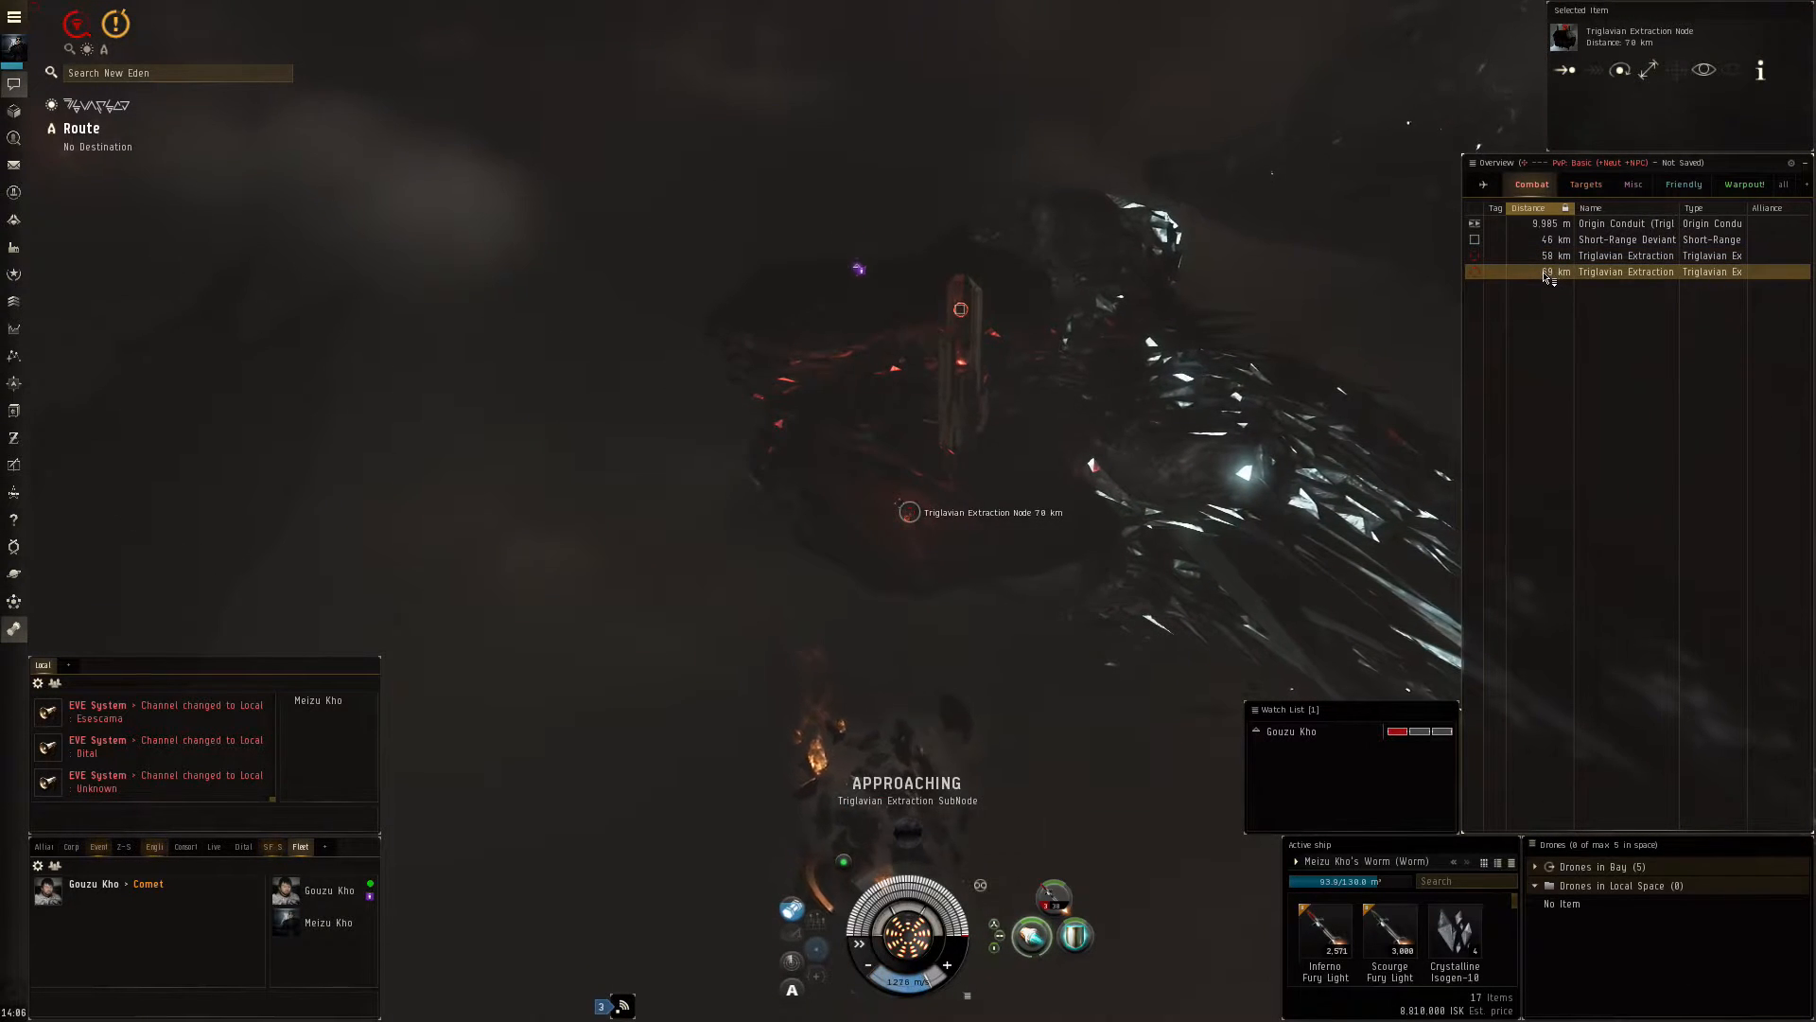
left_click(1625, 255)
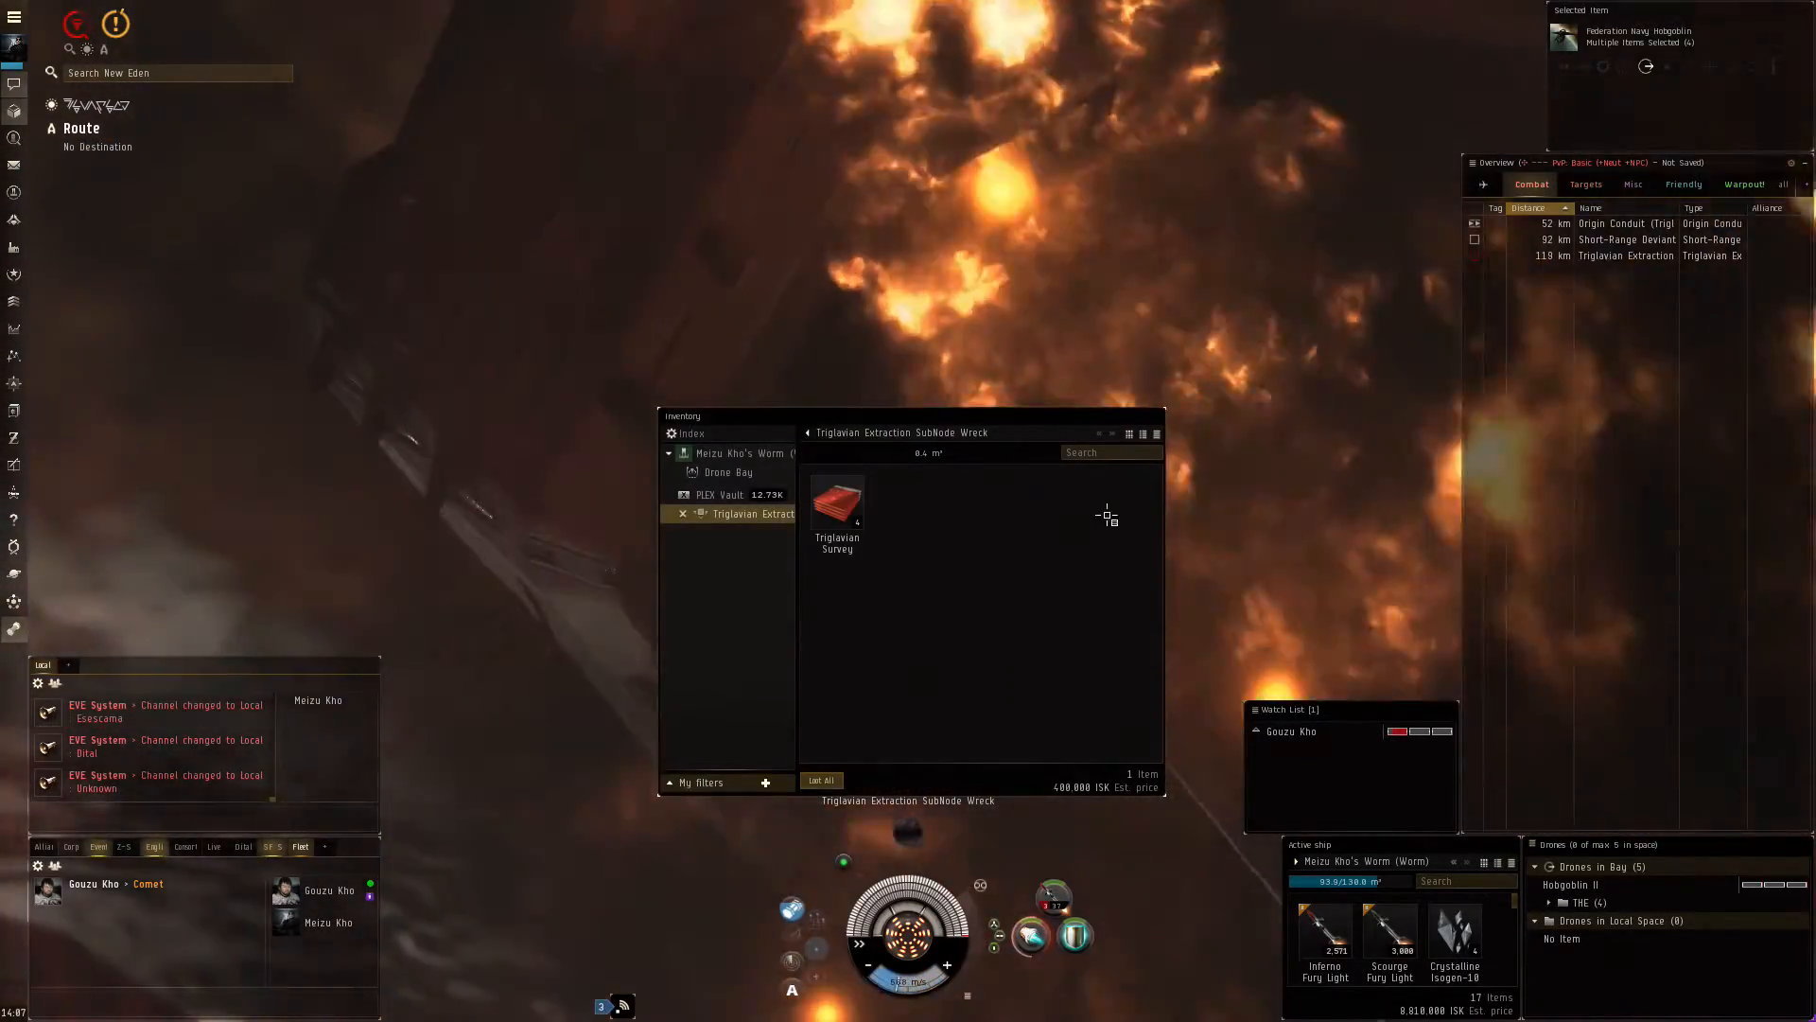
Loot the Triglavian Survey from the subnode wreck and head for the Origin Conduit.
left_click(738, 452)
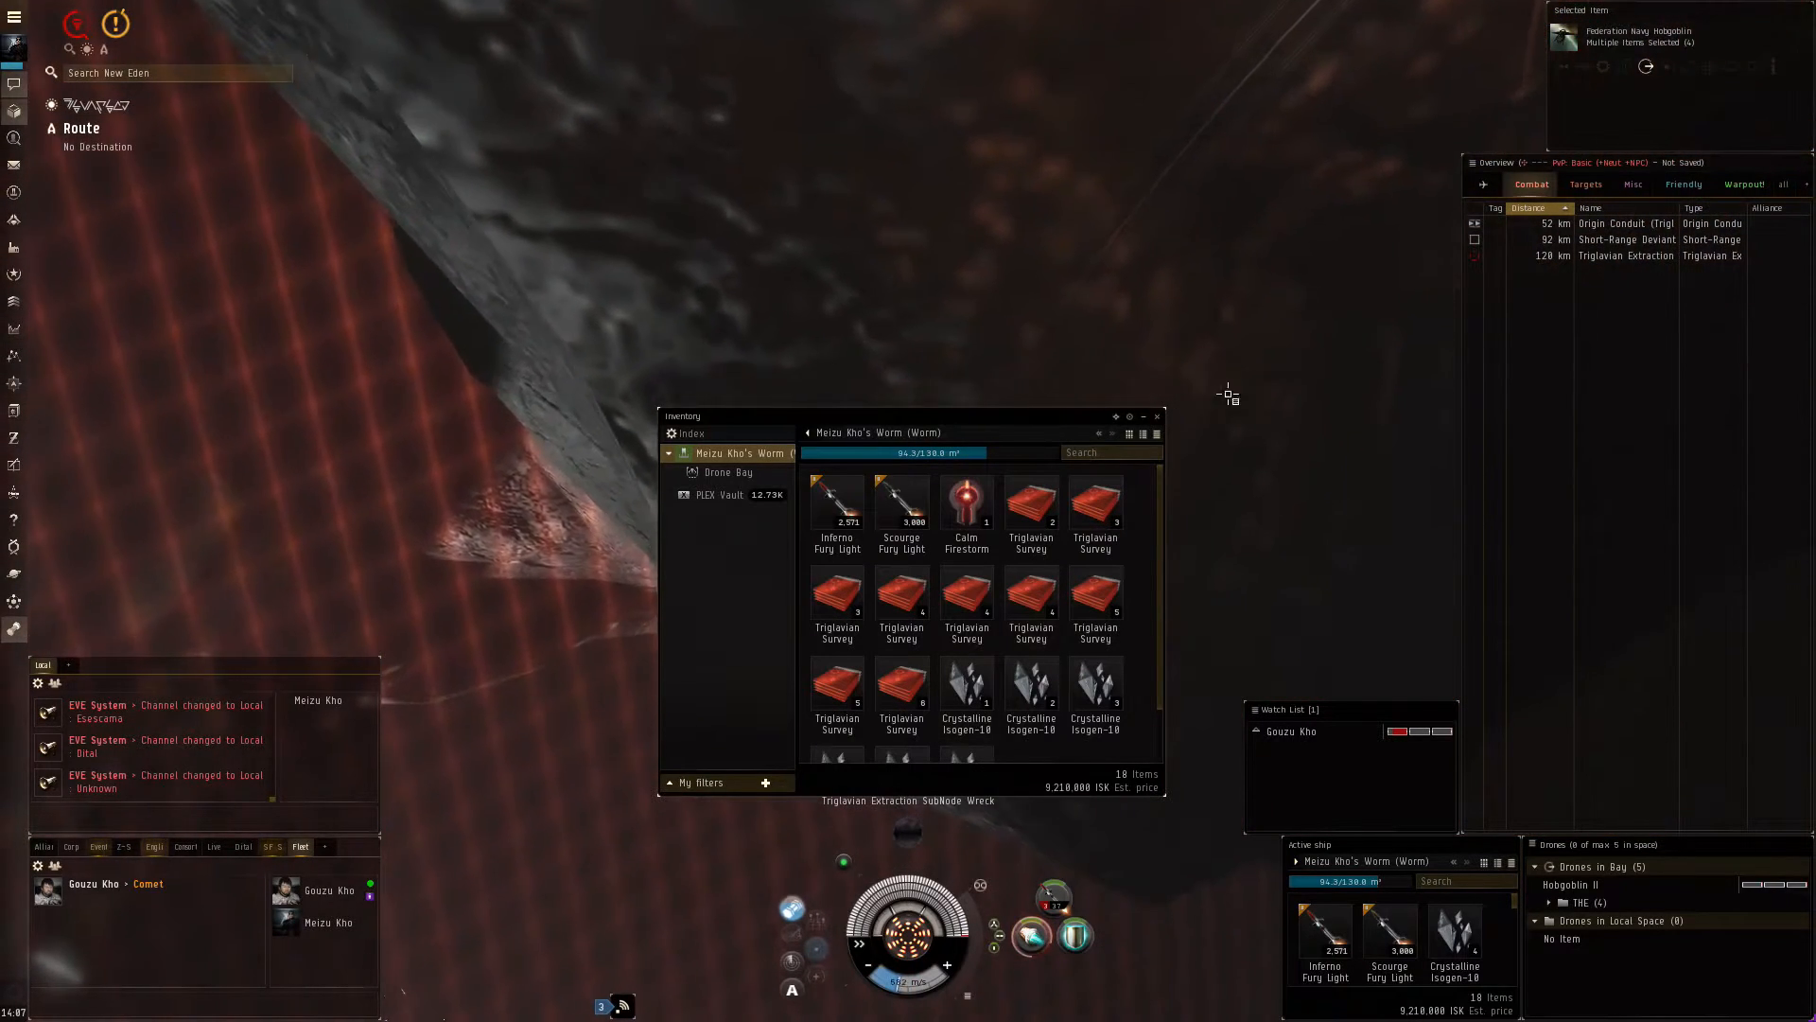
left_click(1621, 223)
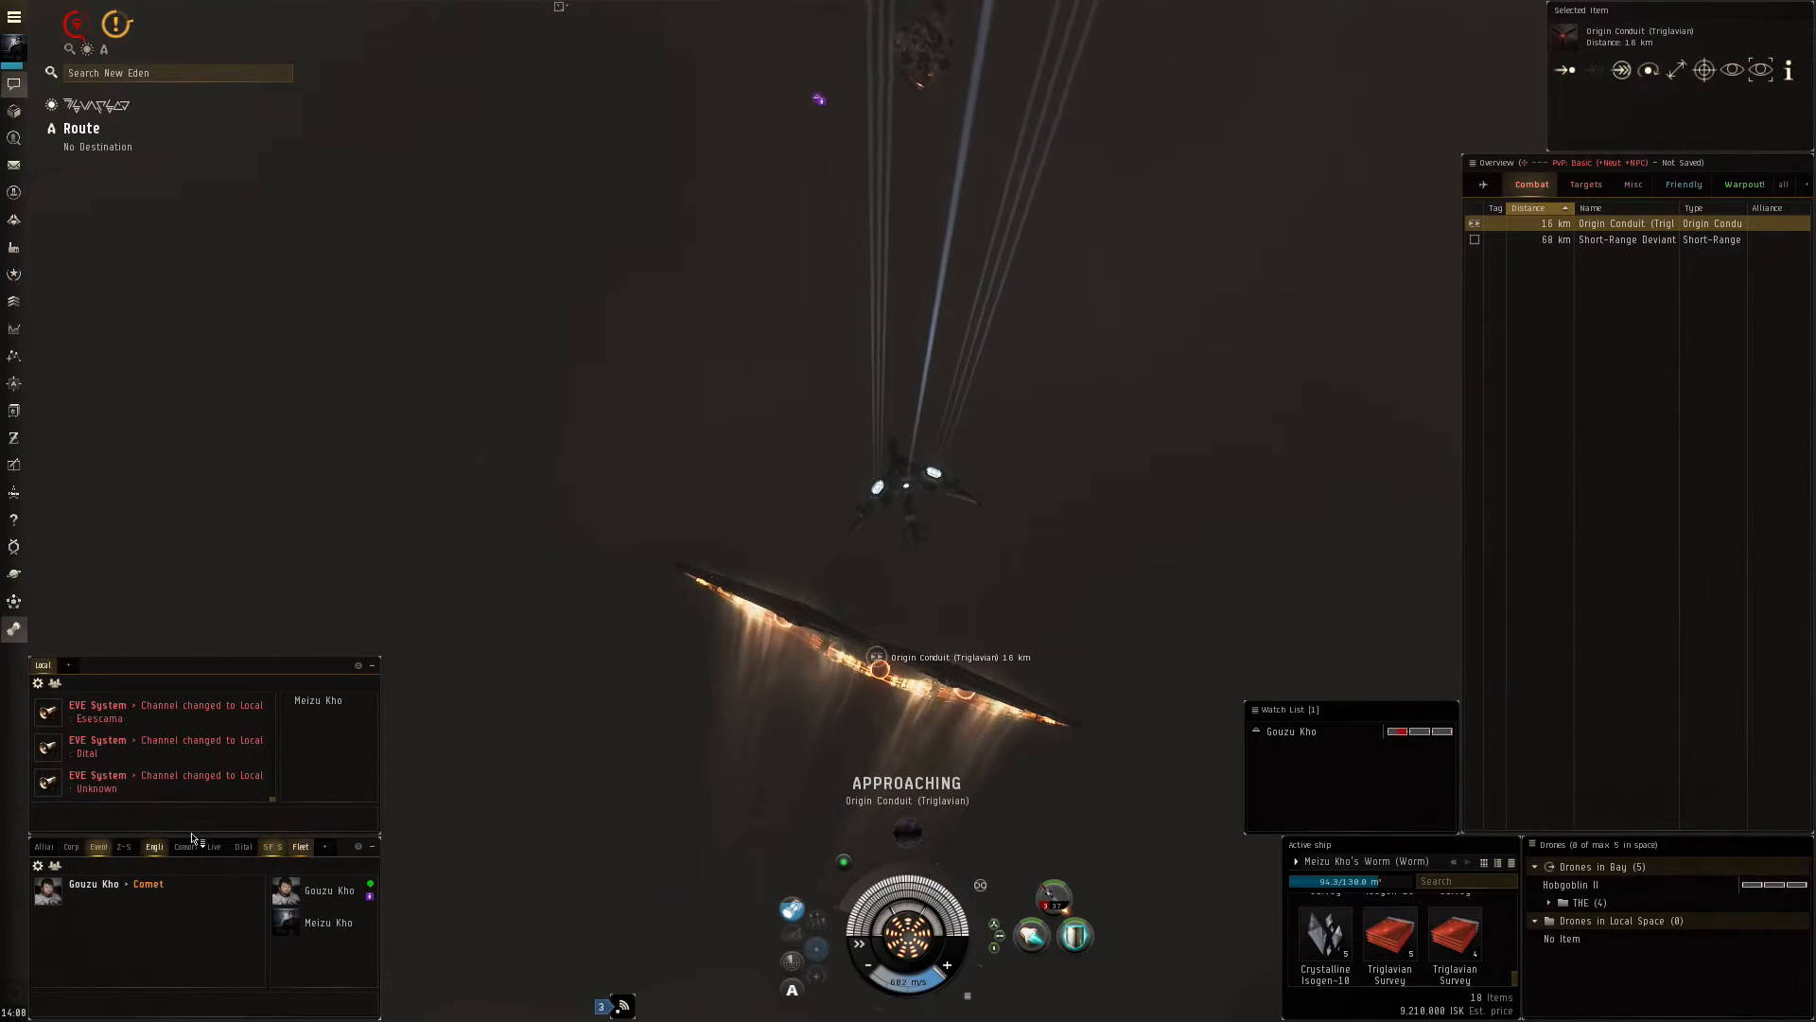
Activate the Origin Conduit to jump the Worm out of Abyssal Deadspace back to Dital.
right_click(1054, 897)
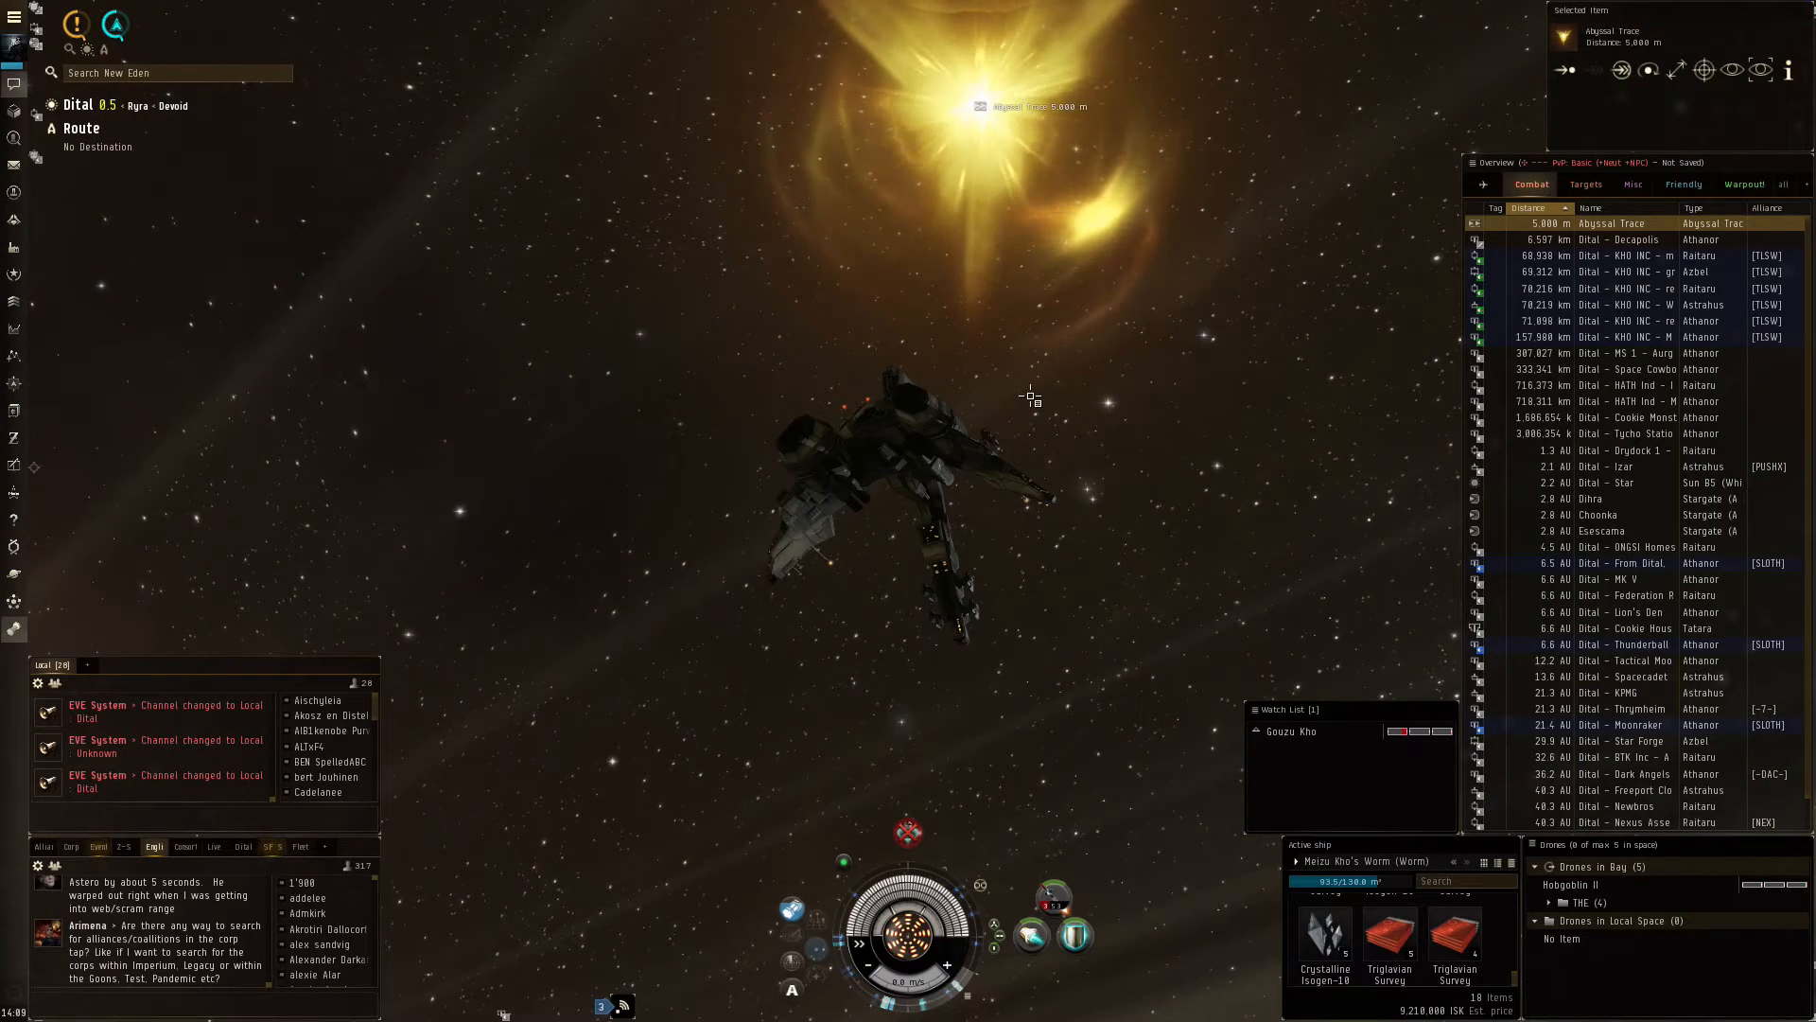
mouse_move(1621, 255)
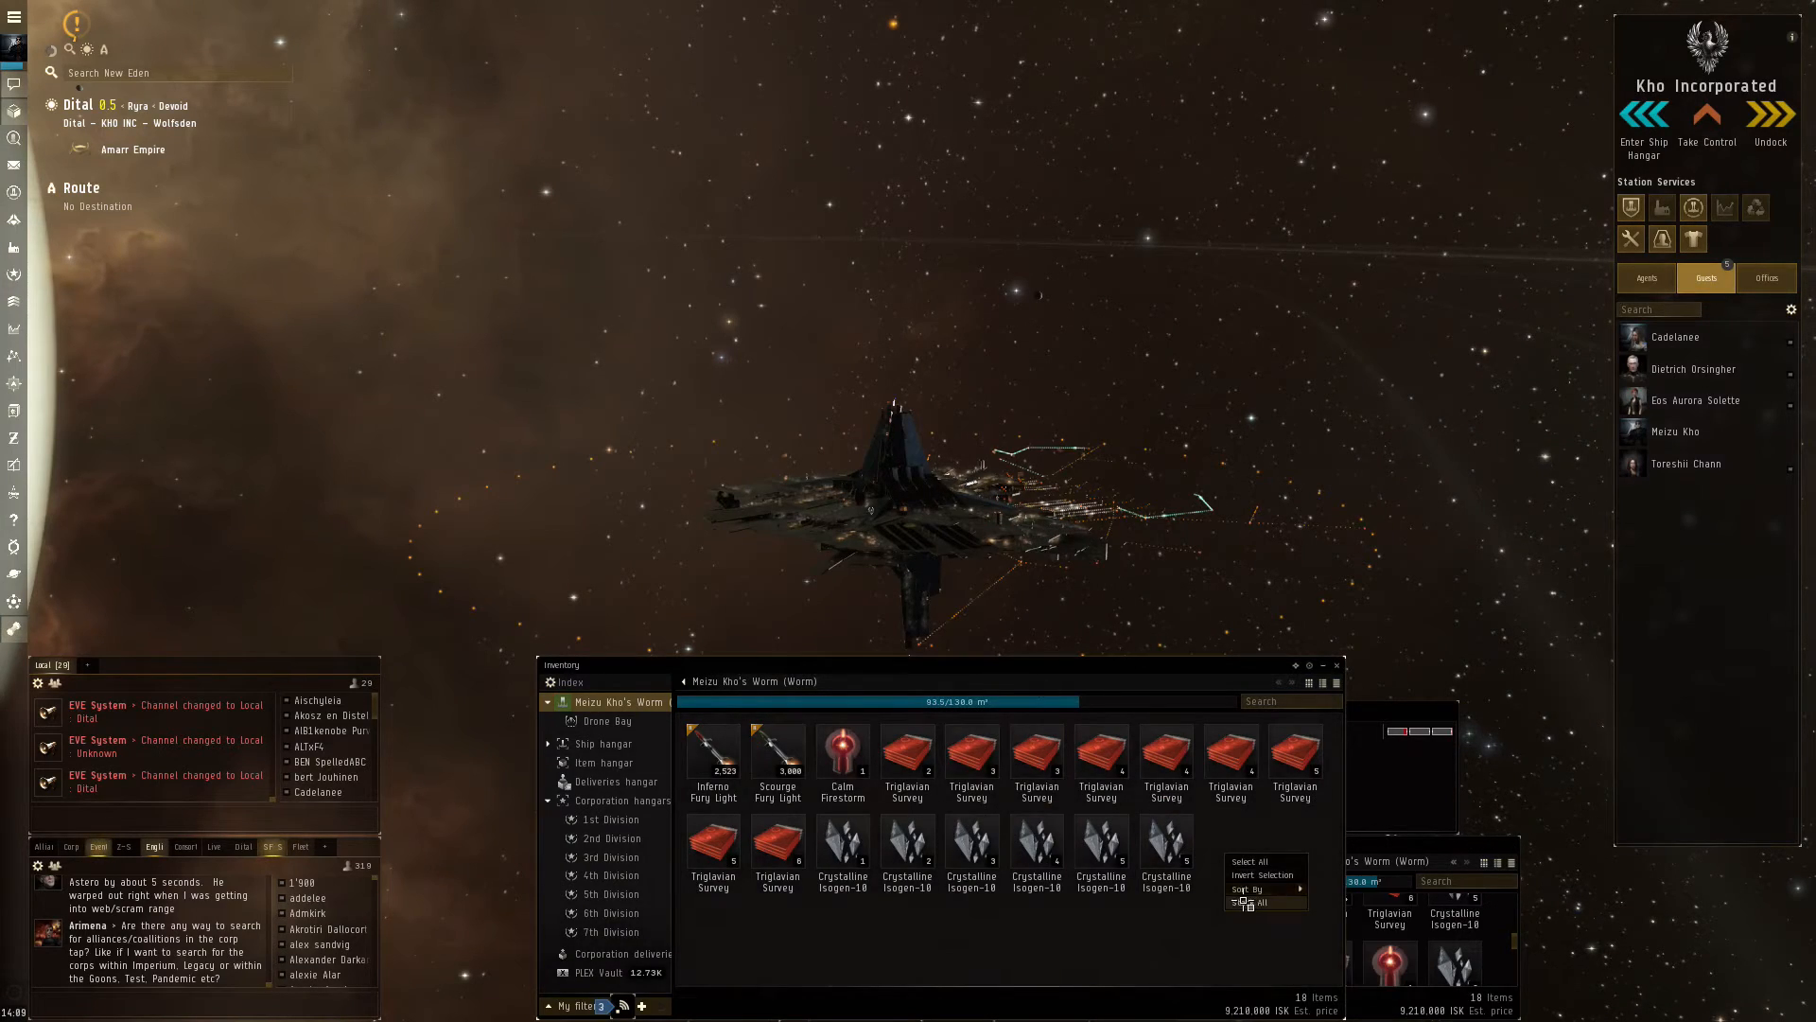
Stack the cargo and move the Triglavian Surveys, Calm Firestorm and Crystalline Isogen-10 to the Item hangar.
left_click(1249, 903)
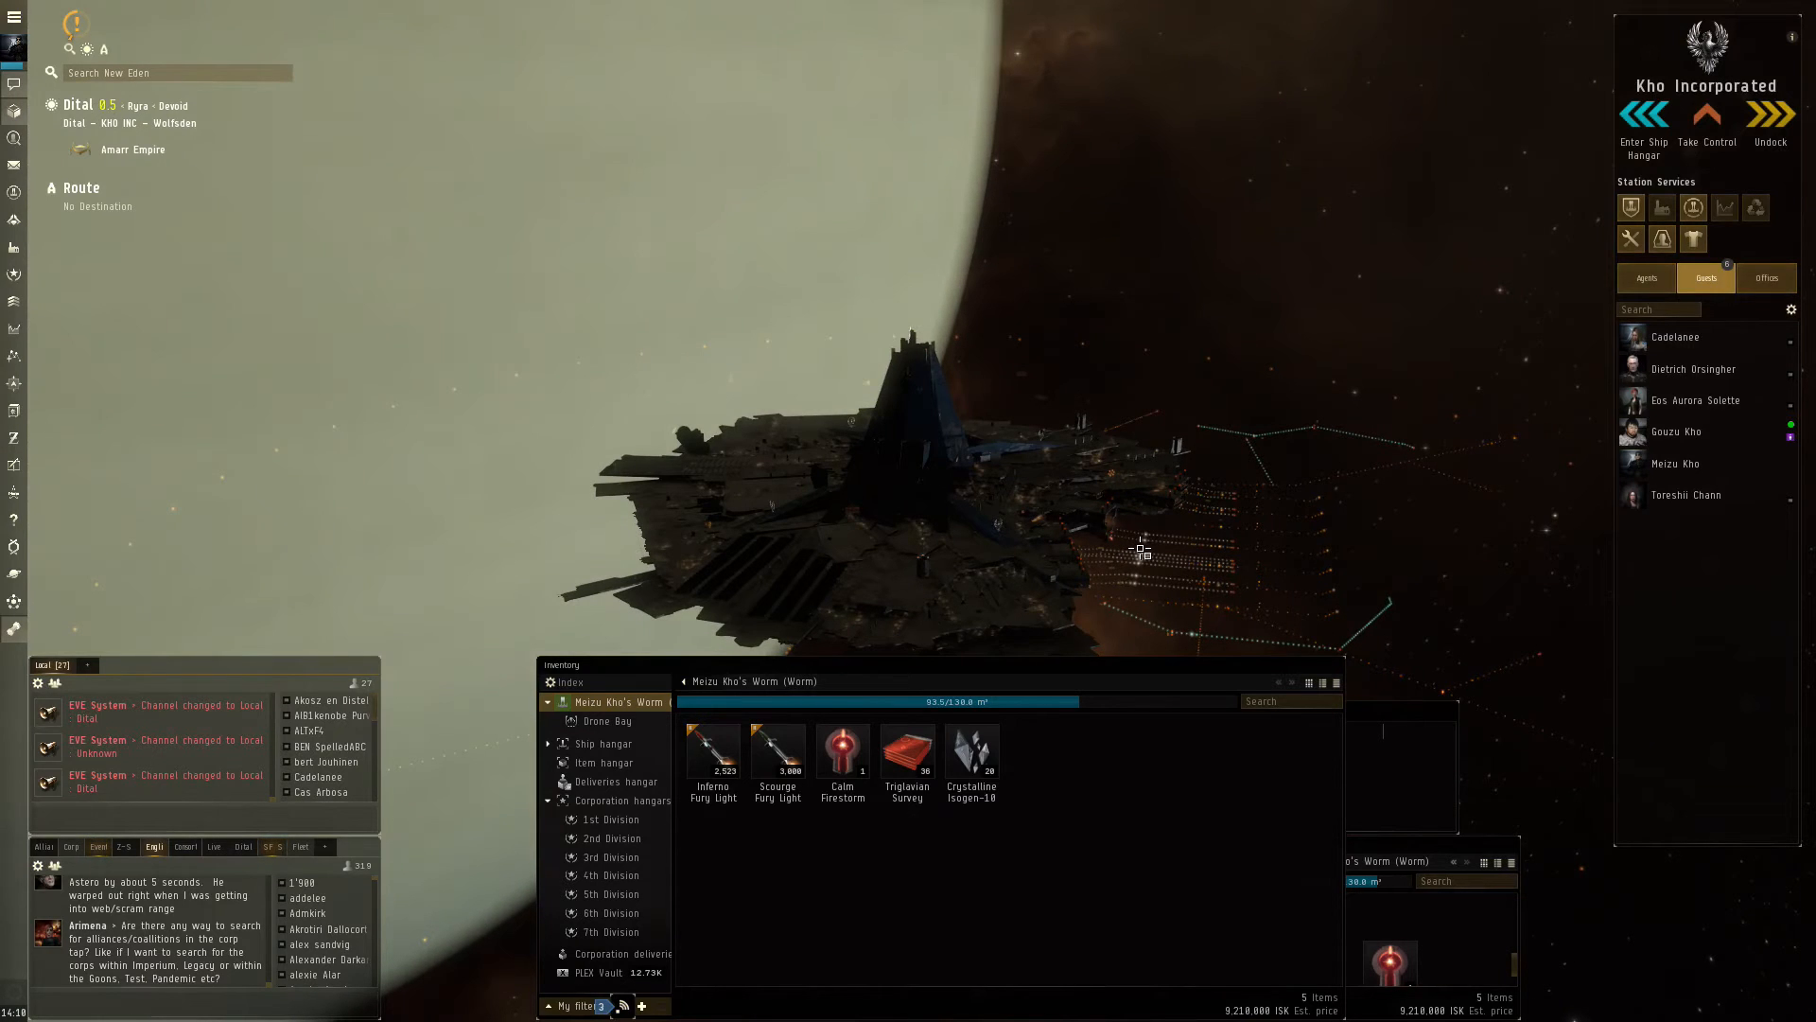
mouse_move(842, 747)
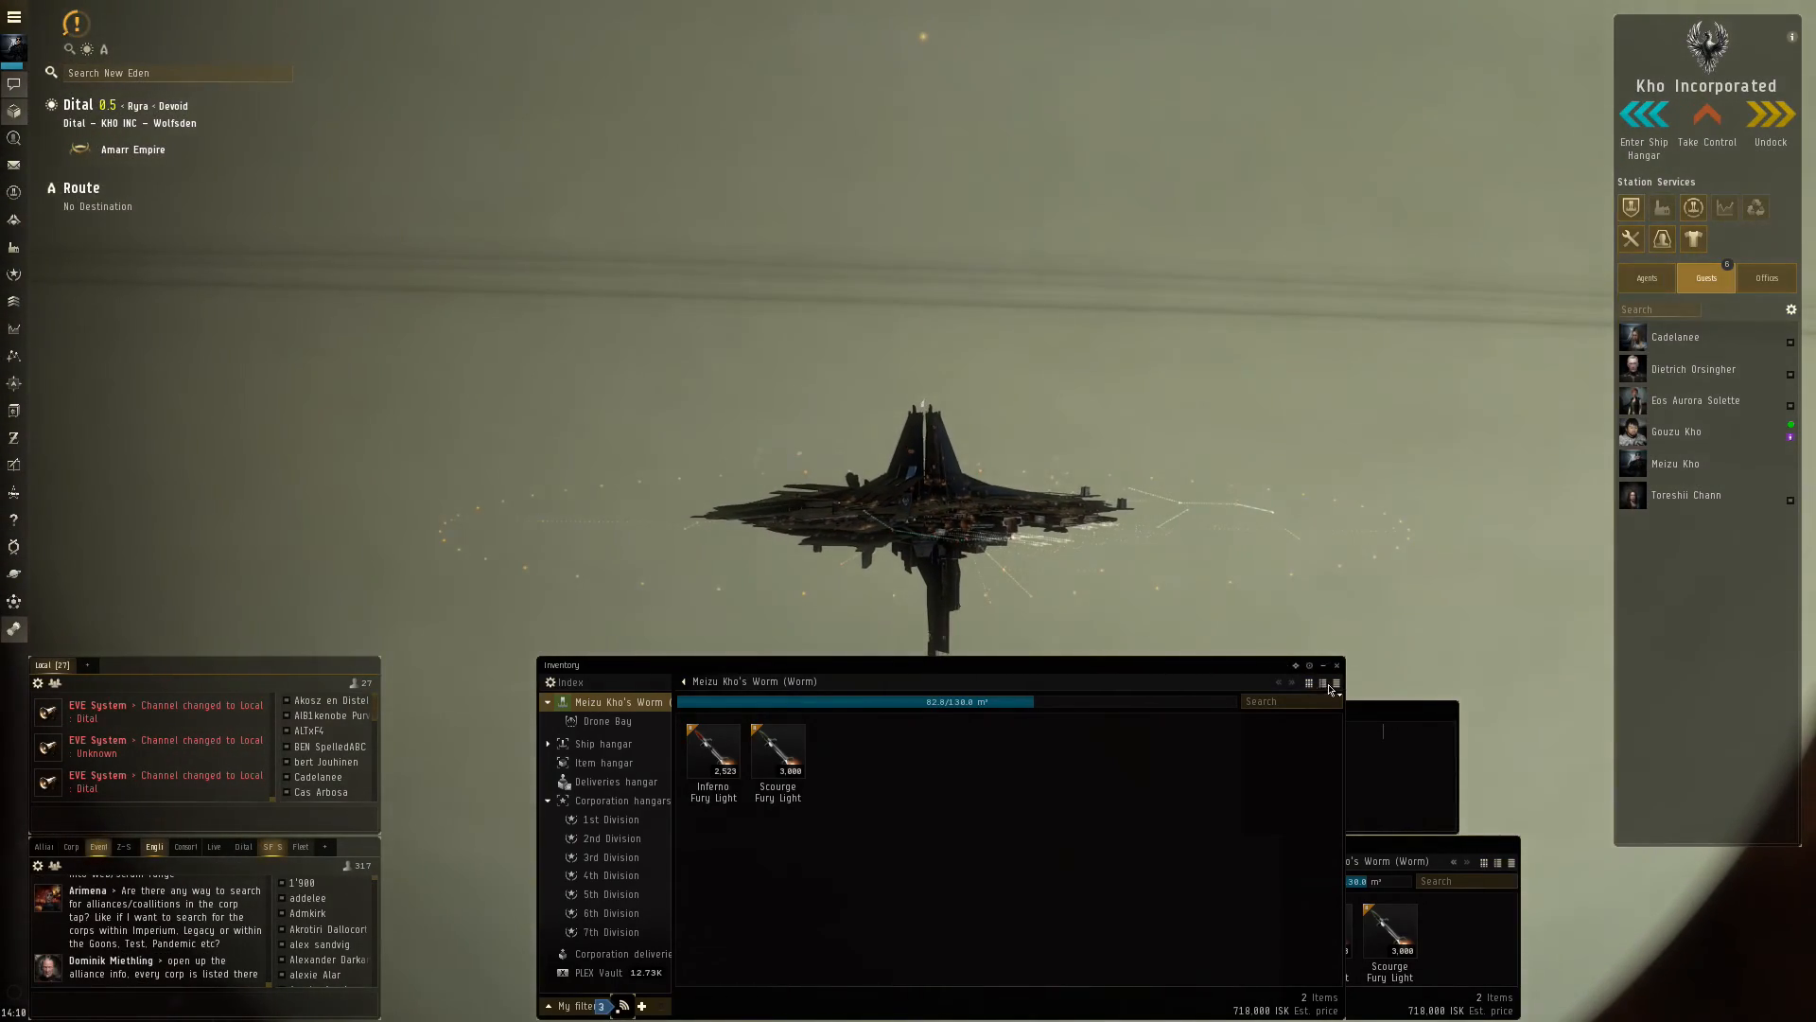
left_click(1335, 664)
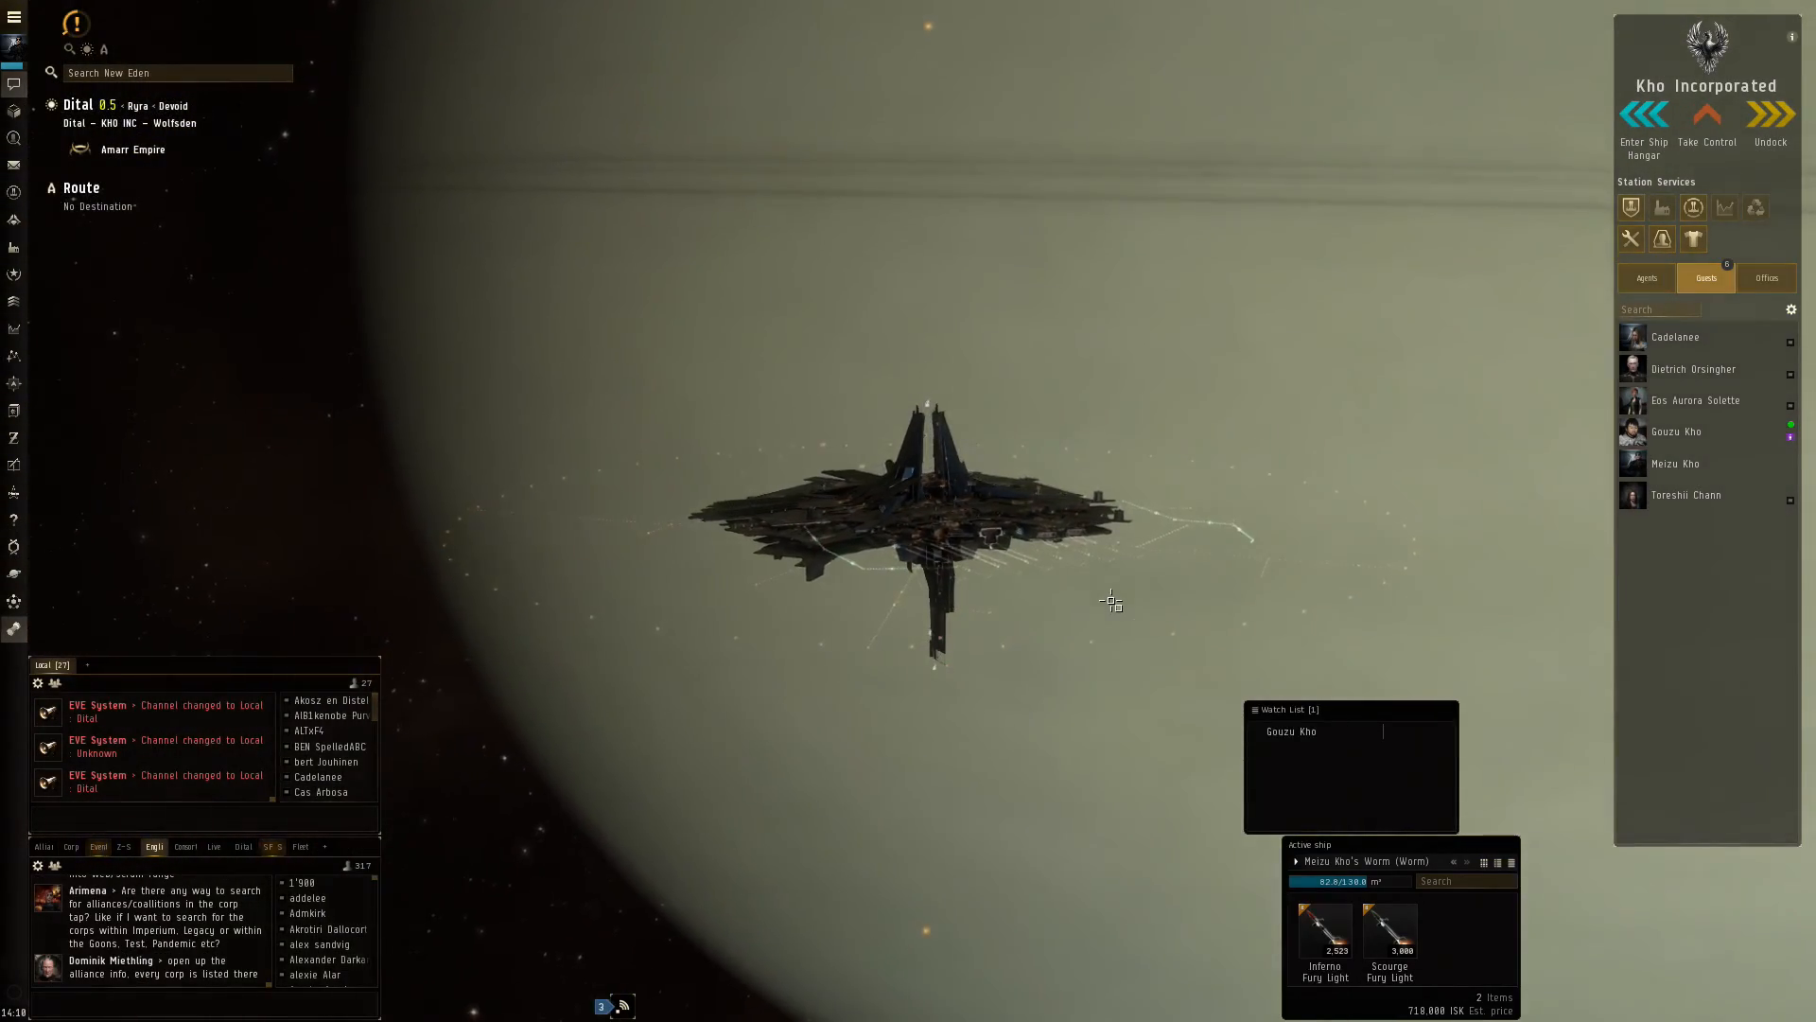